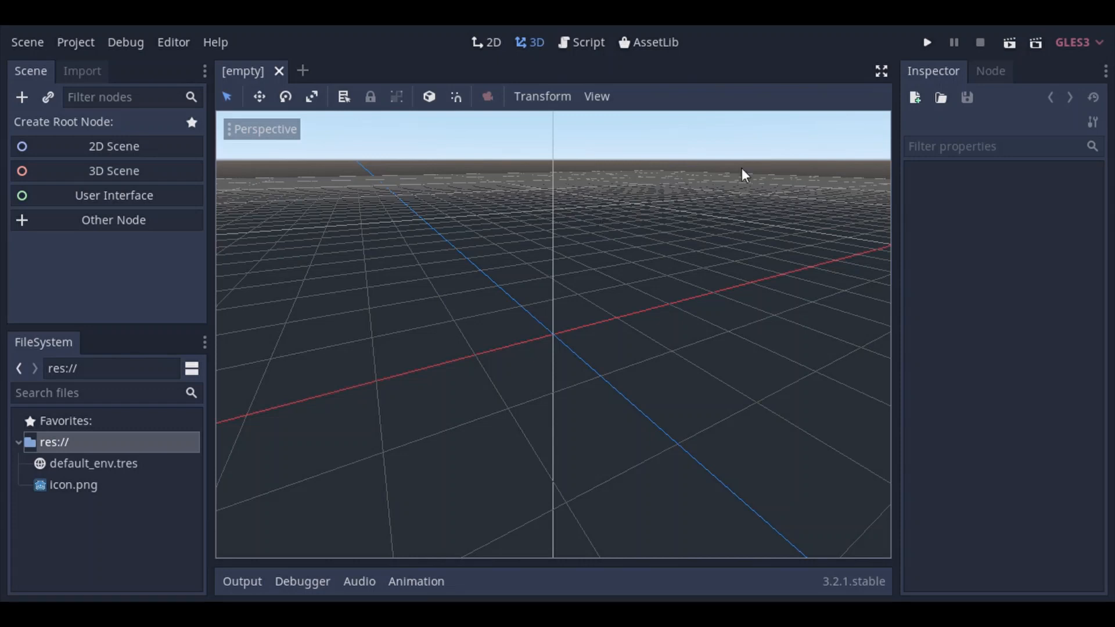
mouse_move(968, 132)
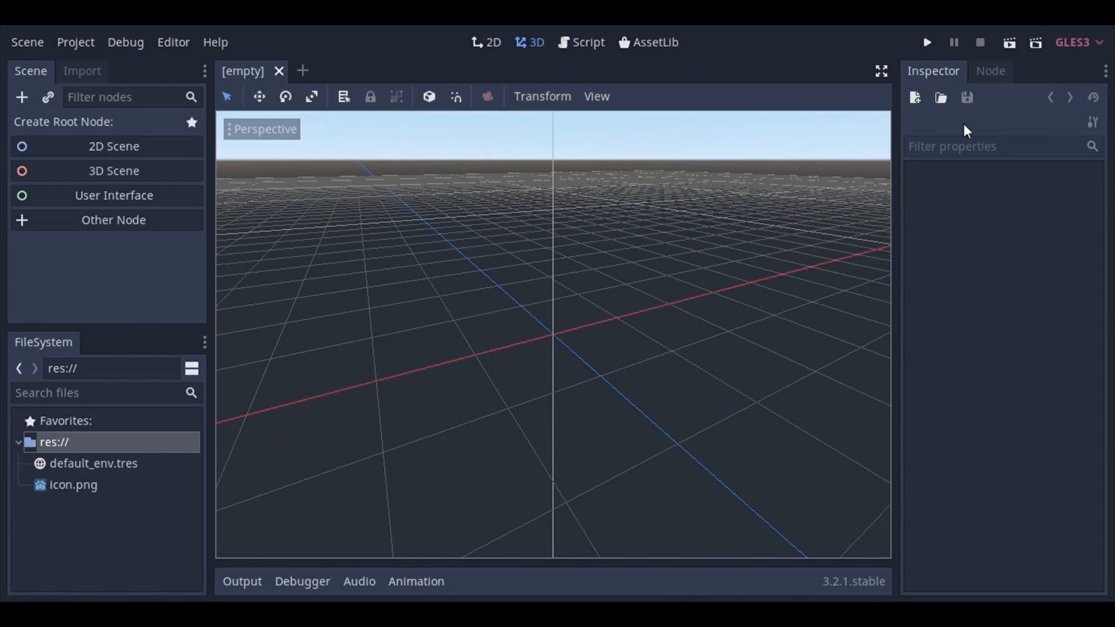
mouse_move(946, 121)
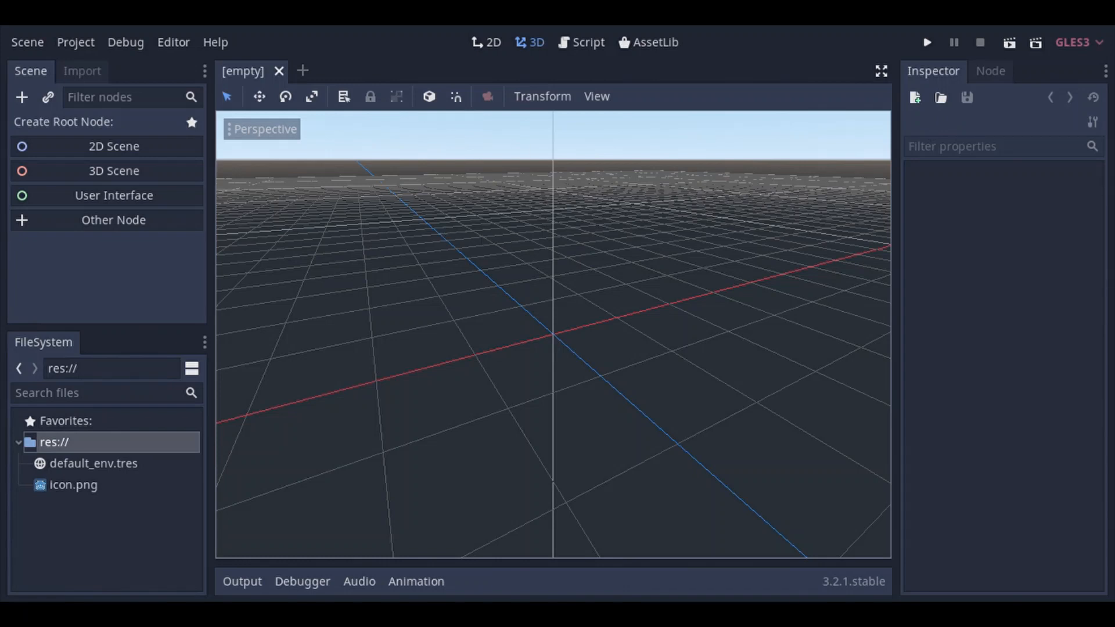
mouse_move(563, 81)
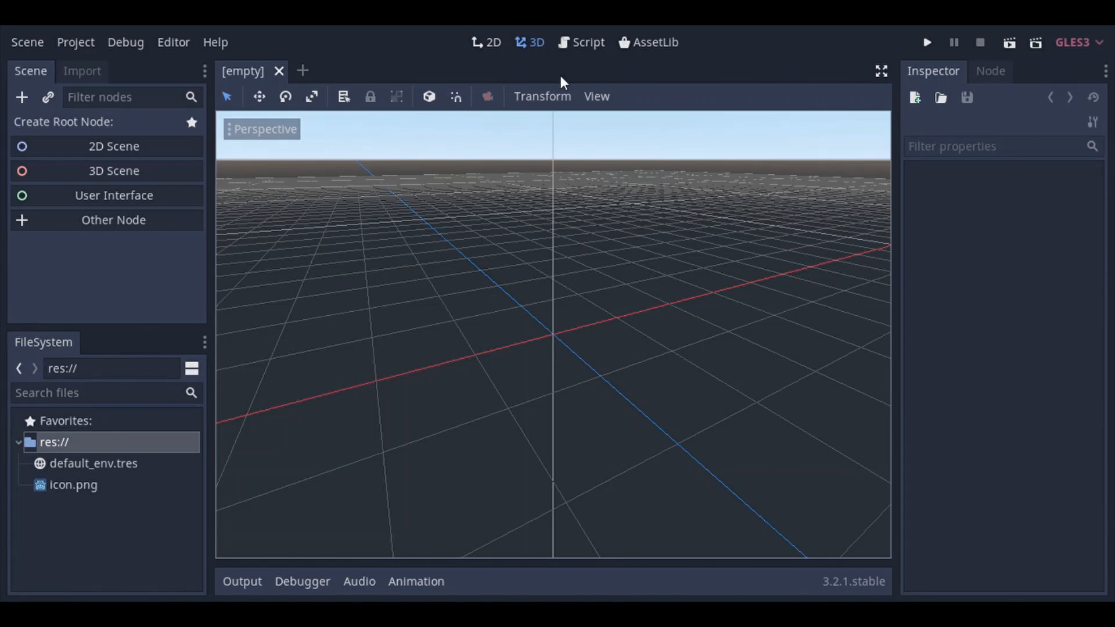
mouse_move(486, 44)
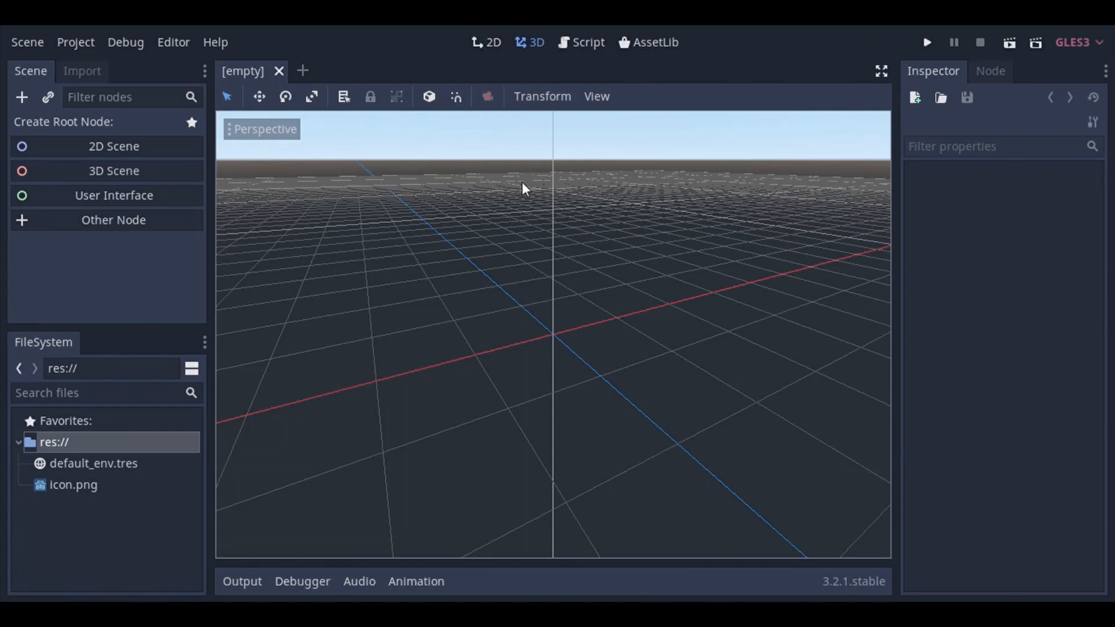
mouse_move(683, 178)
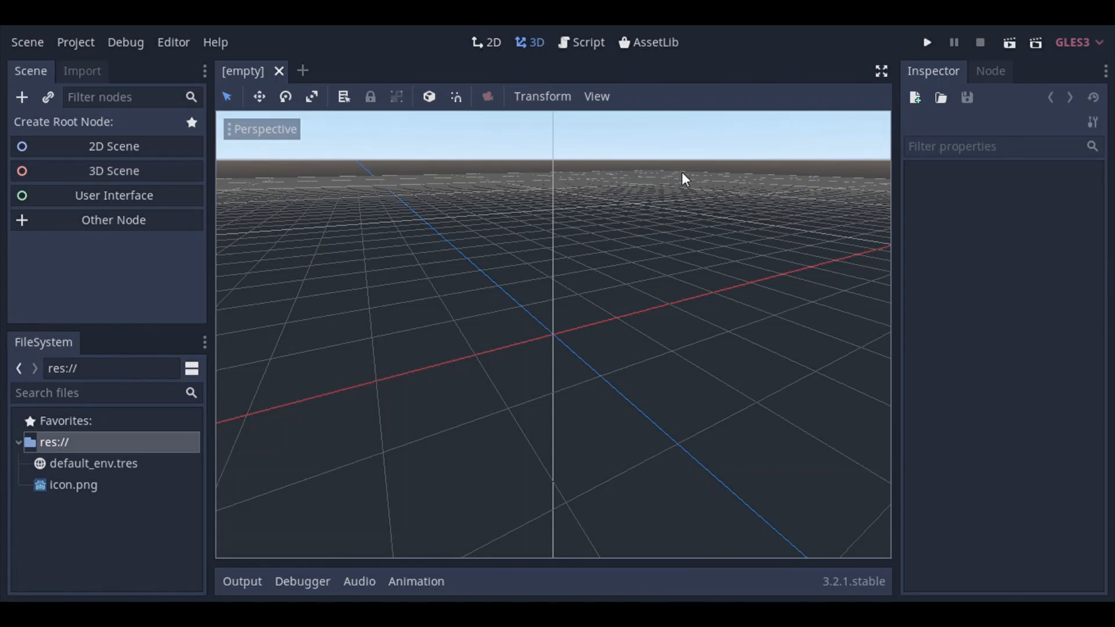
Step: Create a 2D scene root Node2D and rename it cursor_trail
click(486, 41)
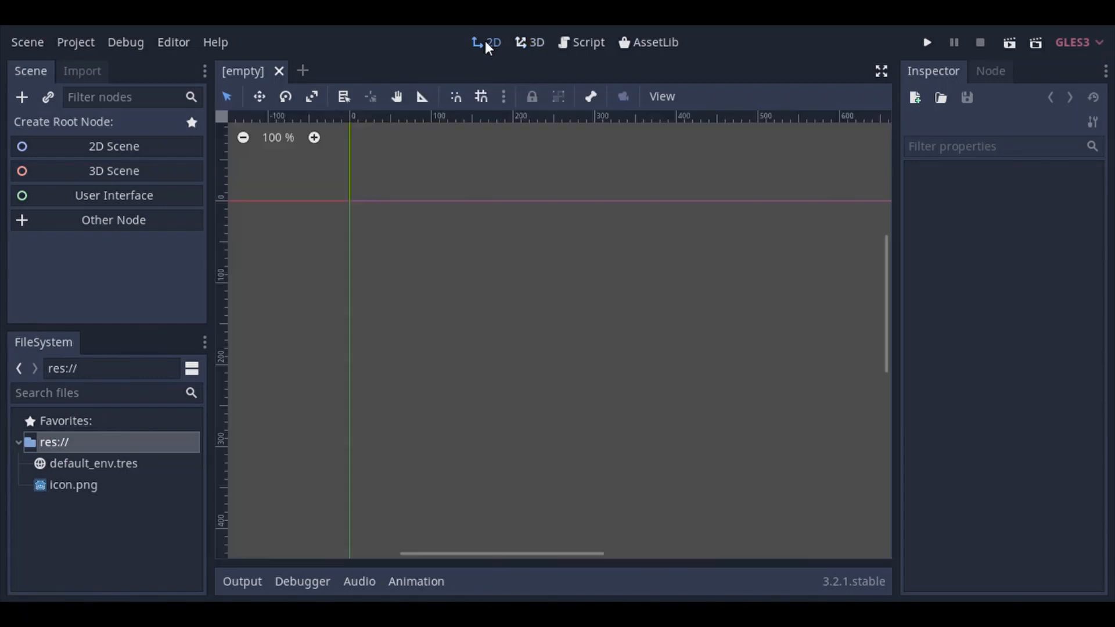
mouse_move(425, 184)
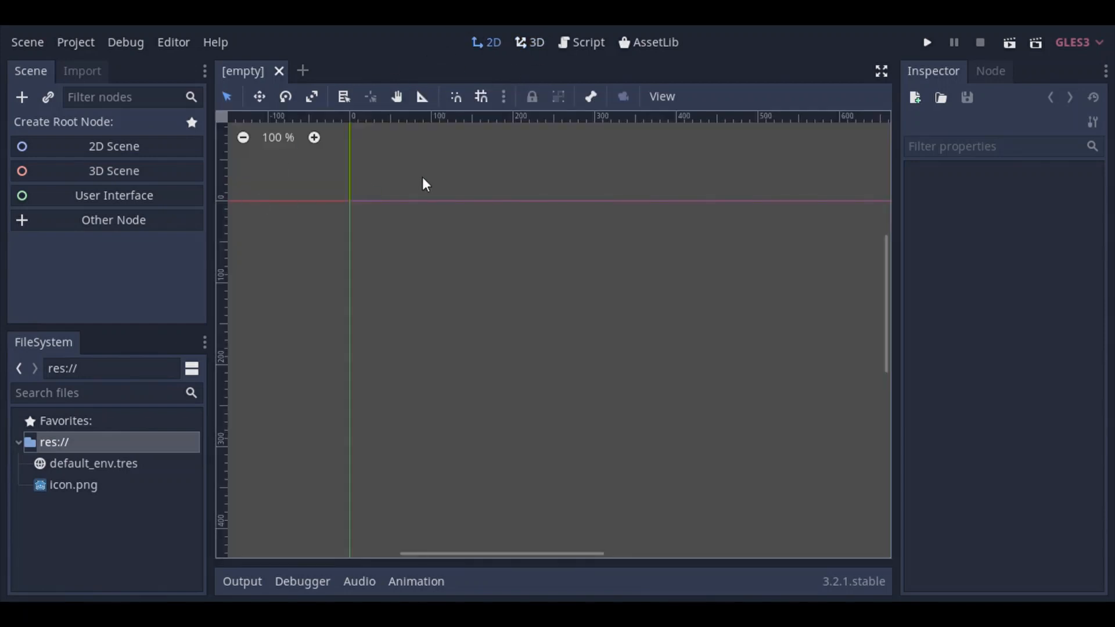
mouse_move(429, 176)
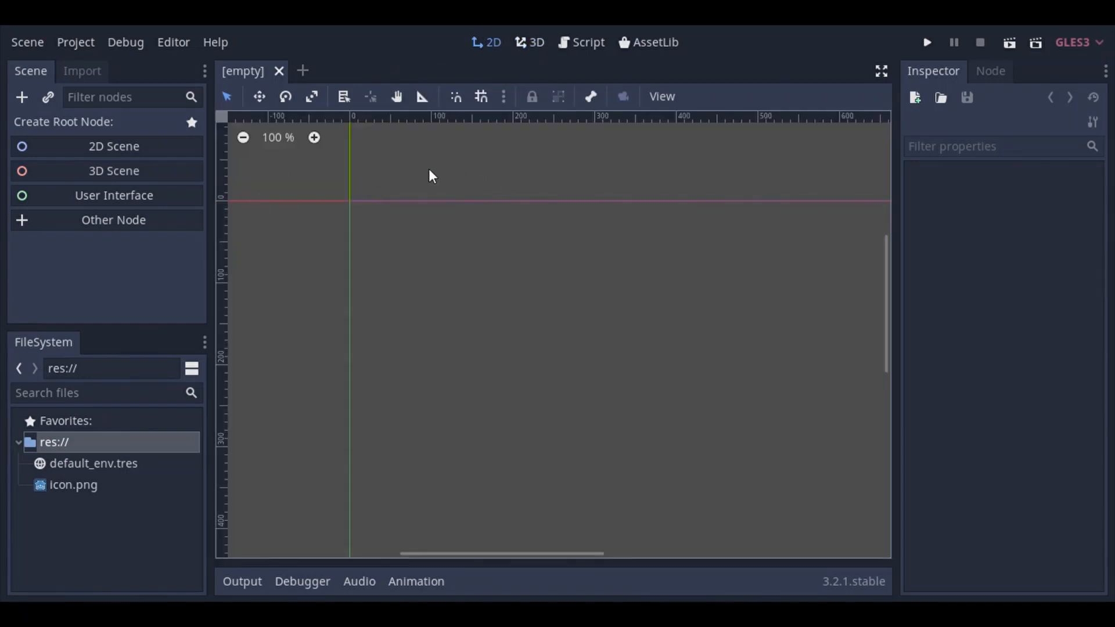
click(113, 146)
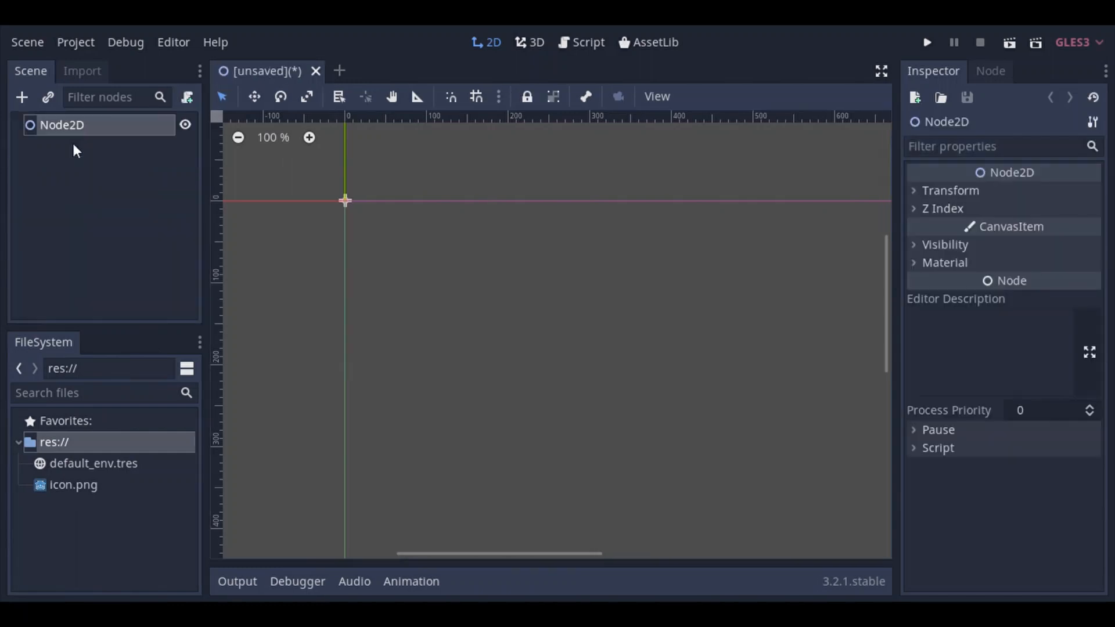
mouse_move(98, 135)
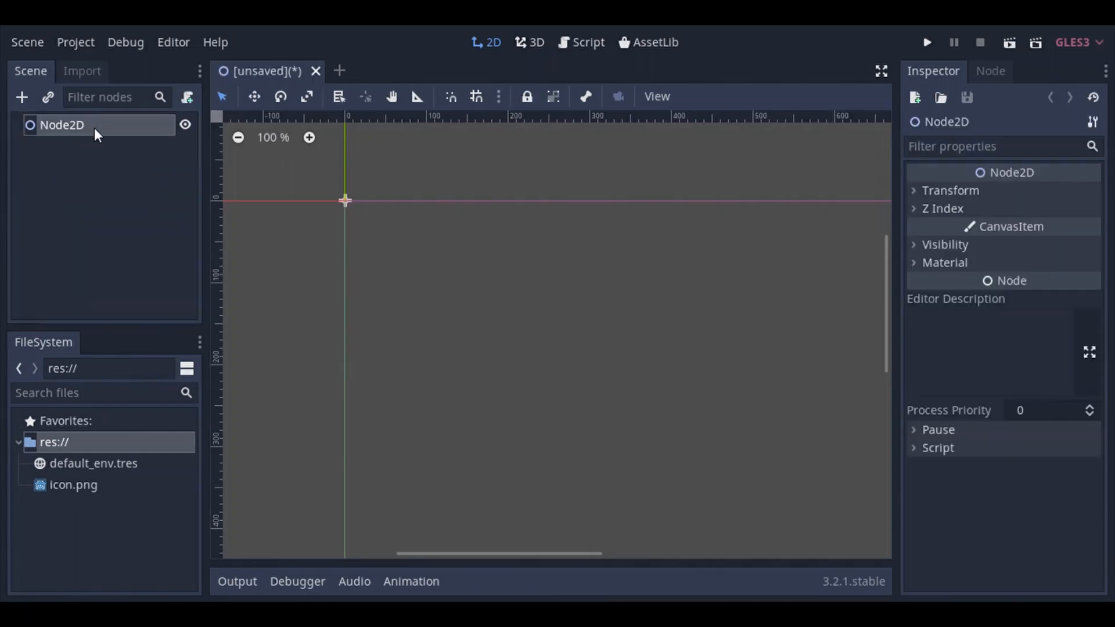
double_click(61, 124)
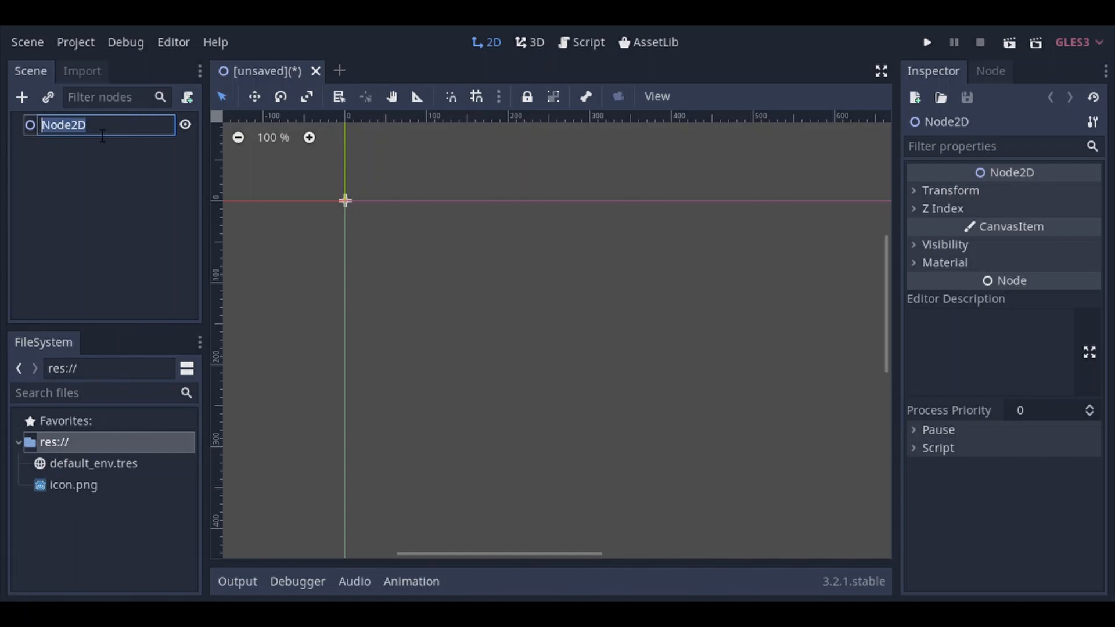
text(cursor)
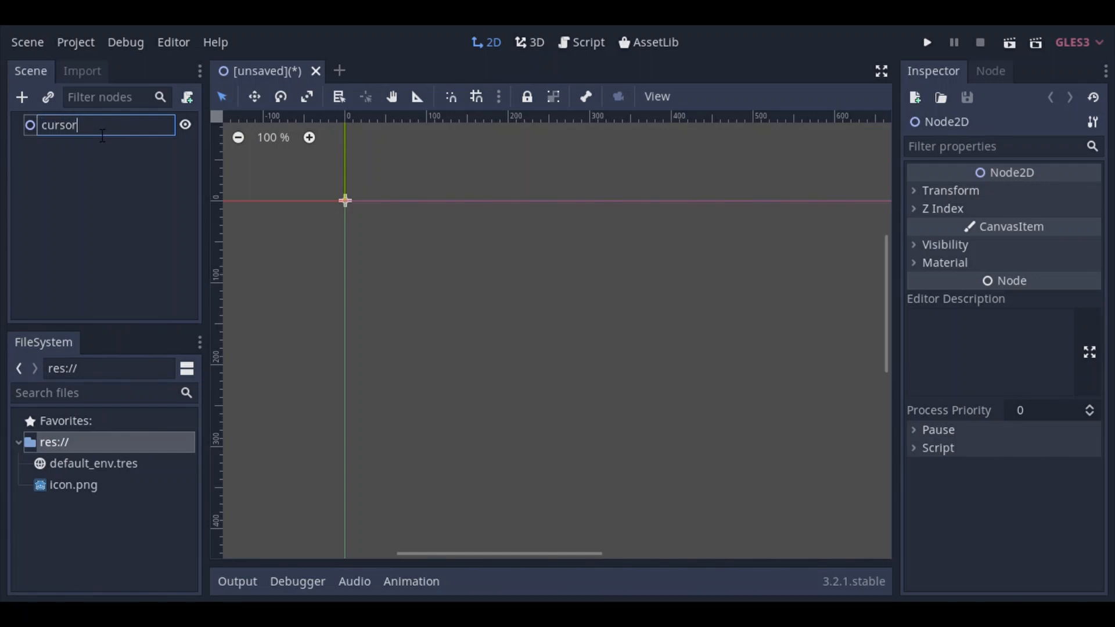
text(_trail)
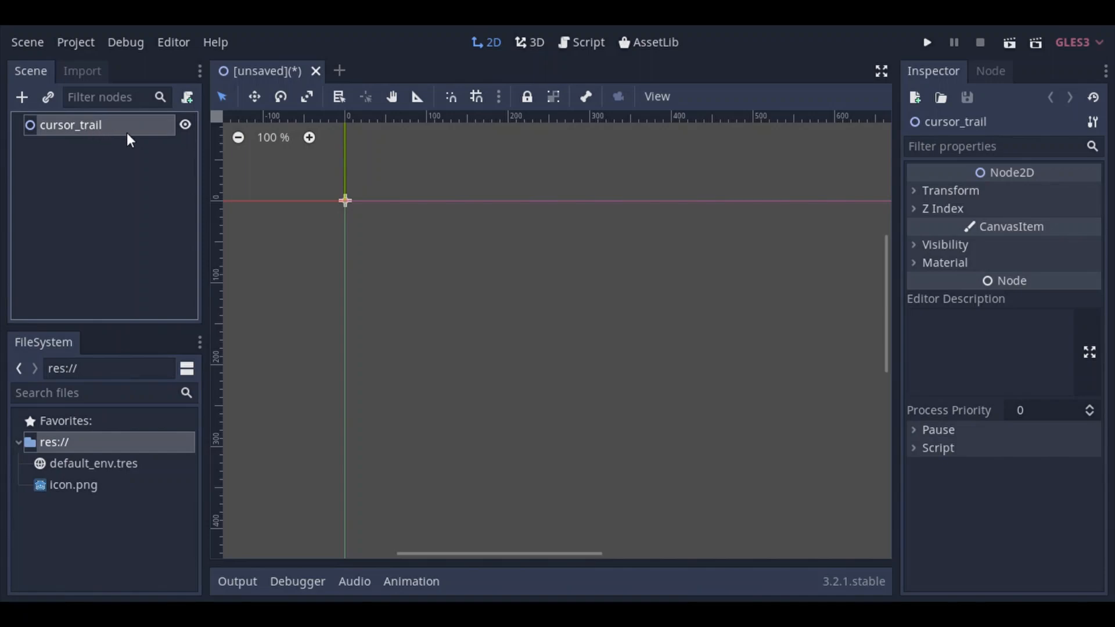
mouse_move(30, 100)
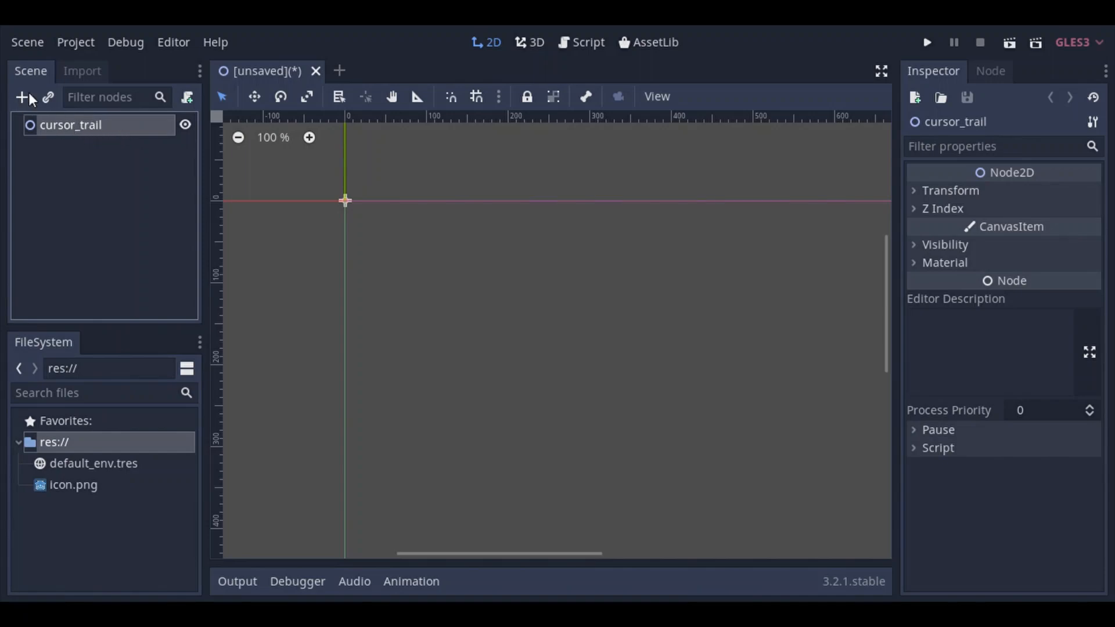
Step: Add a Sprite child node and rename it test sprite
click(22, 97)
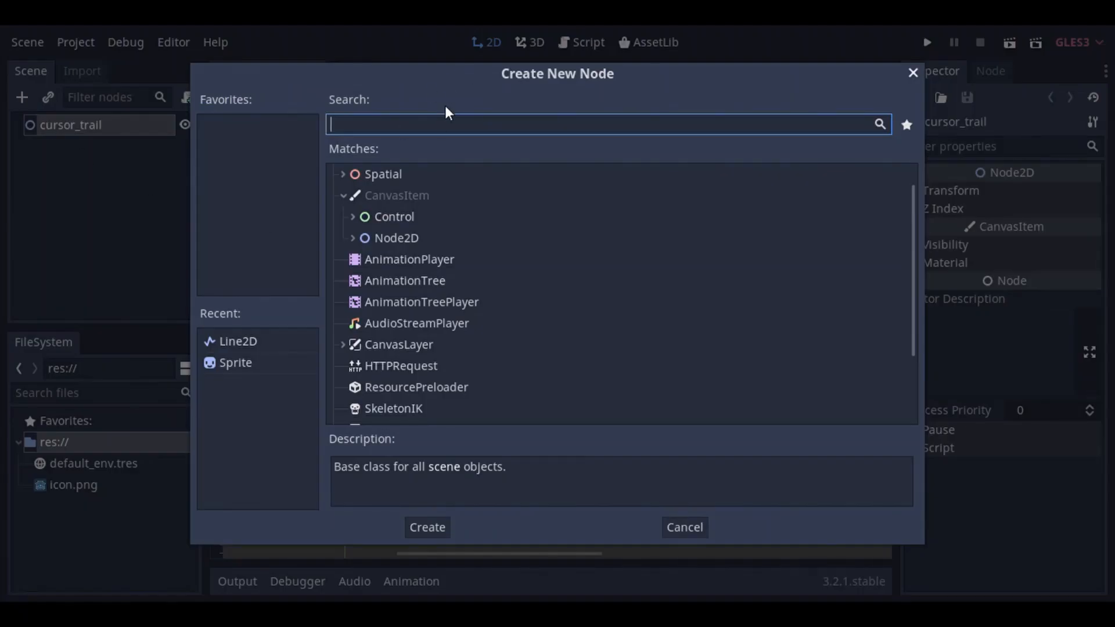
text(sprit)
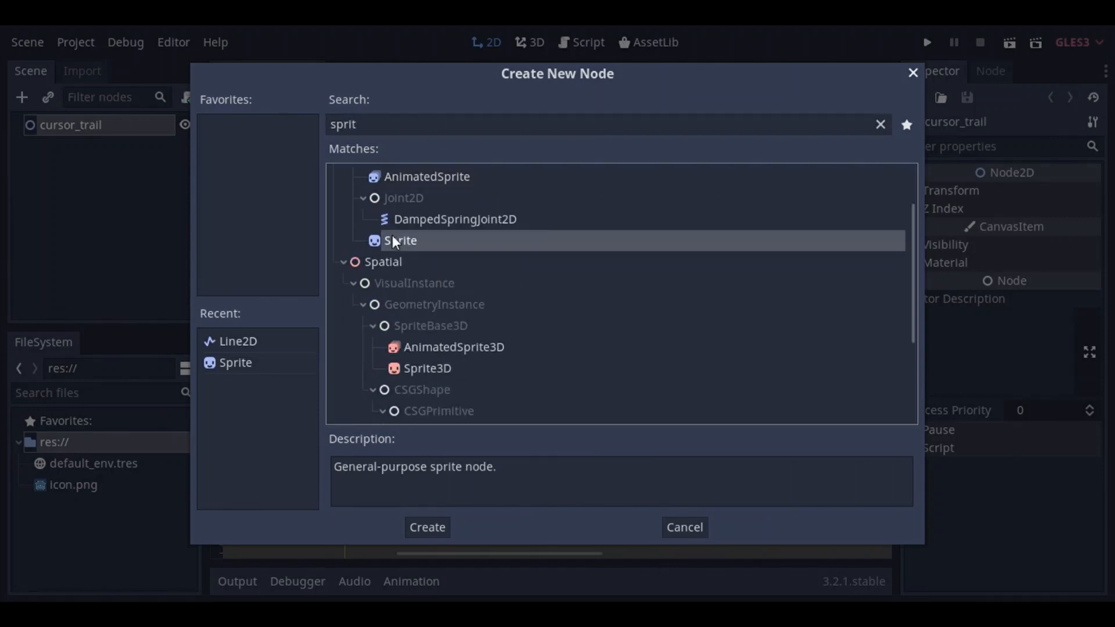
click(427, 527)
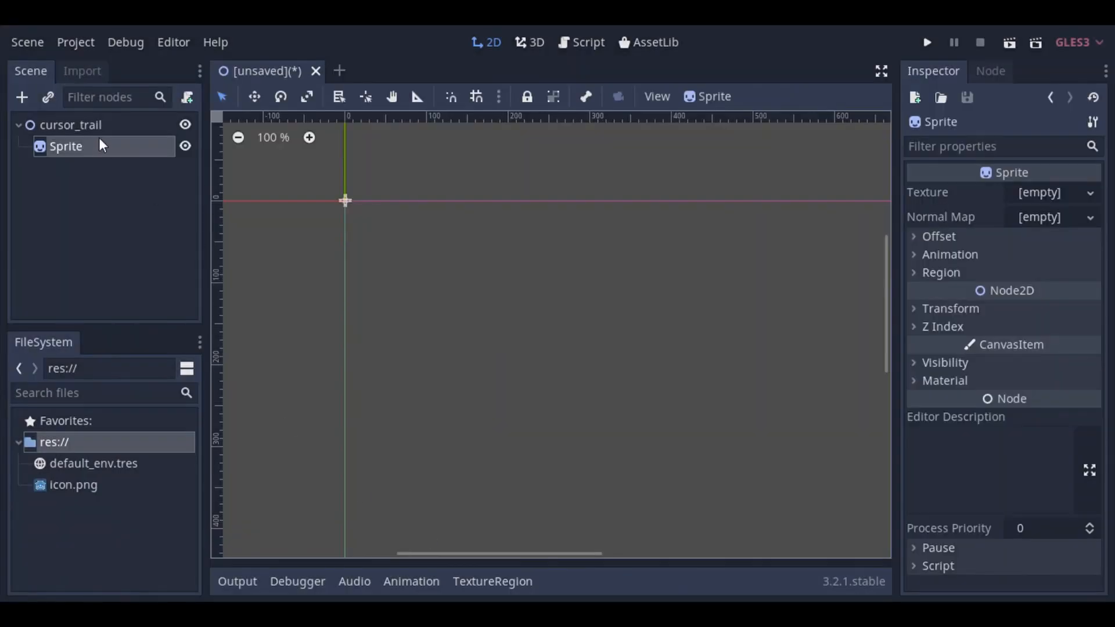
double_click(65, 146)
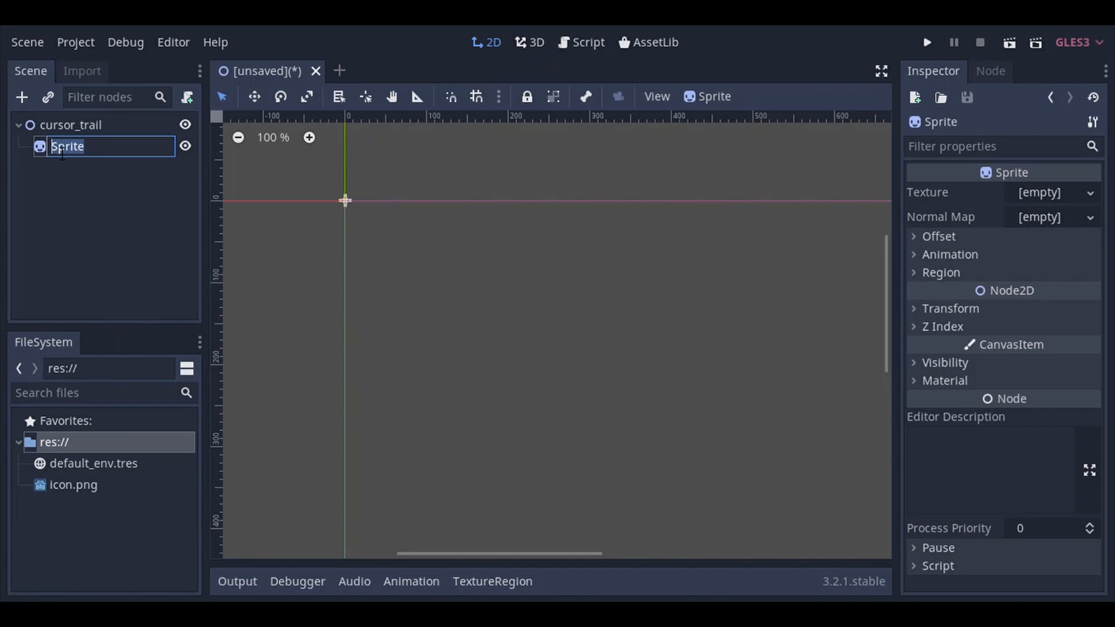
text(test s)
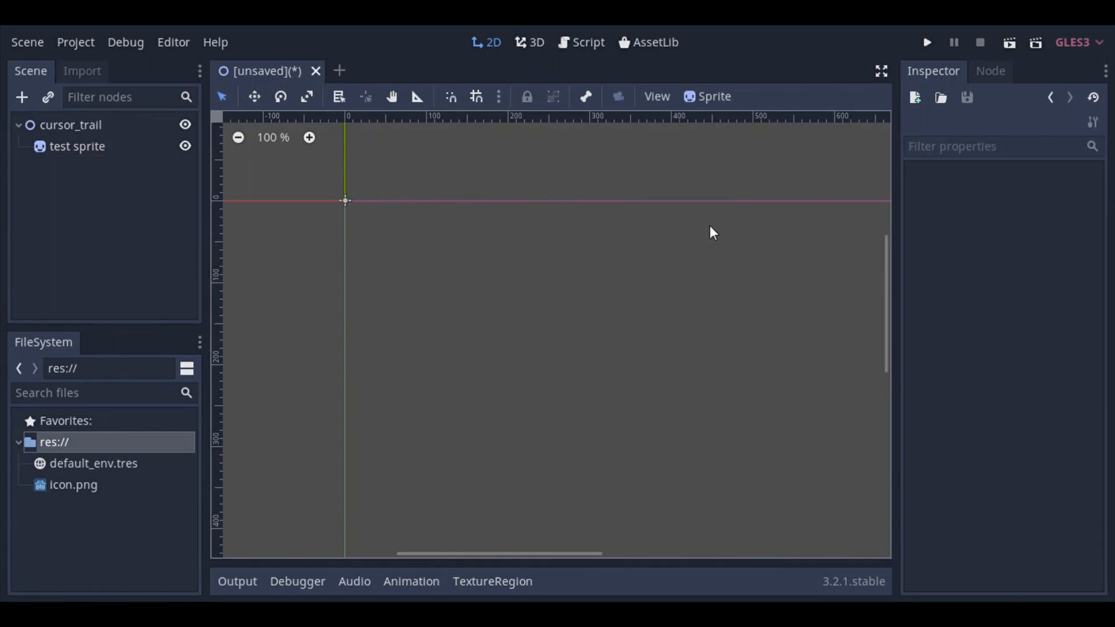
mouse_move(828, 116)
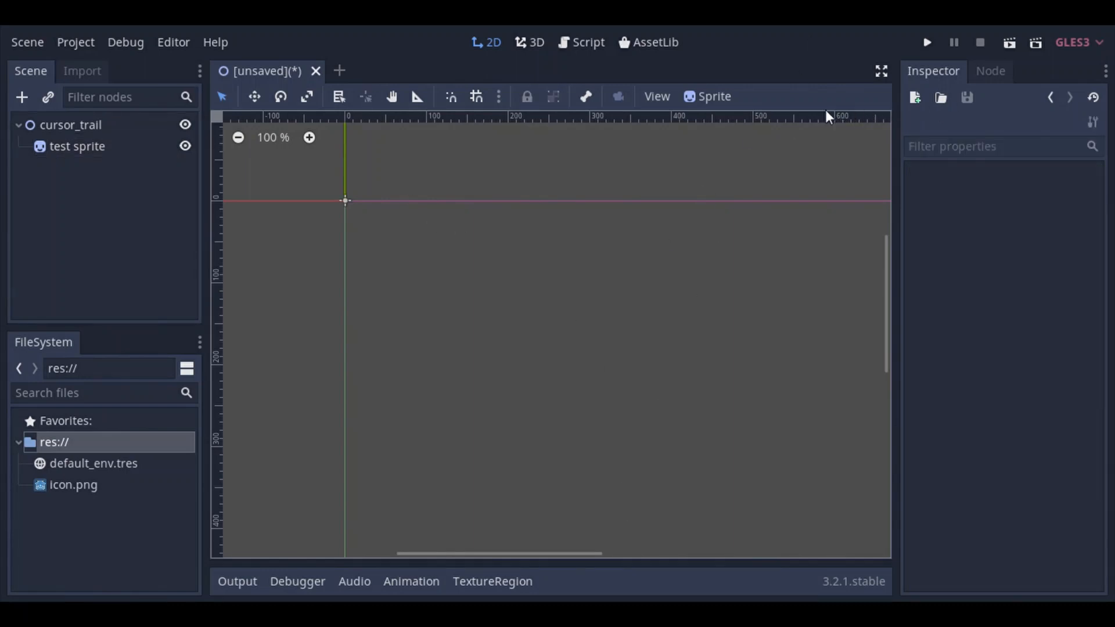
mouse_move(288, 246)
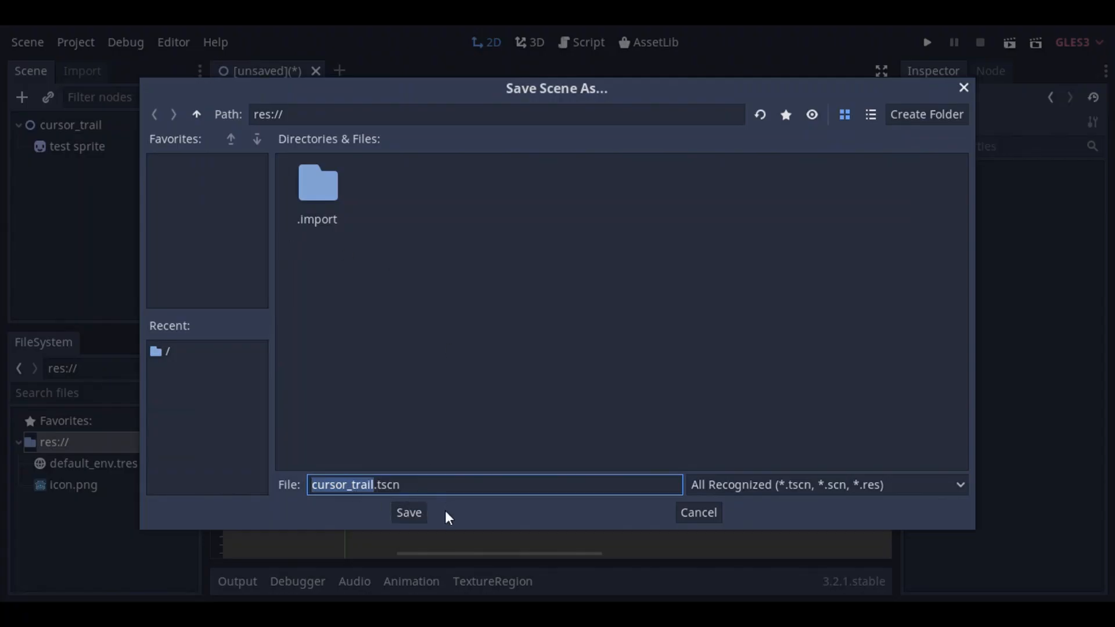
Step: Save the scene as cursor_trail.tscn and assign icon.png as the test sprite's texture
click(408, 513)
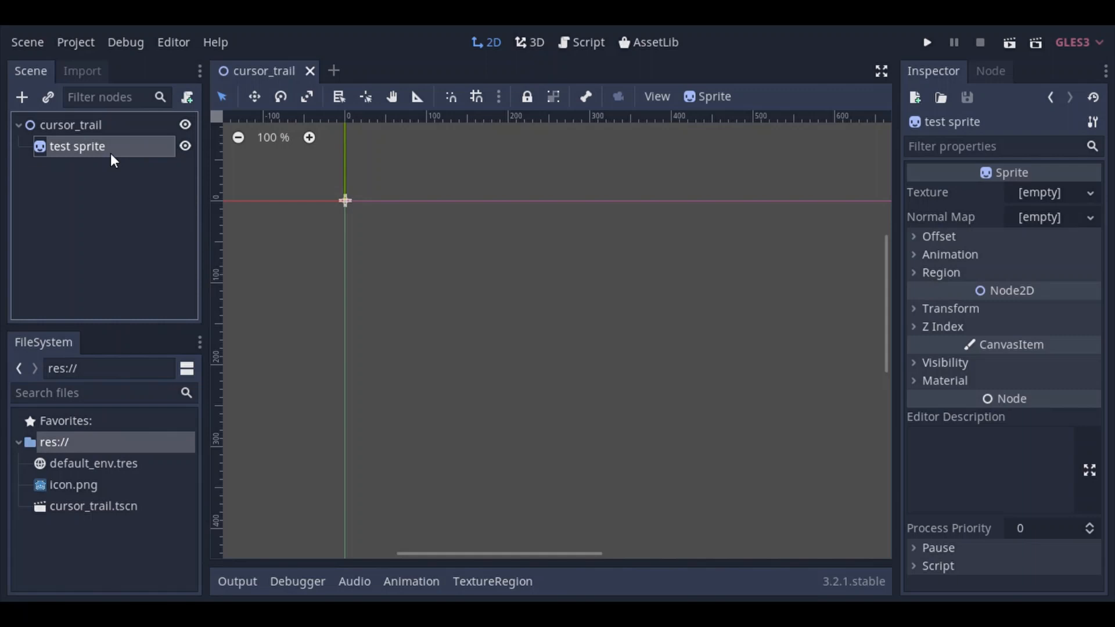
drag(74, 484, 824, 218)
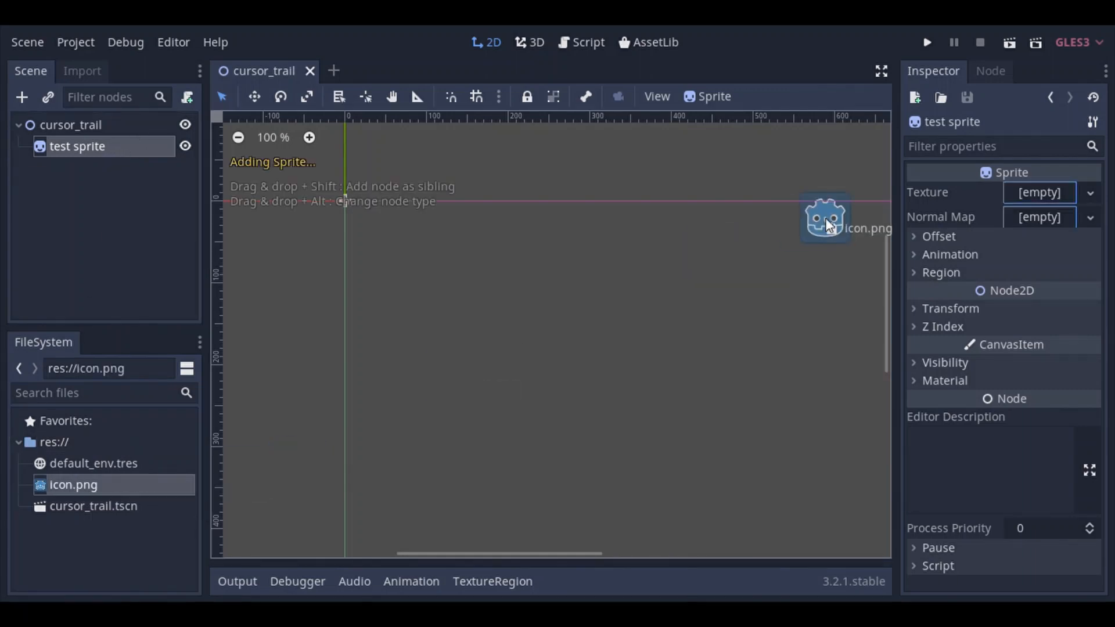
drag(824, 218, 345, 201)
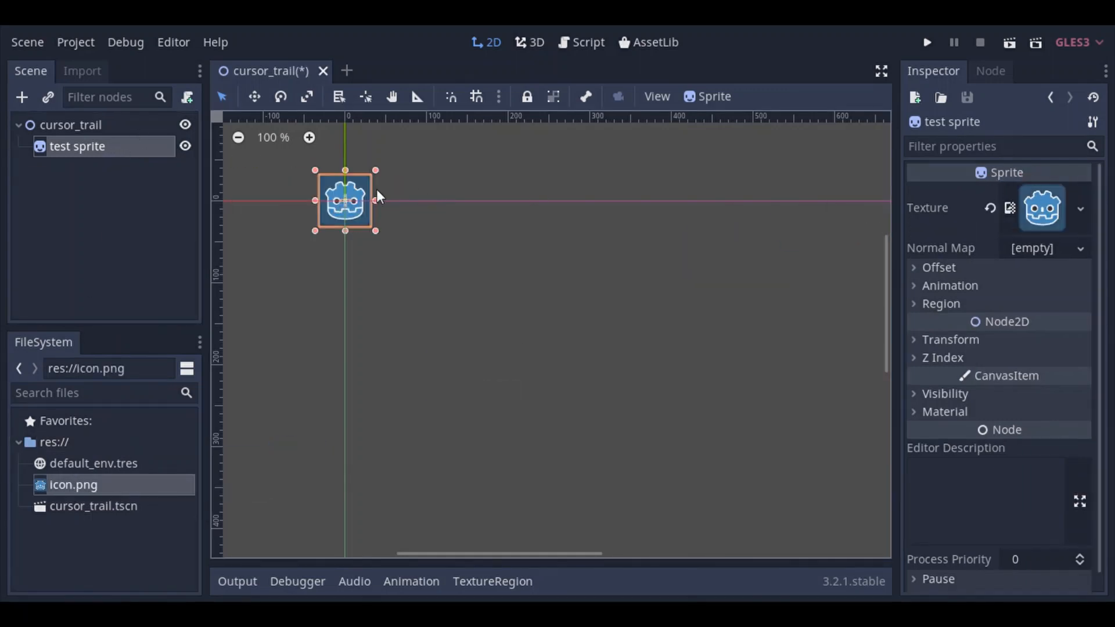
mouse_move(476, 309)
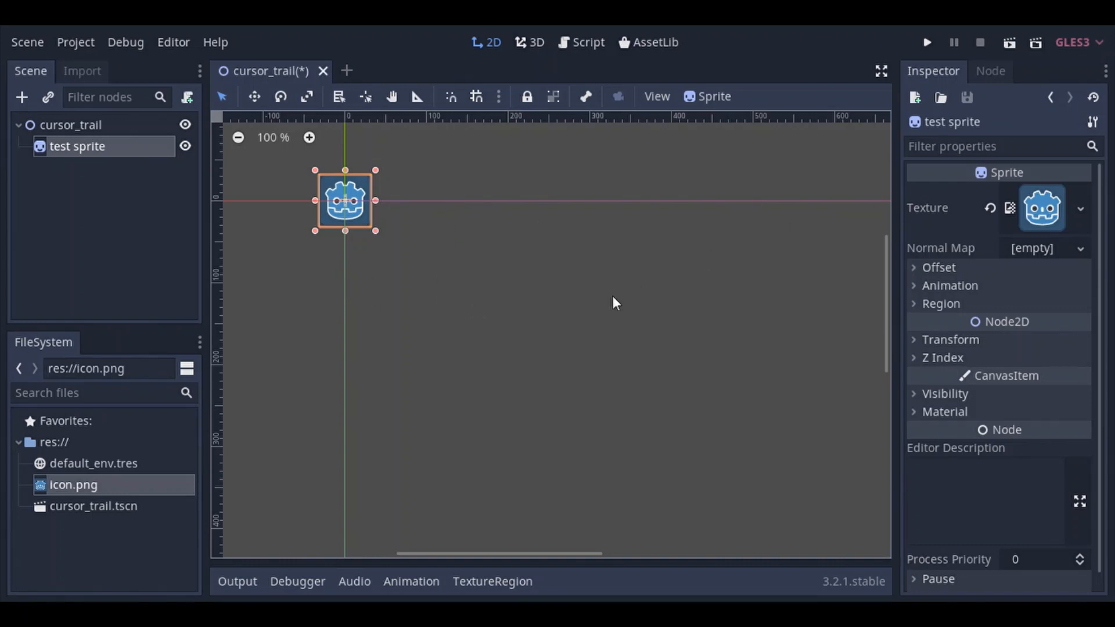
mouse_move(192, 206)
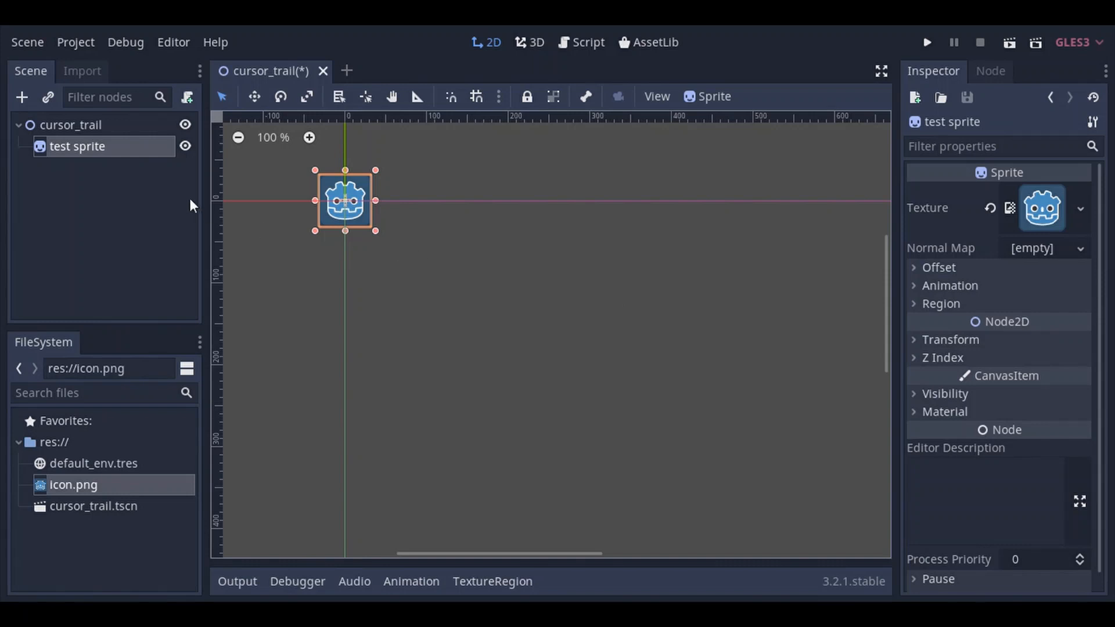
mouse_move(338, 146)
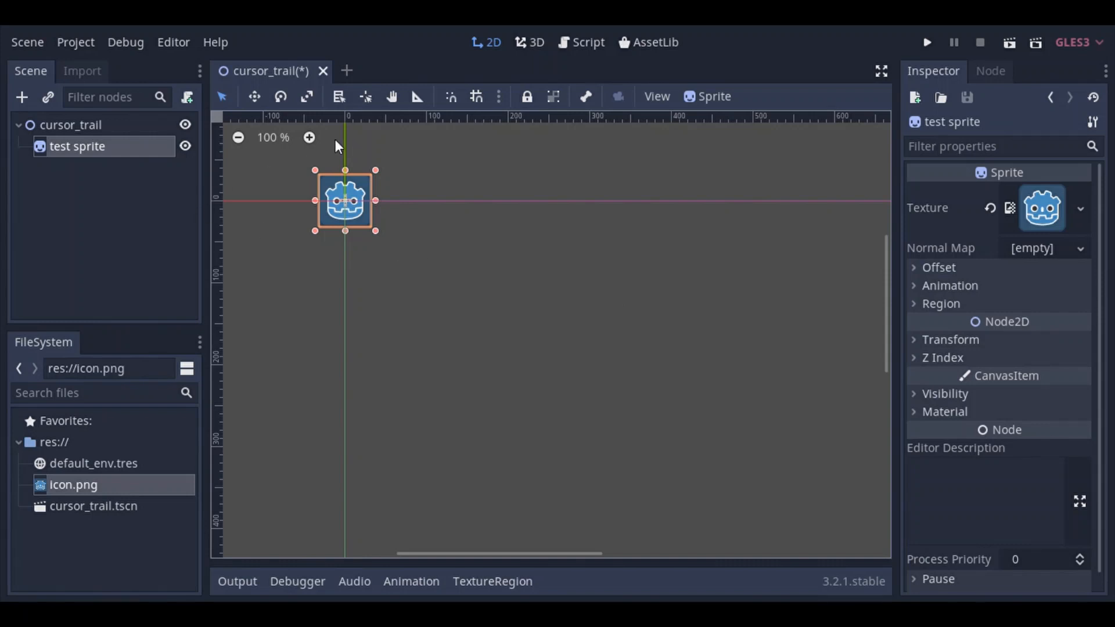
Step: Attach a new script cursor_trail.gd to the cursor_trail root node with default settings
click(71, 124)
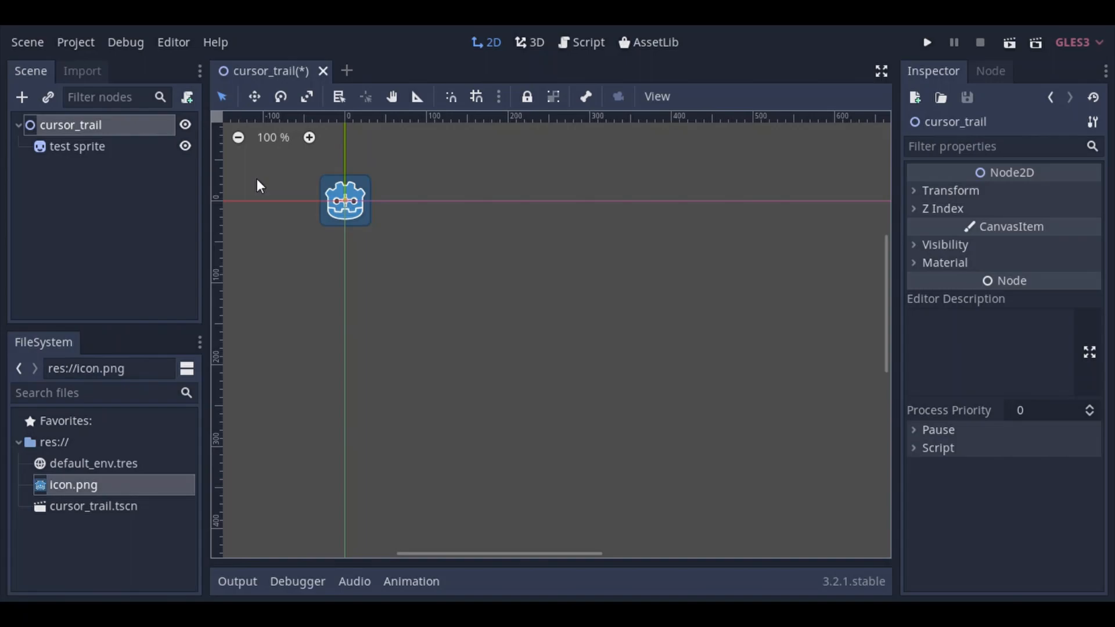
click(187, 98)
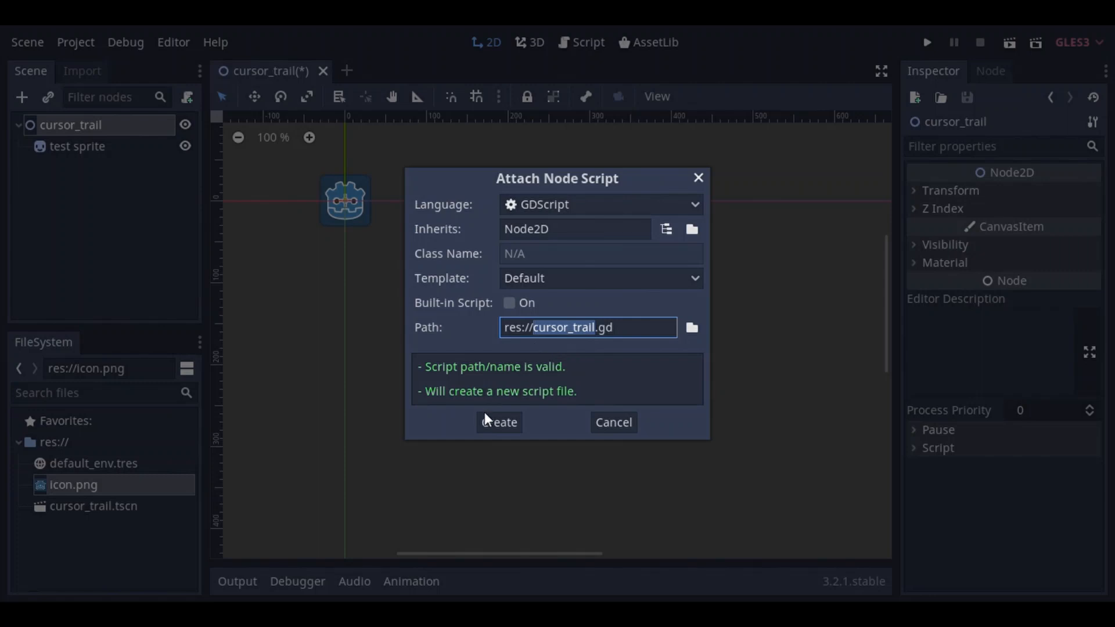
click(499, 421)
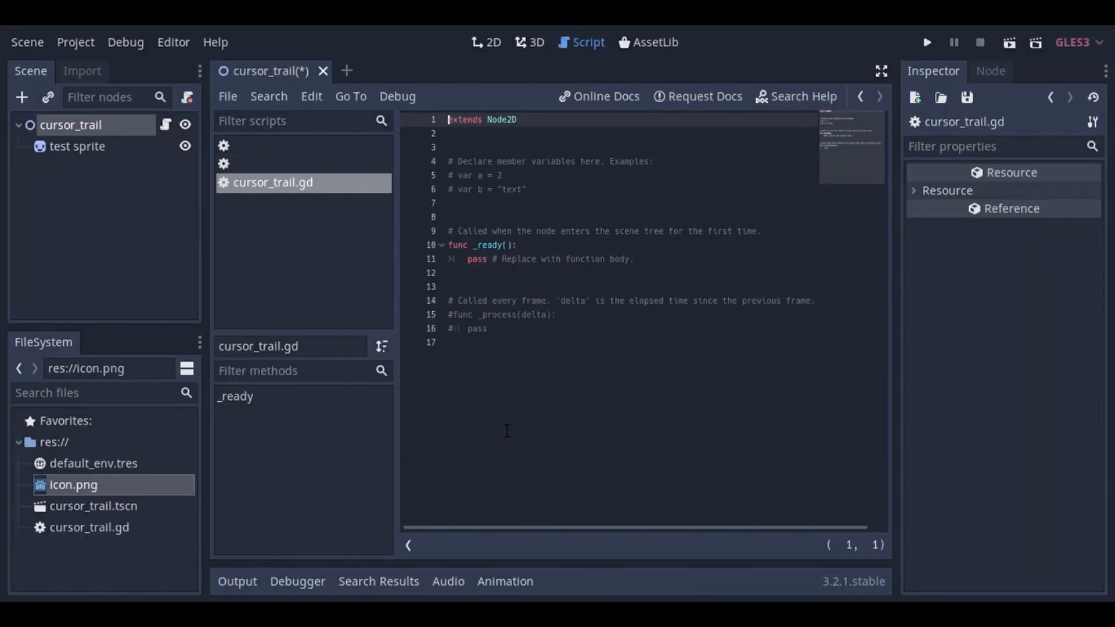
mouse_move(467, 233)
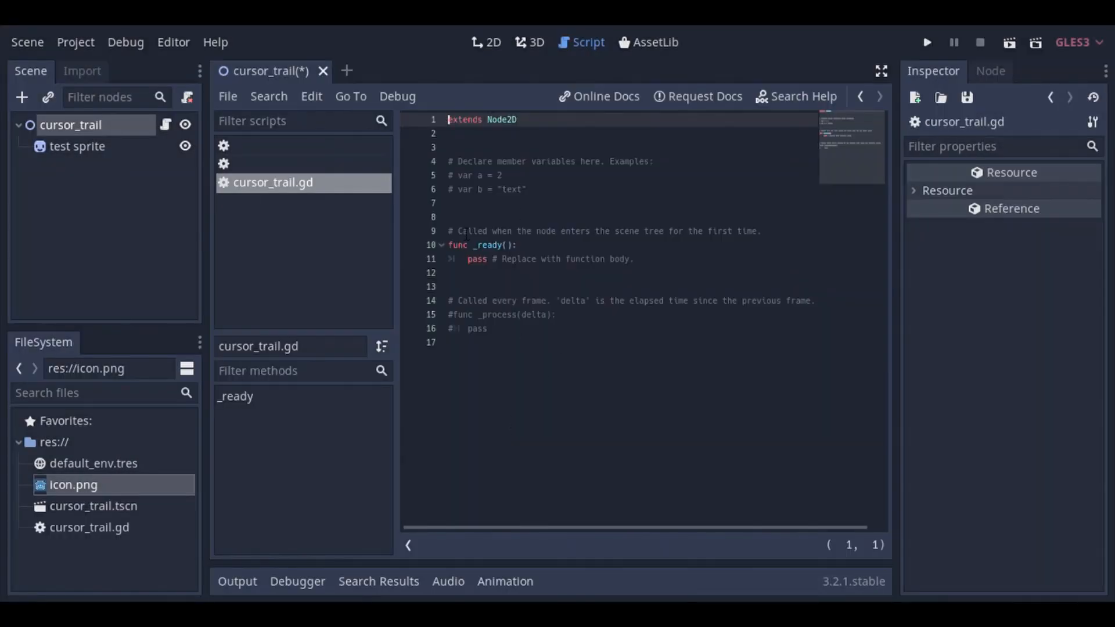
Step: Write Input.set_mouse_mode(Input.MOUSE_MODE_HIDDEN) inside _ready to hide the mouse cursor
click(525, 190)
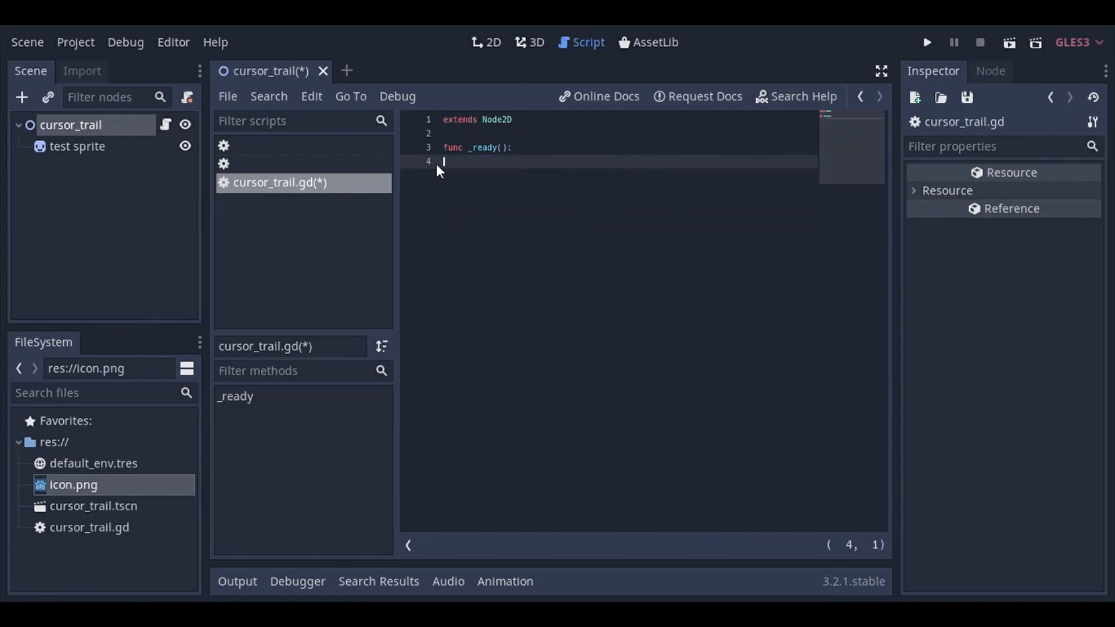
key(tab)
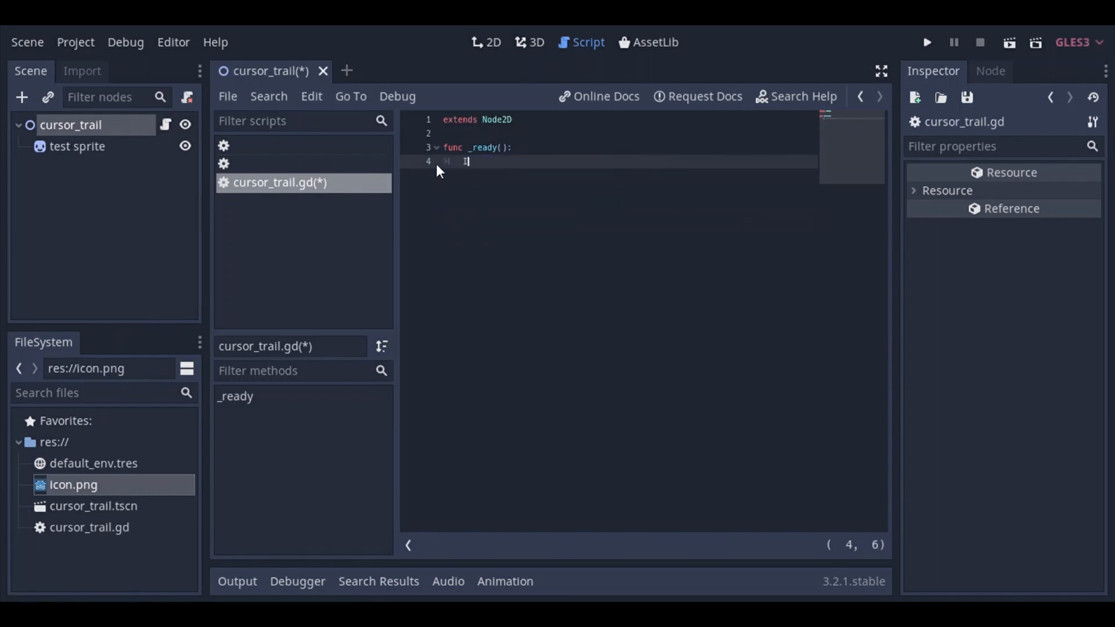
text(Input.)
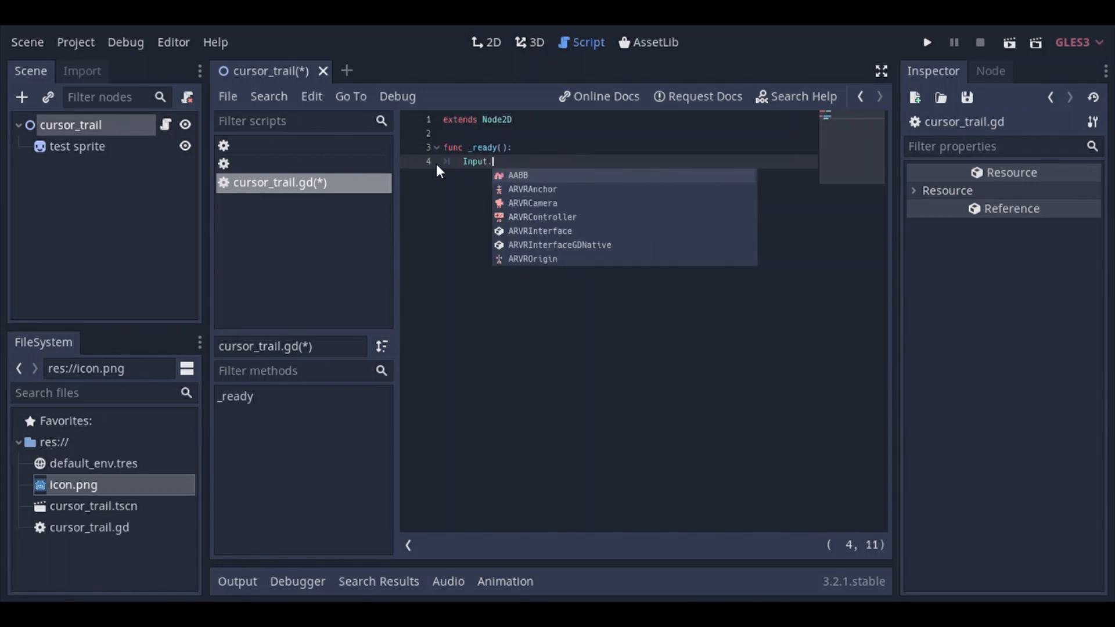
text(set)
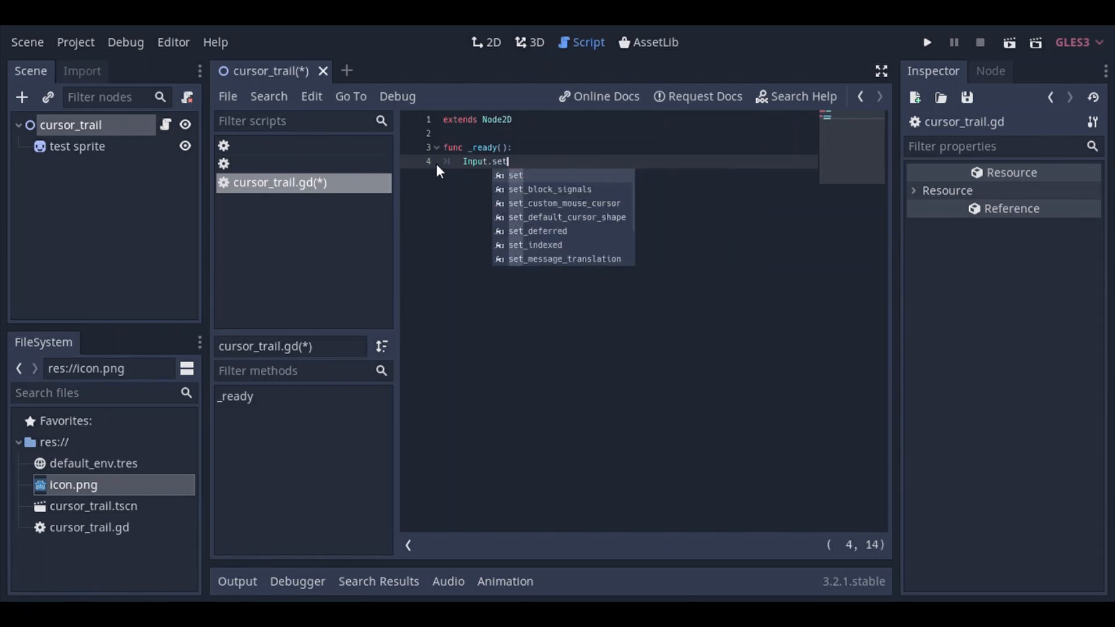
text(_mouse_mode()
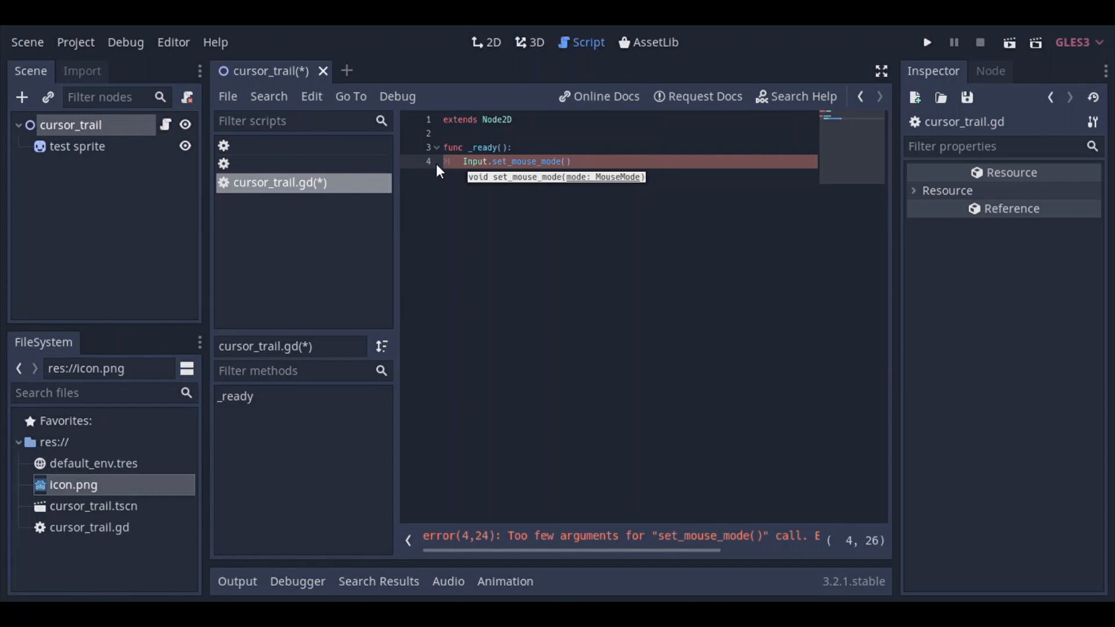
text(m)
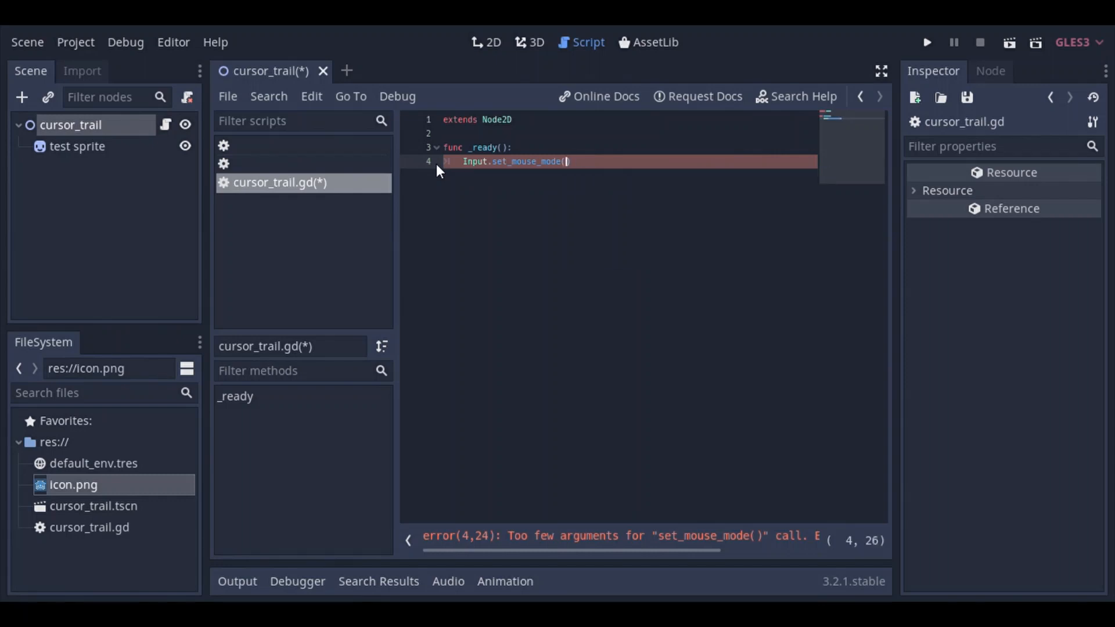
text(tr)
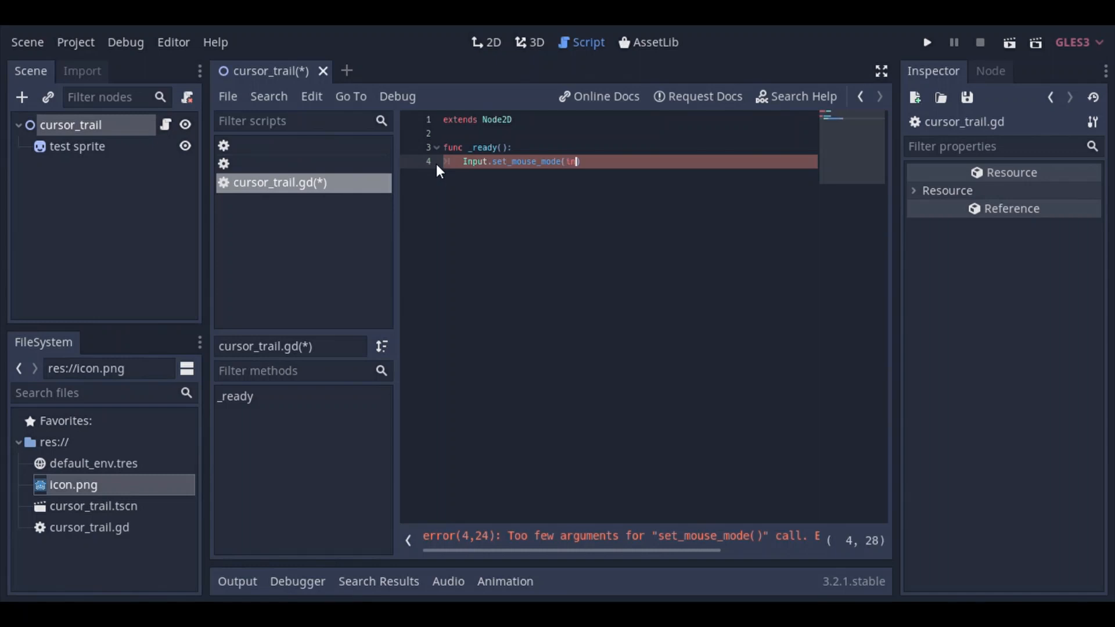
text(I)
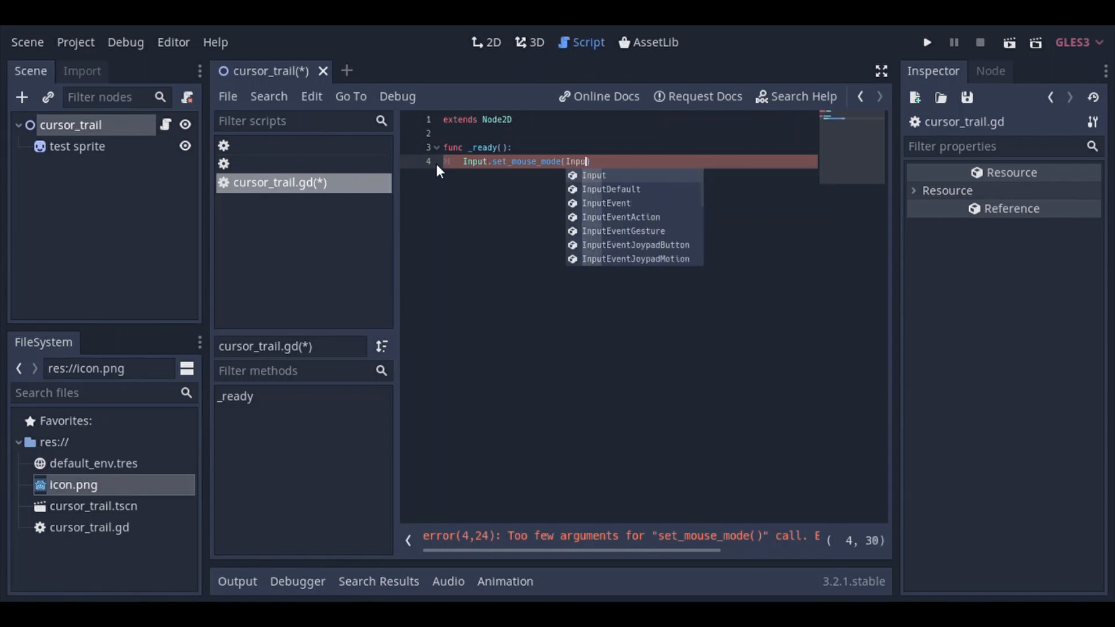
text(.)
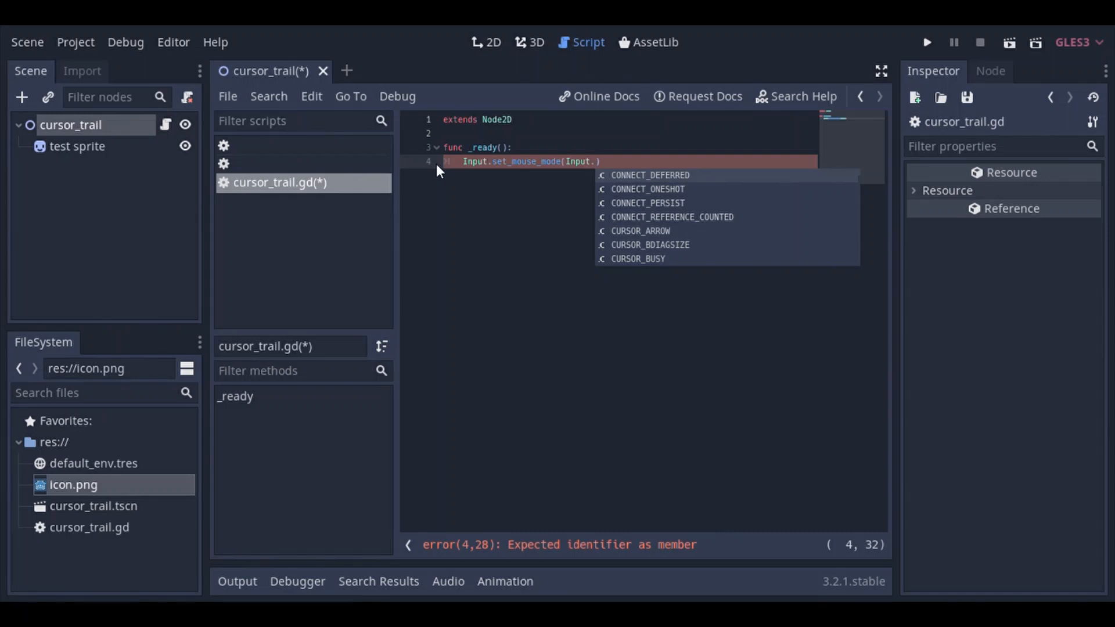
text(MOUSE_MODE_HIDDEN)
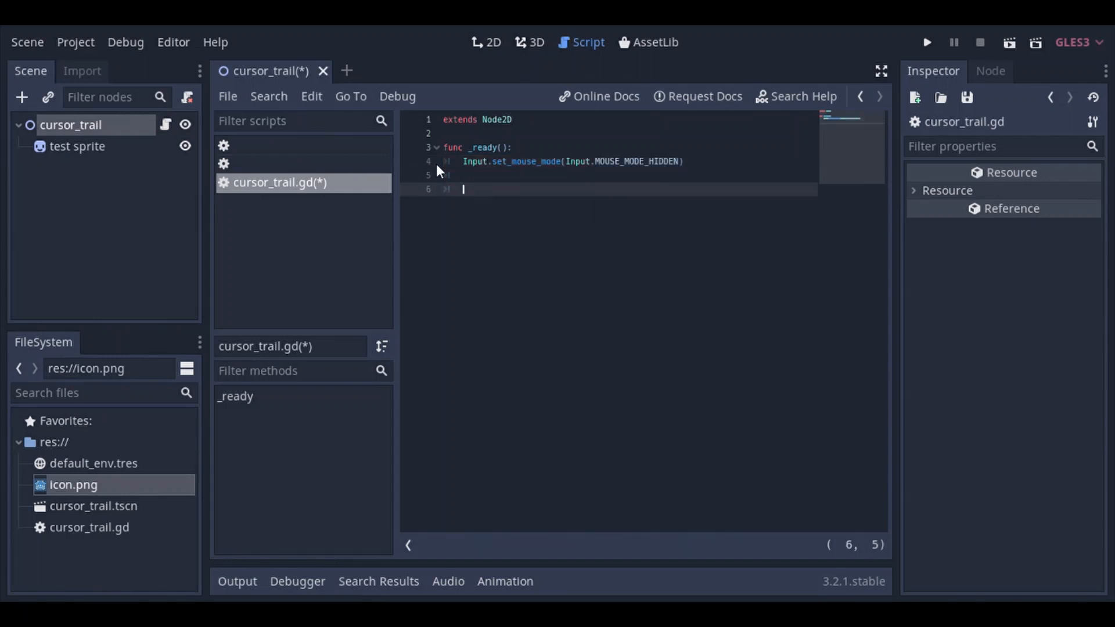
Step: Add func _process(delta) setting global_position = get_global_mouse_position(), then save and test-run
text(func)
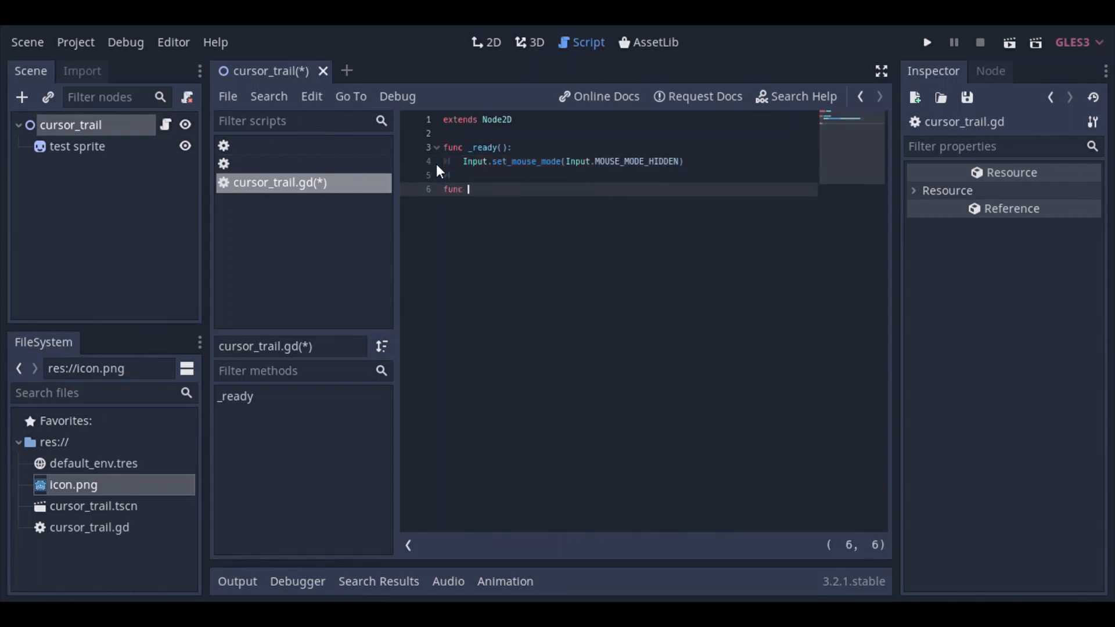
text(_process(delta):)
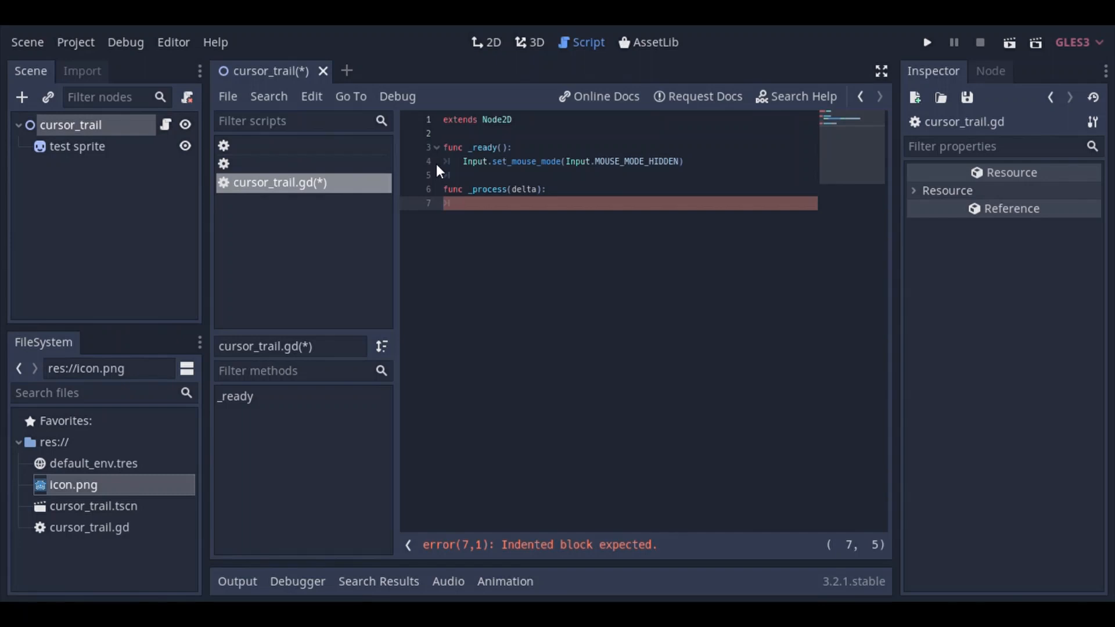
text(glo)
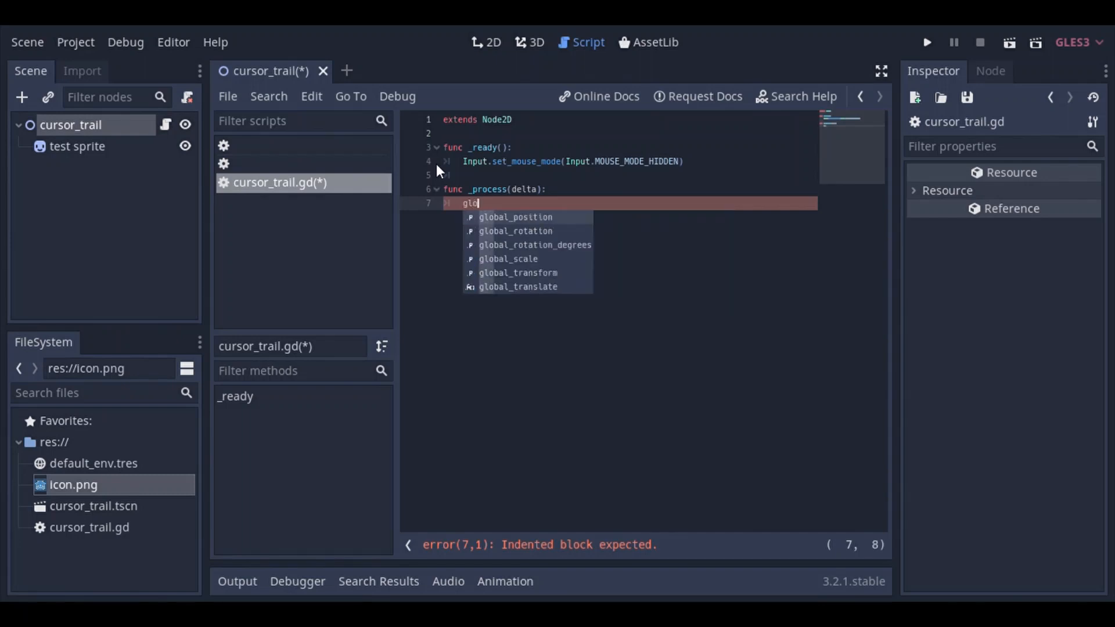
text(bal)
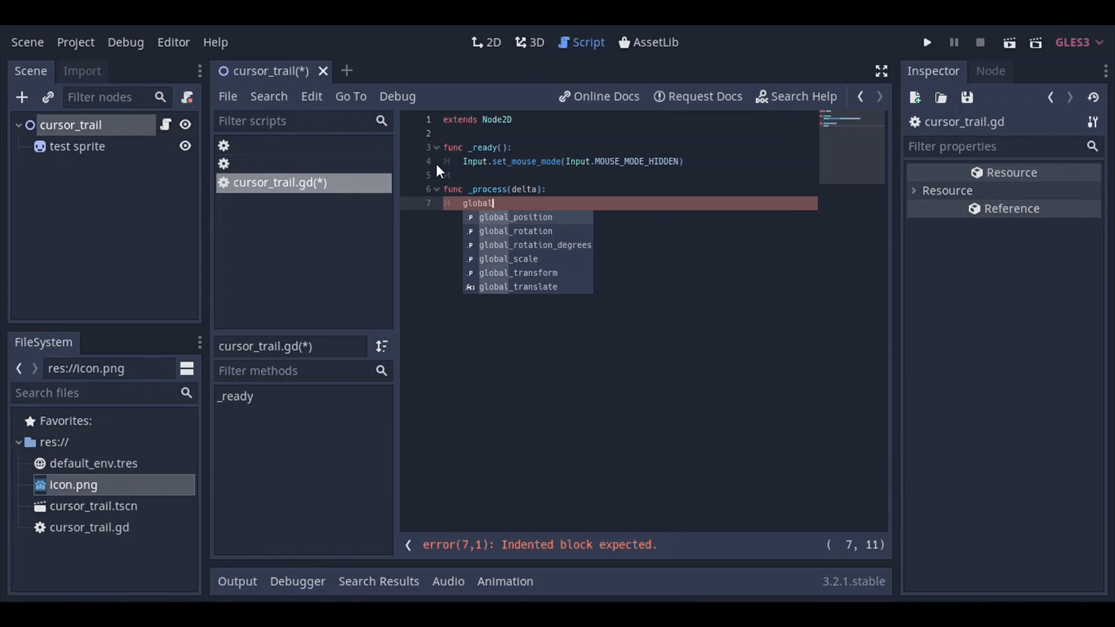
click(516, 217)
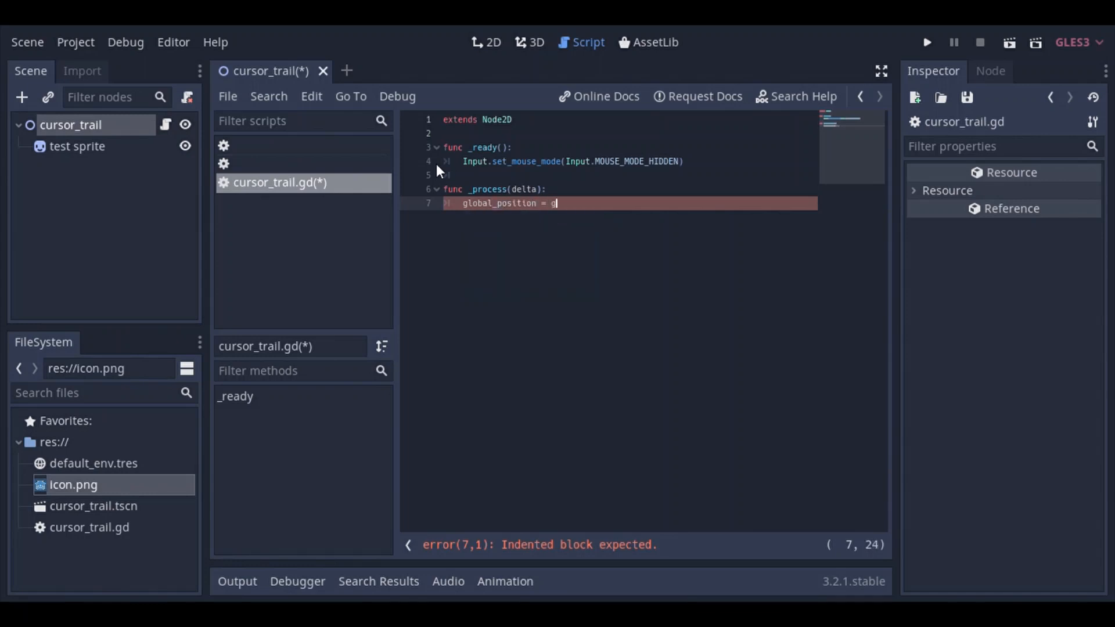
text(et_mou)
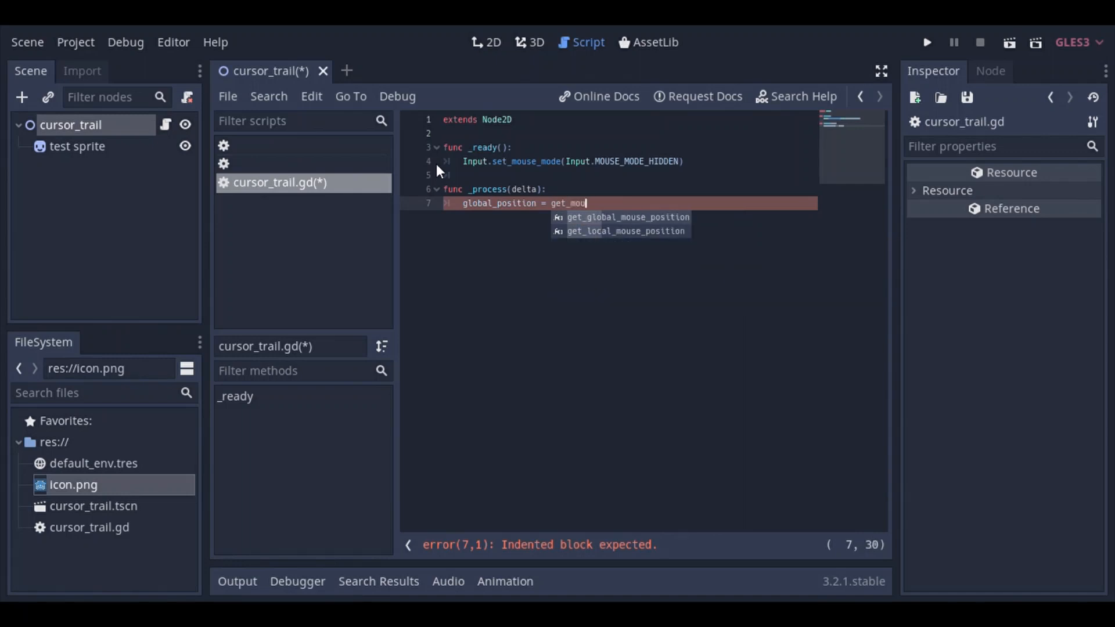
click(627, 217)
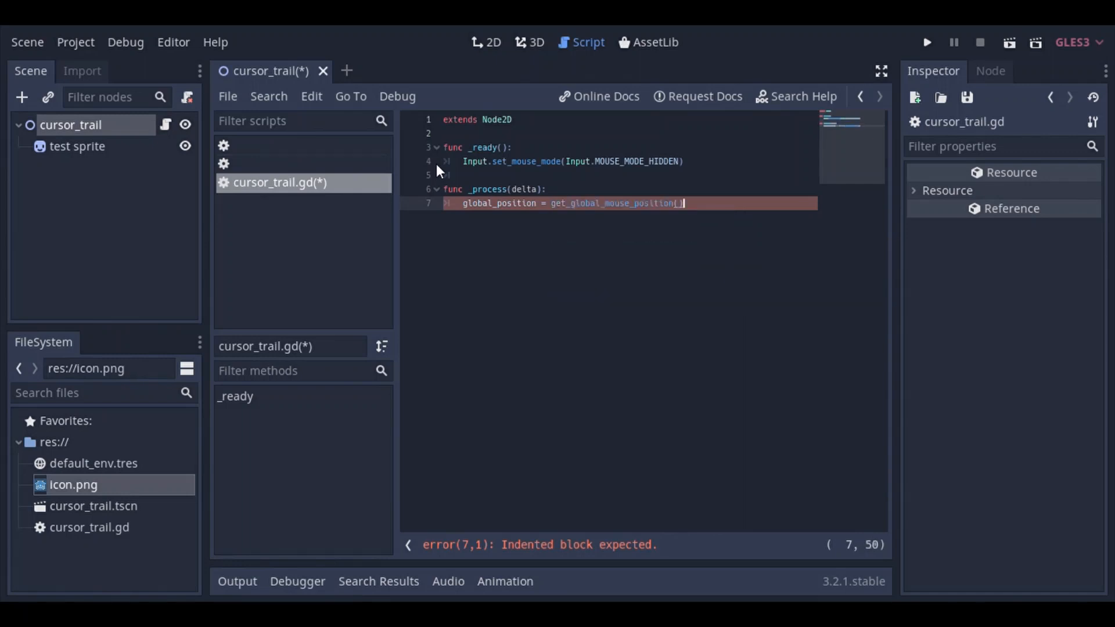
key(ctrl+s)
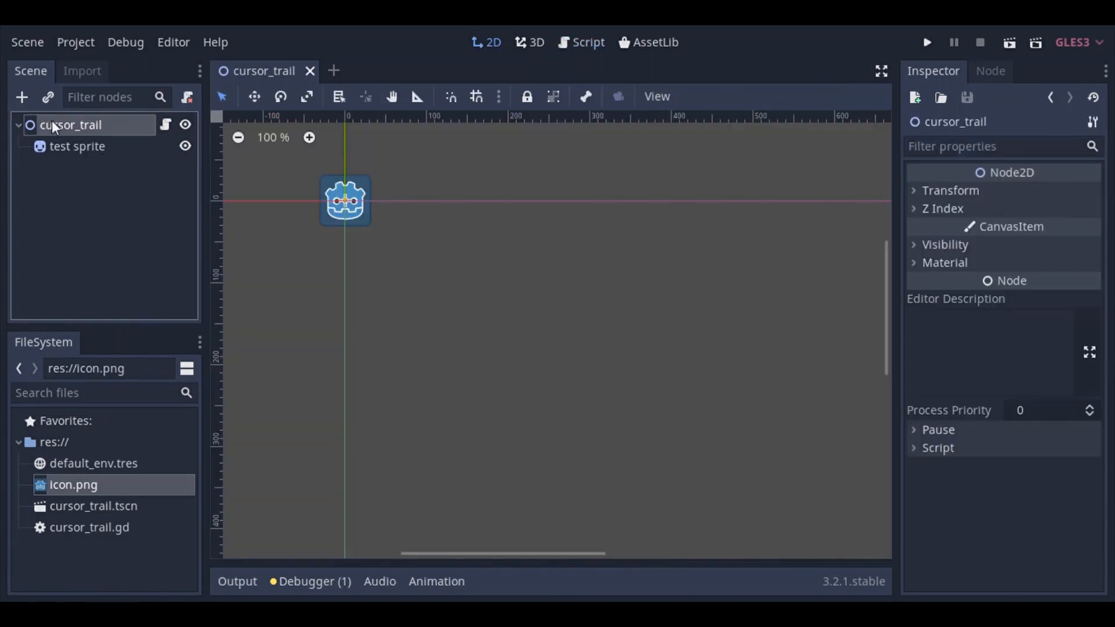
Step: Delete the test sprite and add a Line2D child node under cursor_trail instead
click(78, 146)
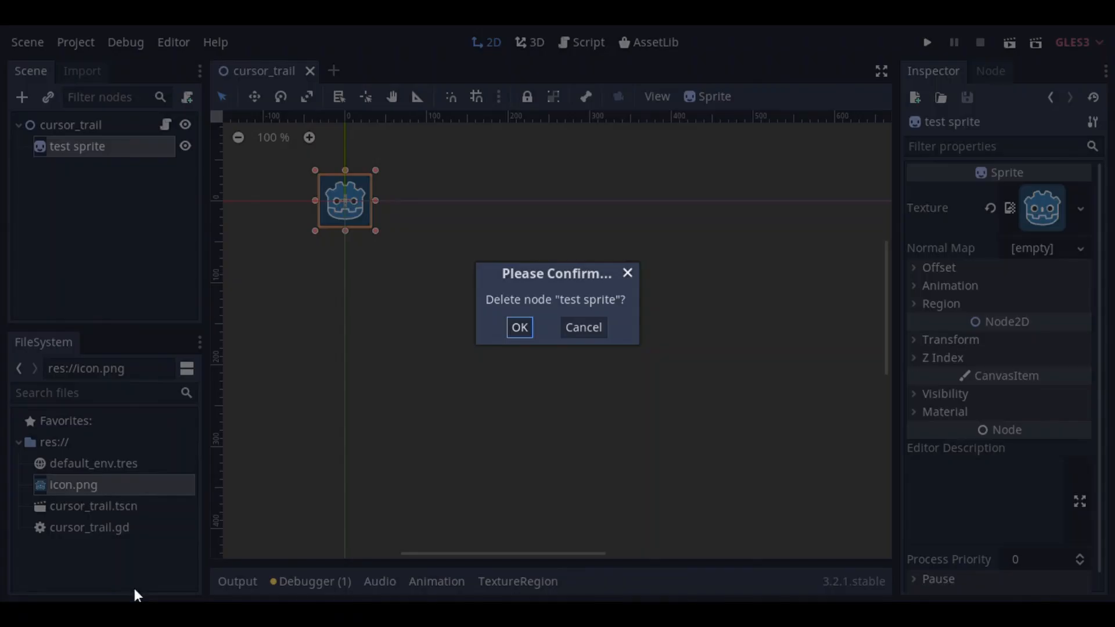
click(519, 328)
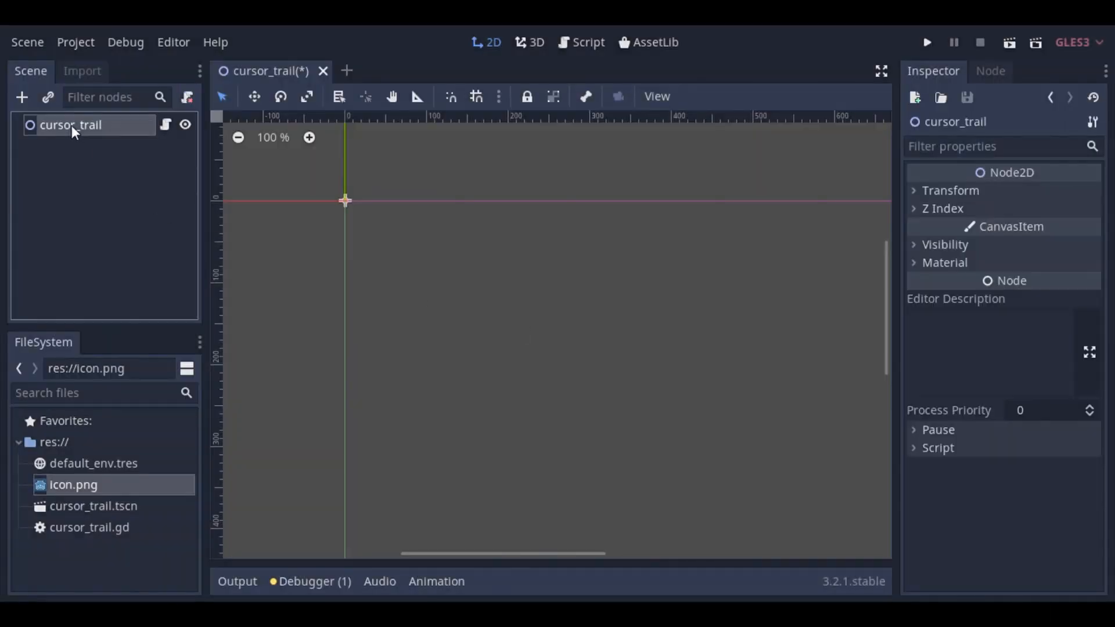
text(sprit)
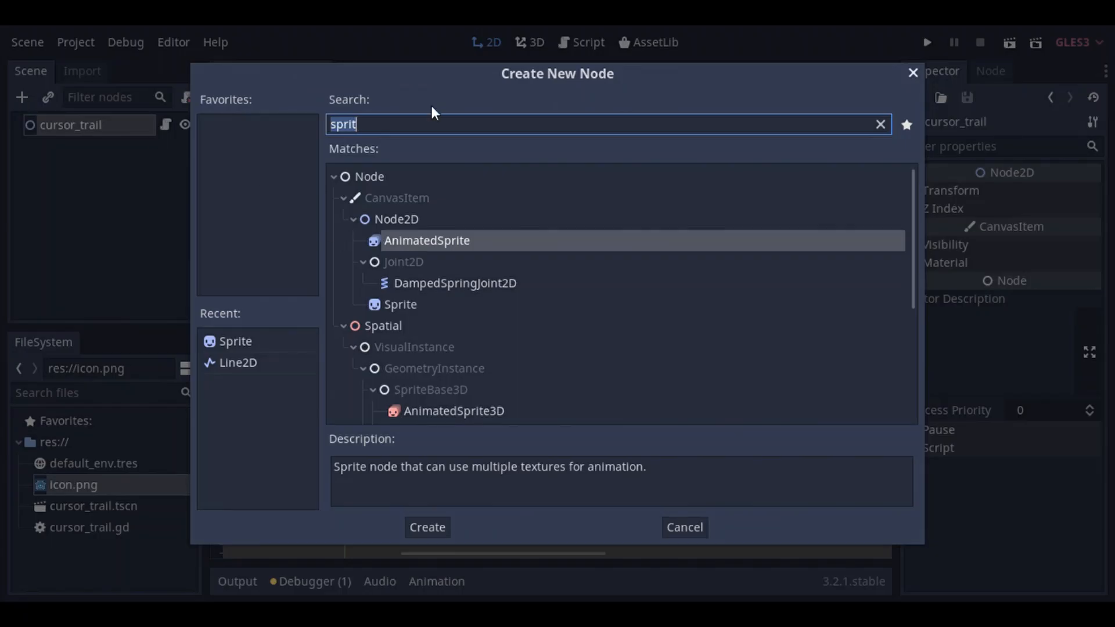
text(line)
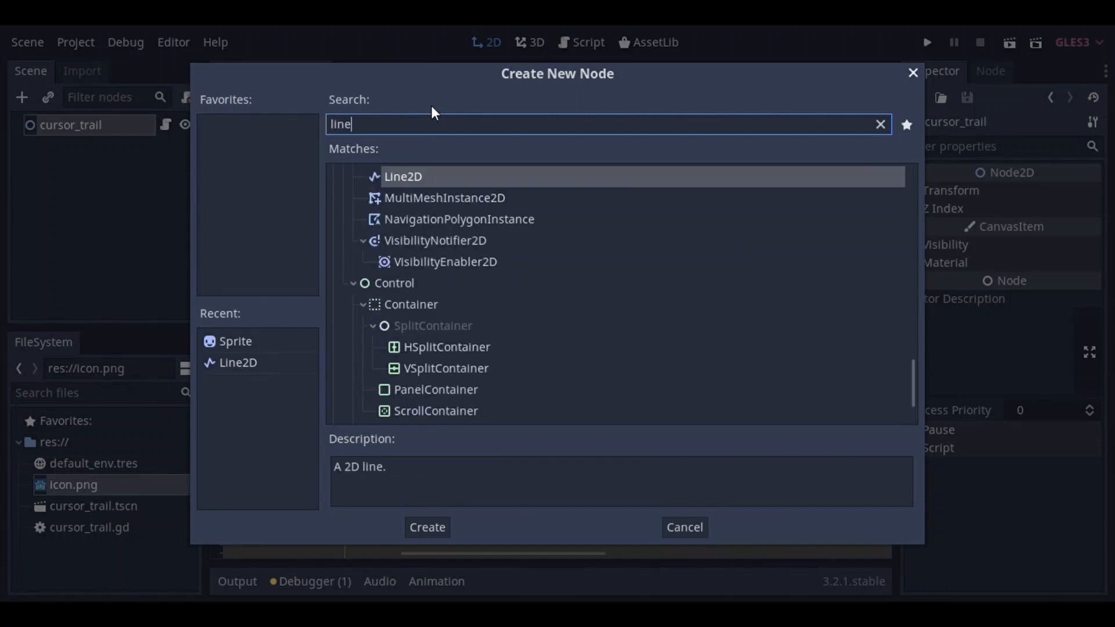
click(426, 528)
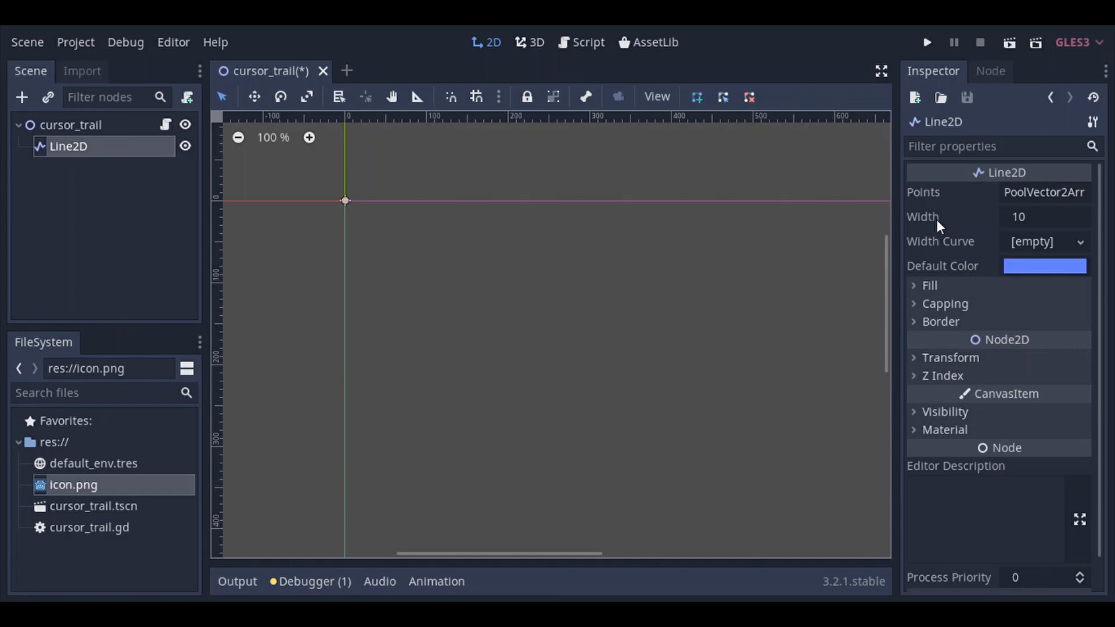
mouse_move(1063, 306)
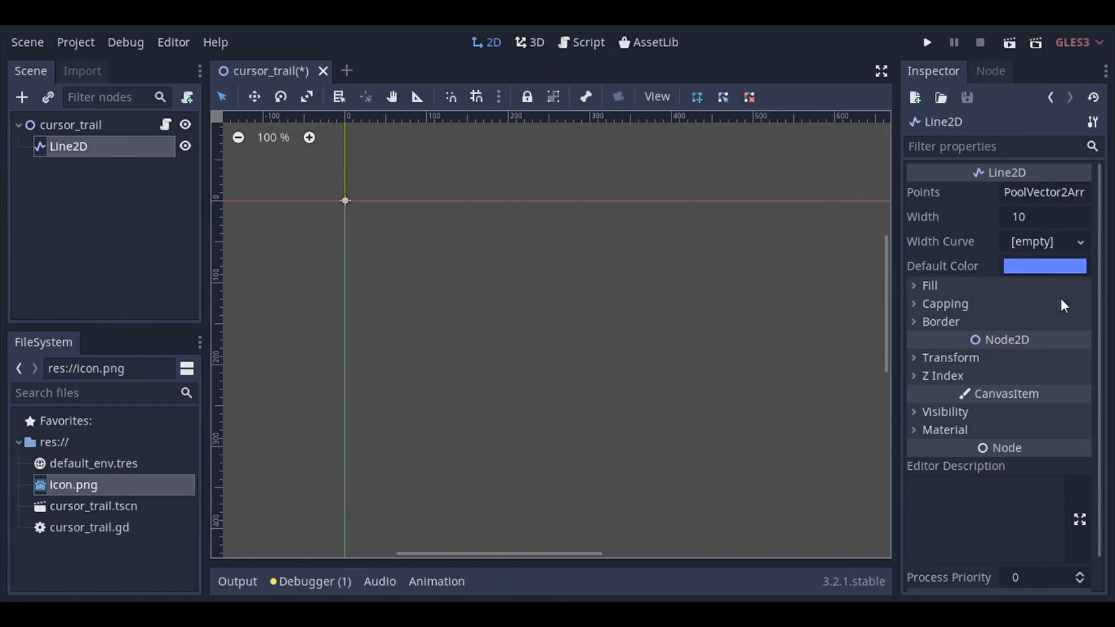
mouse_move(741, 264)
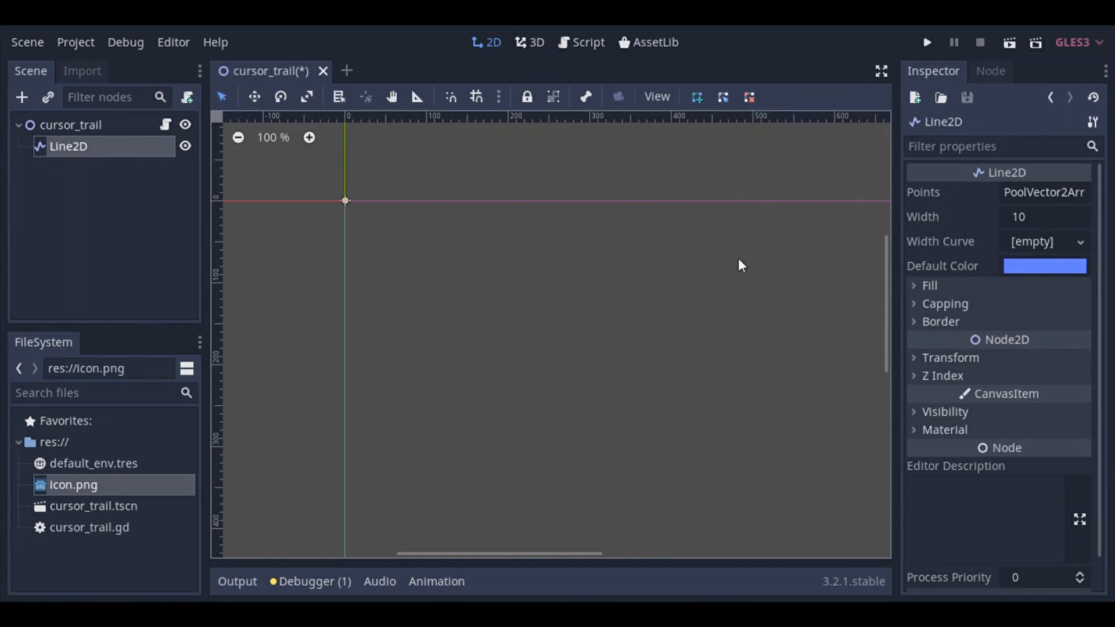
click(588, 42)
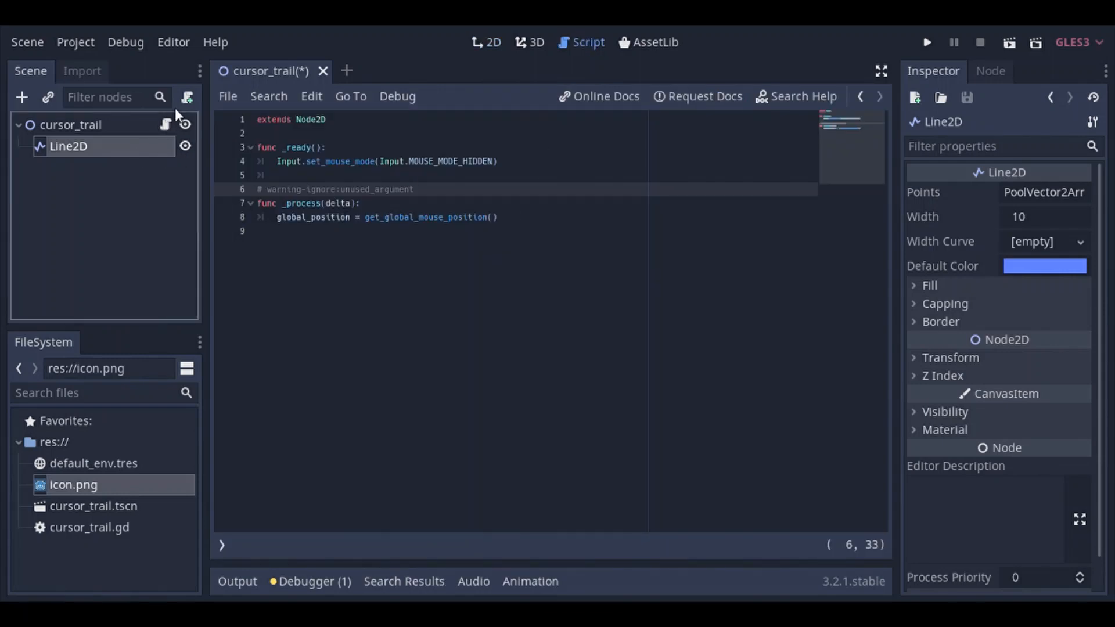
Step: Attach a new trail.gd script to the Line2D node and rename the node to trail
click(187, 96)
text(res://trail.gd)
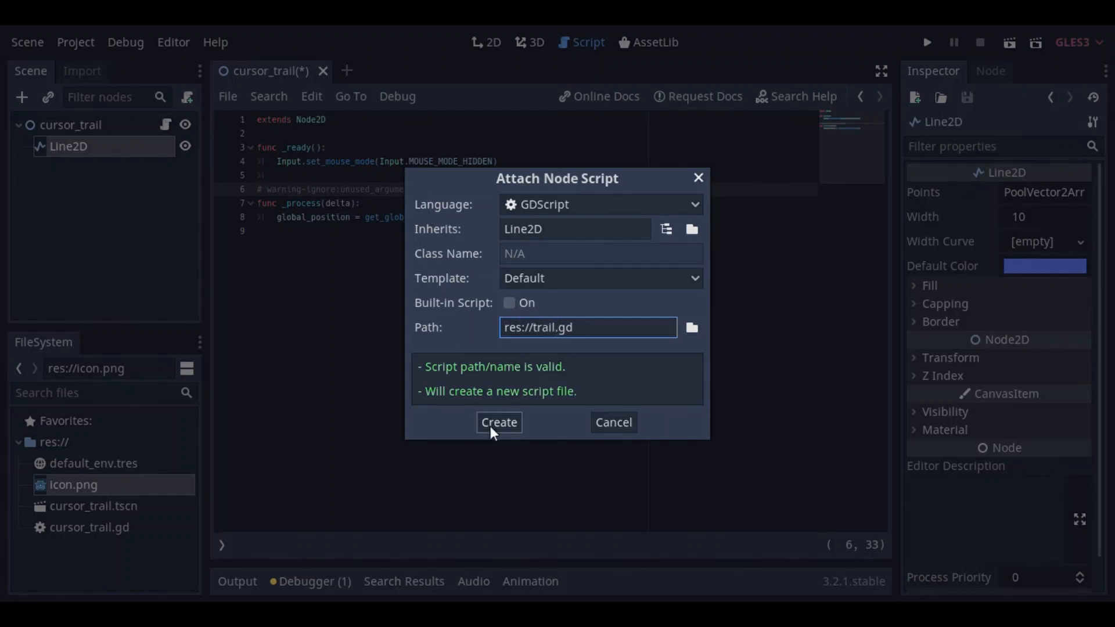
click(499, 421)
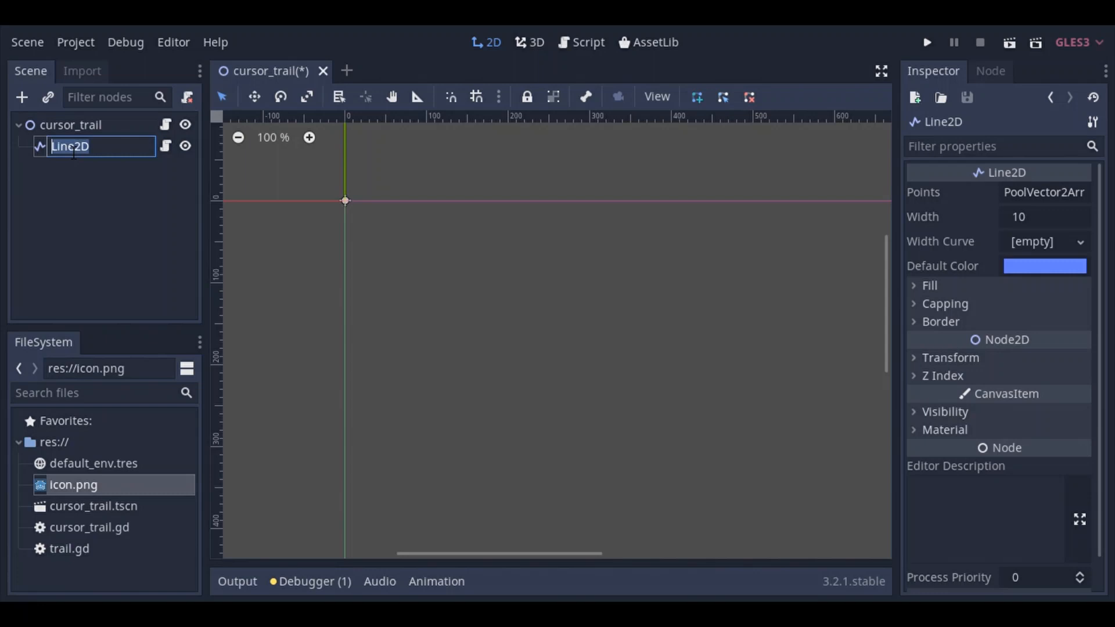
text(trail)
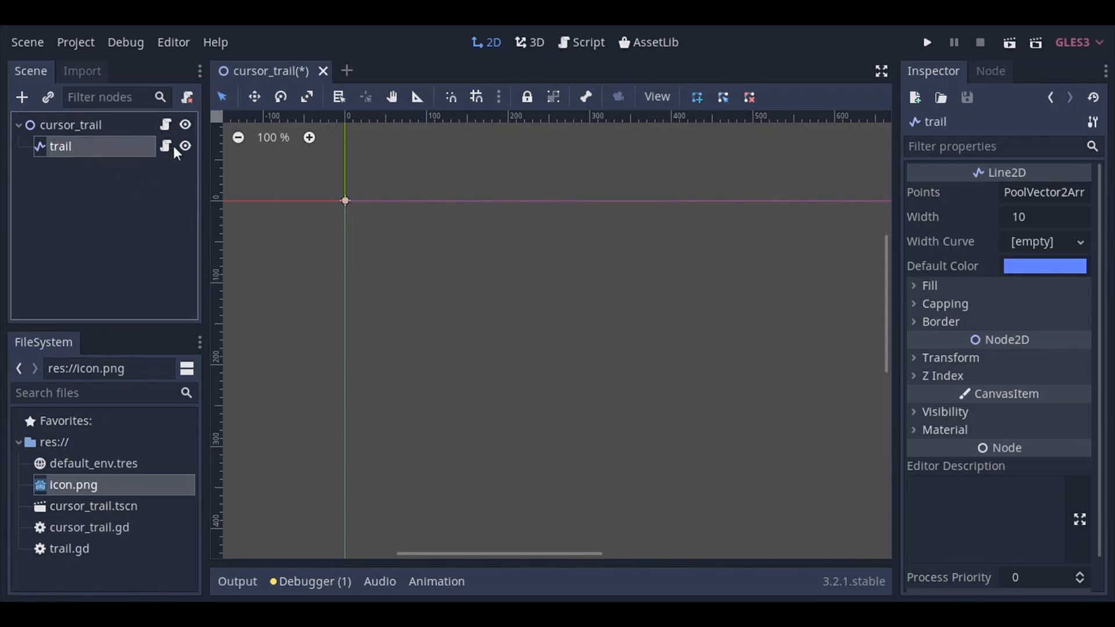
click(588, 42)
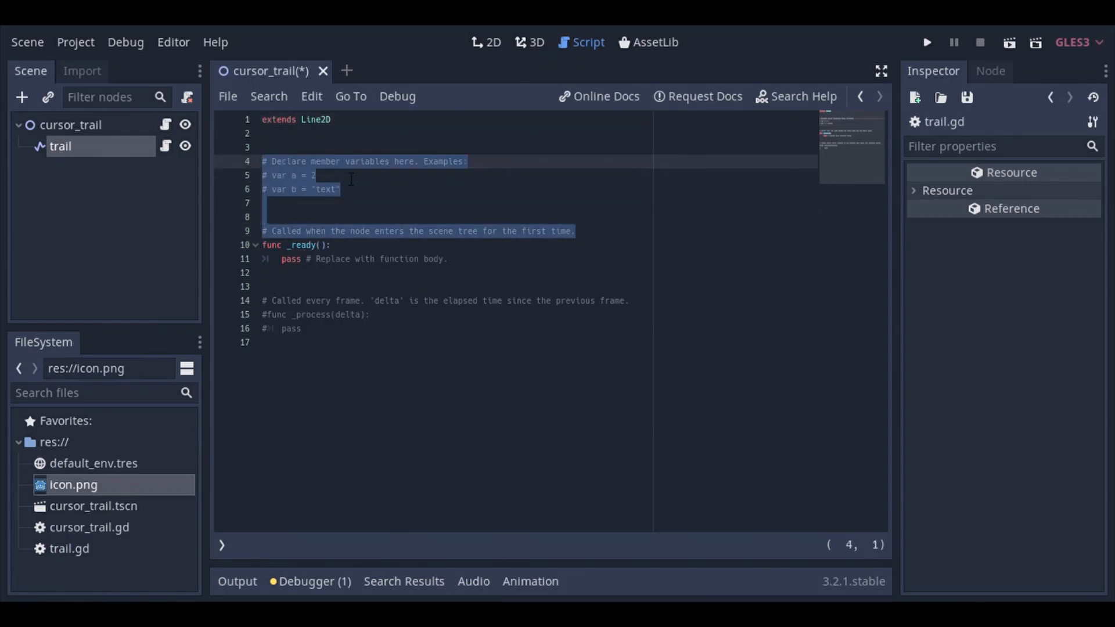
Step: Replace the template with var length = 5 and var point = Vector2()
key(Delete)
text(var)
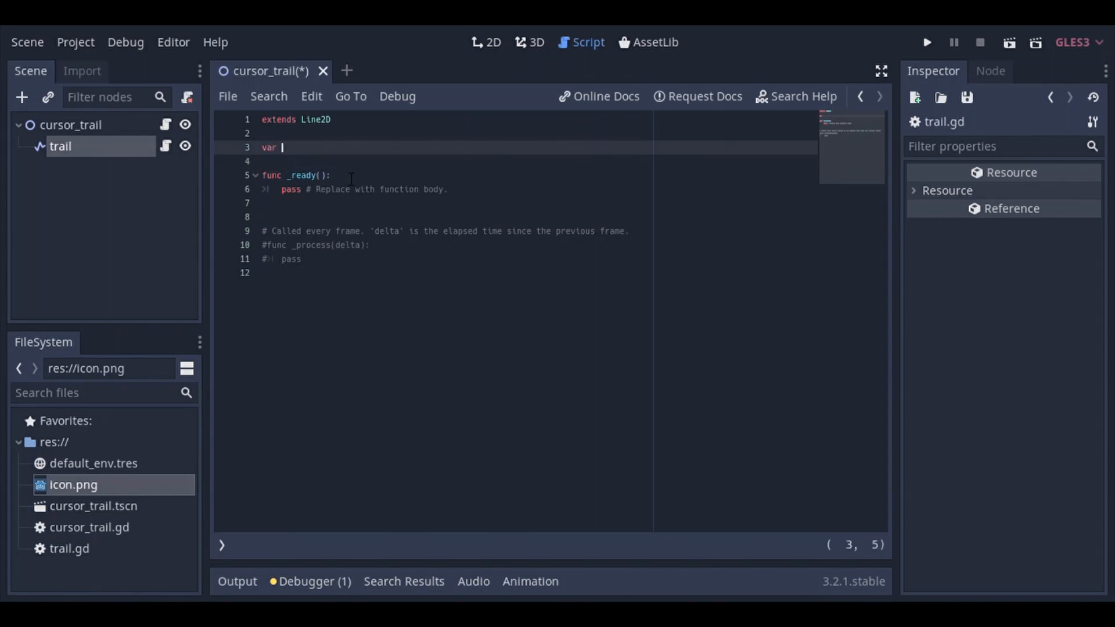
text(length)
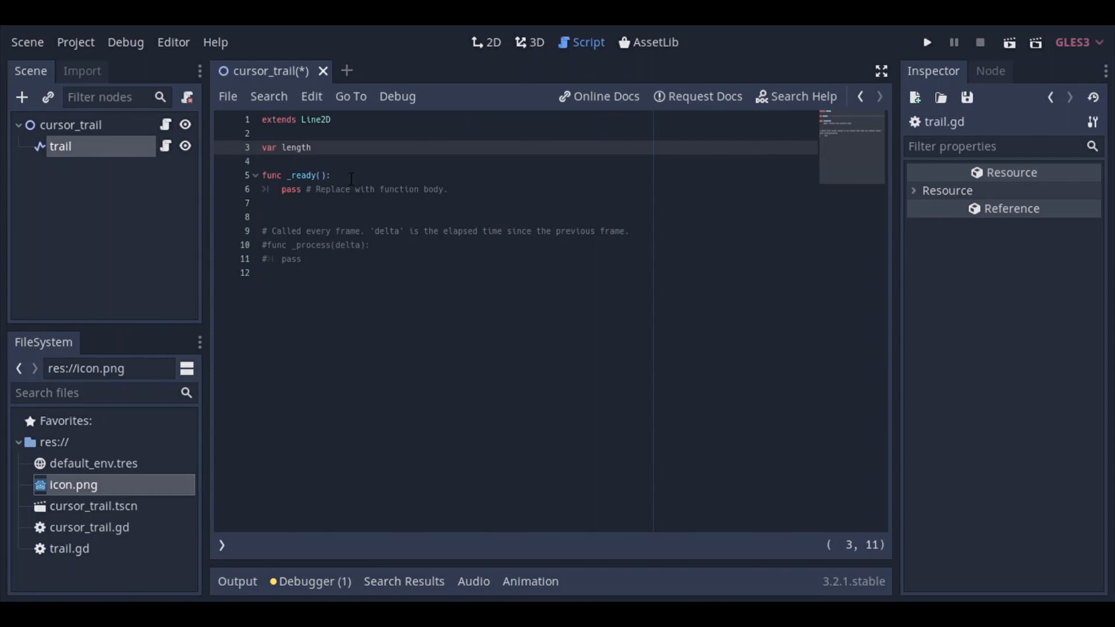
text(=)
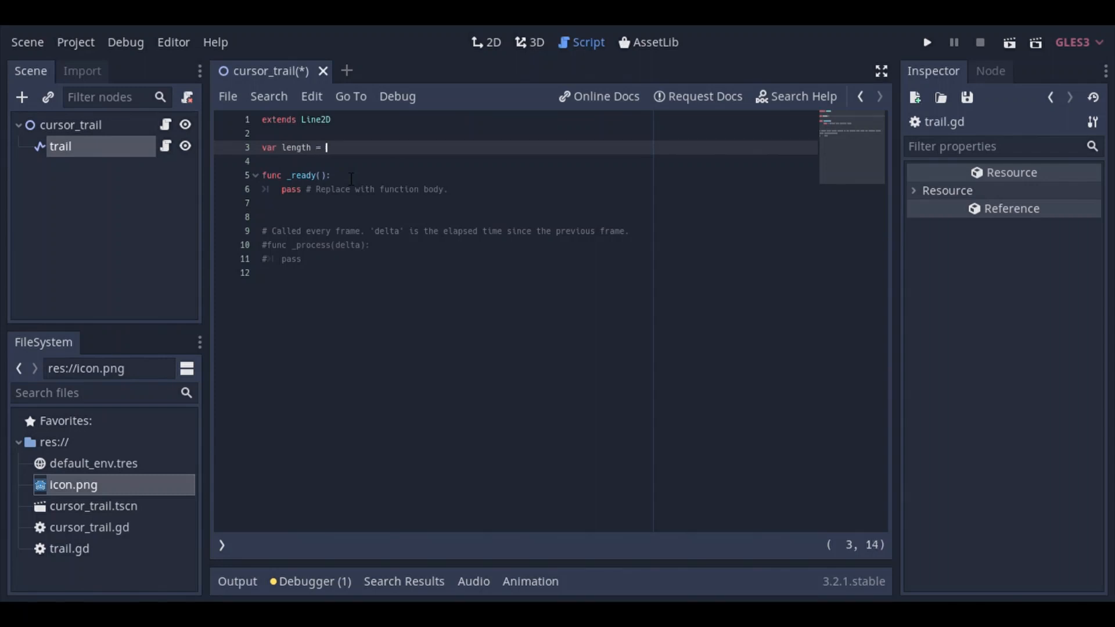
text(5)
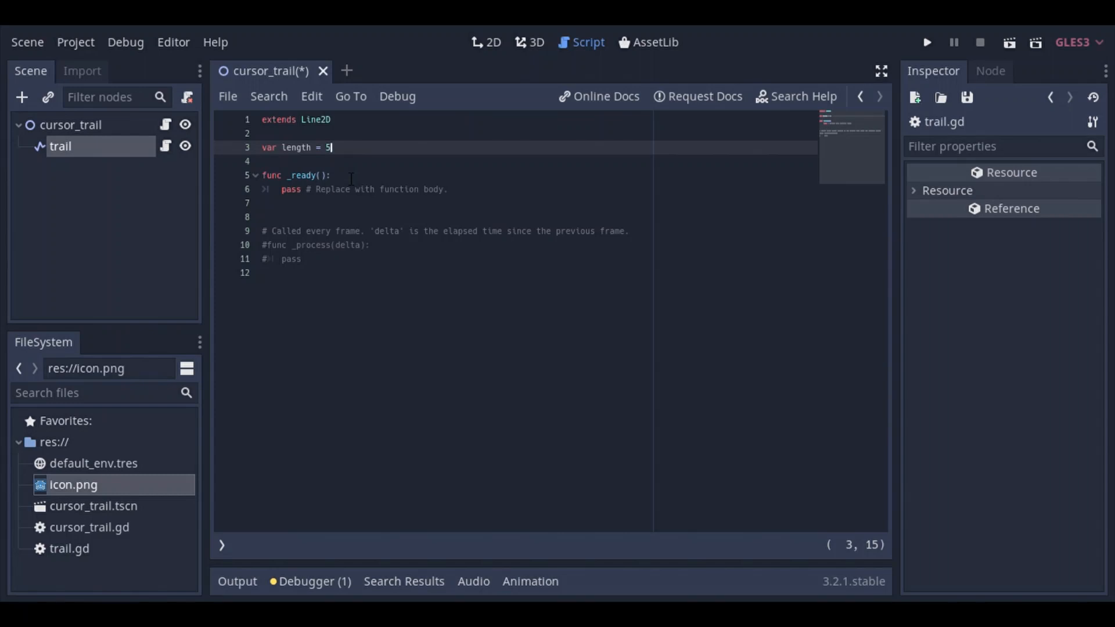
text(var)
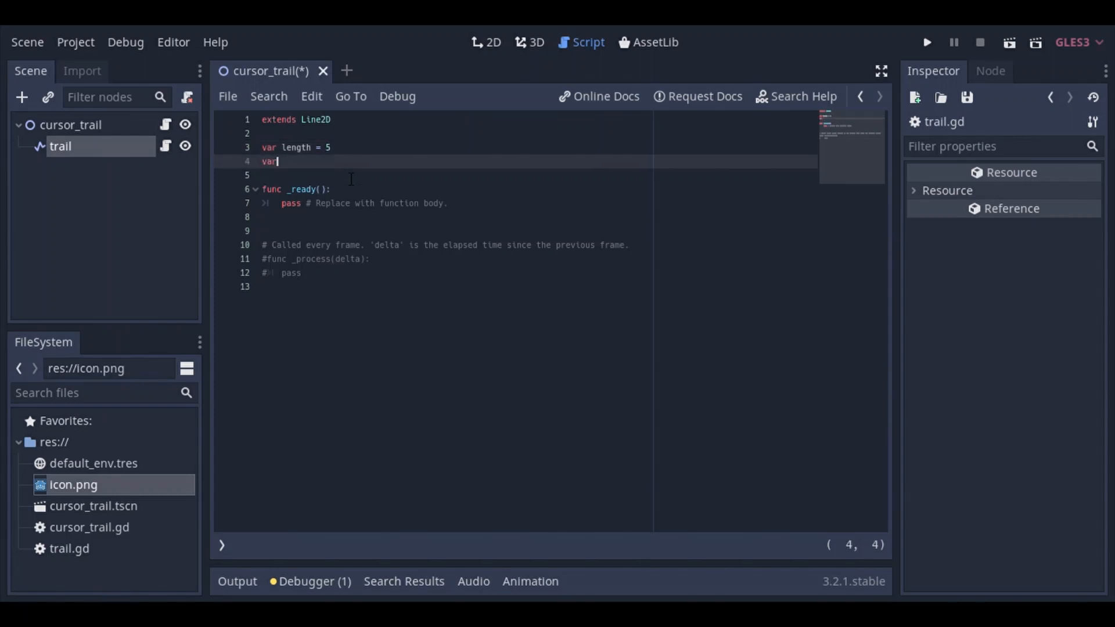
text(point =)
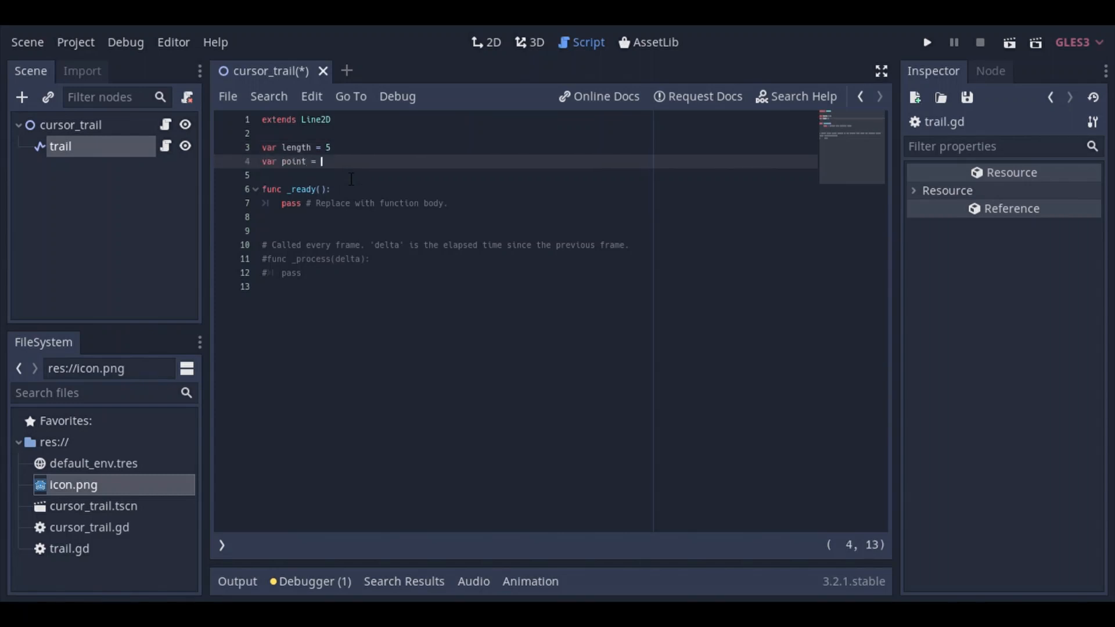
text(Vec)
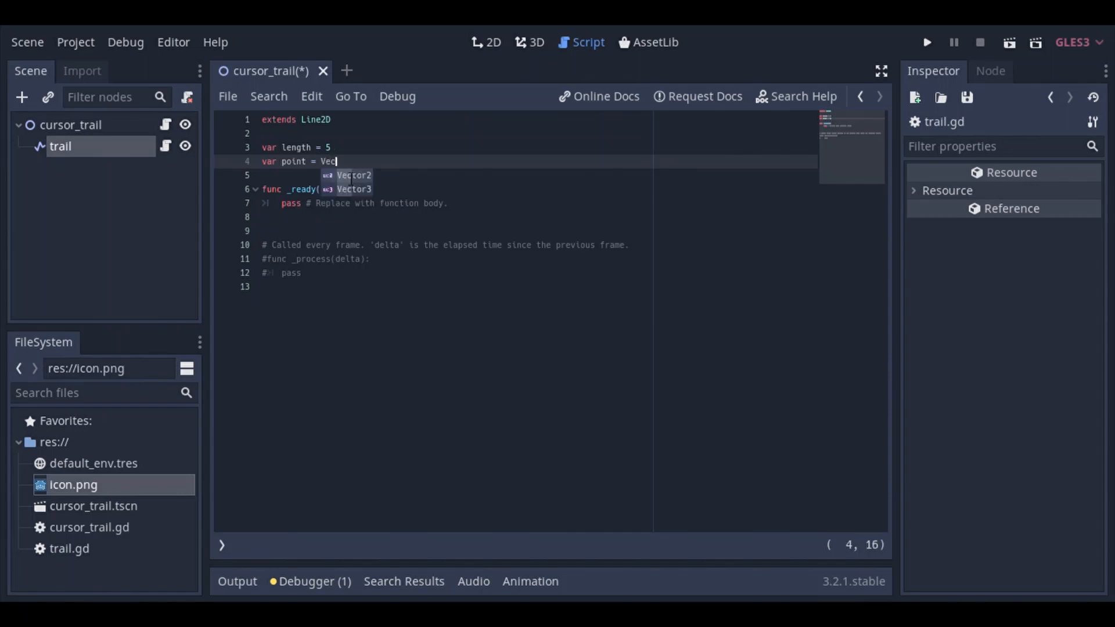
text(tor2)
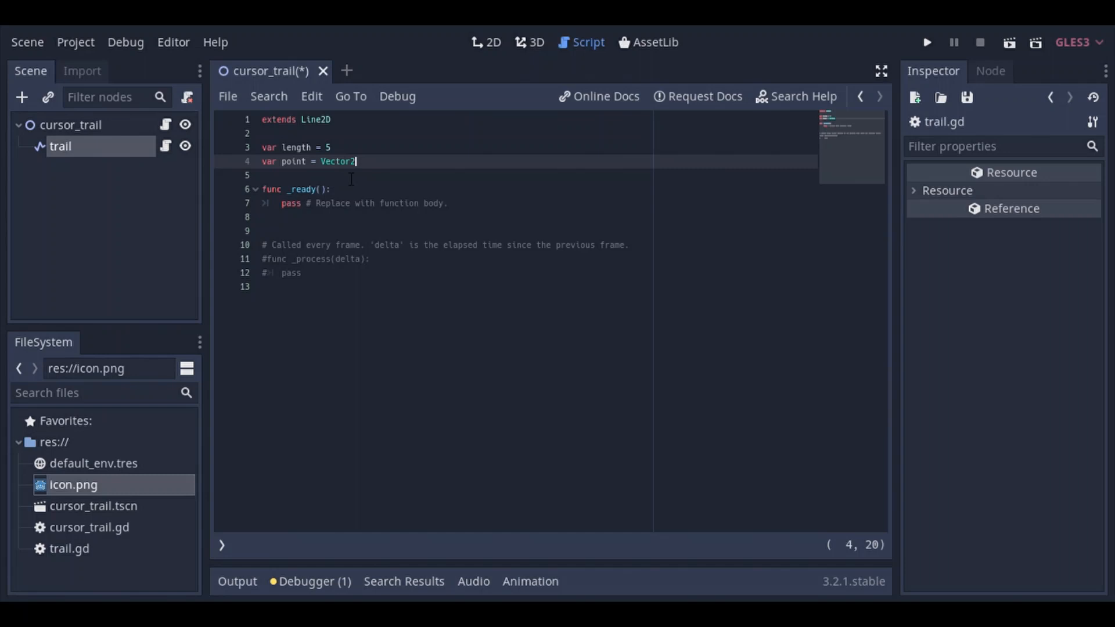
text(()
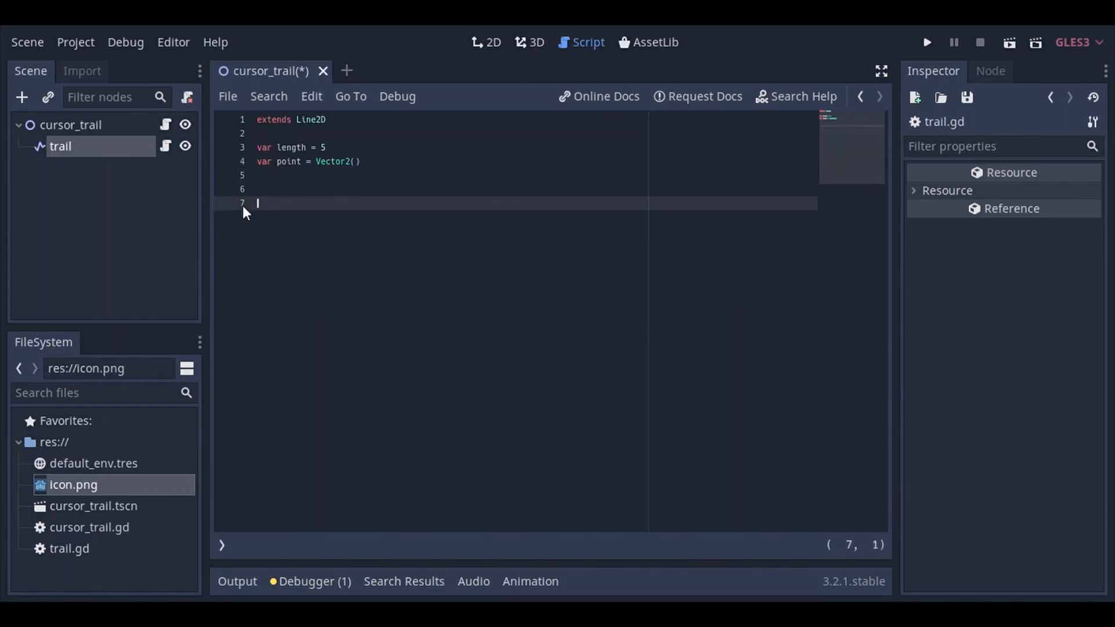
Step: Add func _process setting global_position = Vector2(0,0) with a comment explaining no position offset
text(fu)
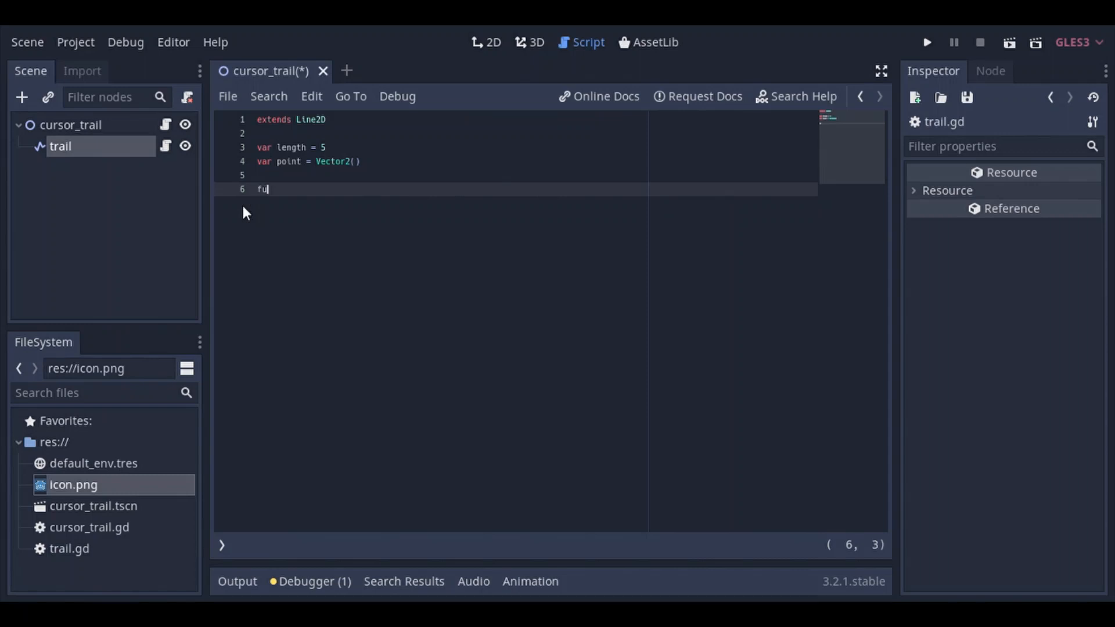
text(nc)
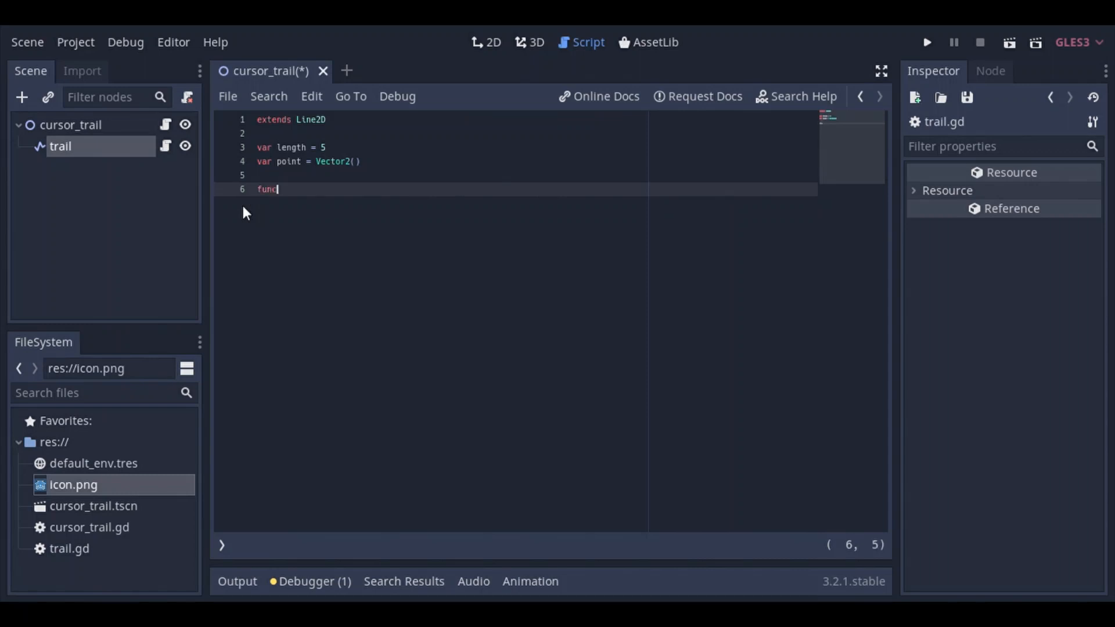
text(_process(delta):)
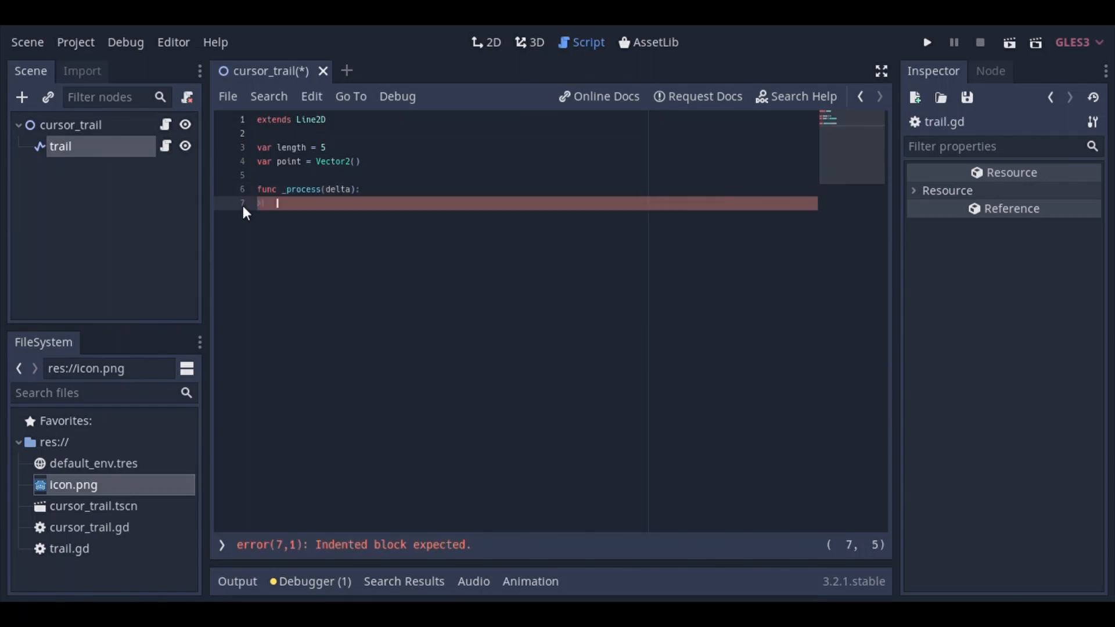
text(global_position =)
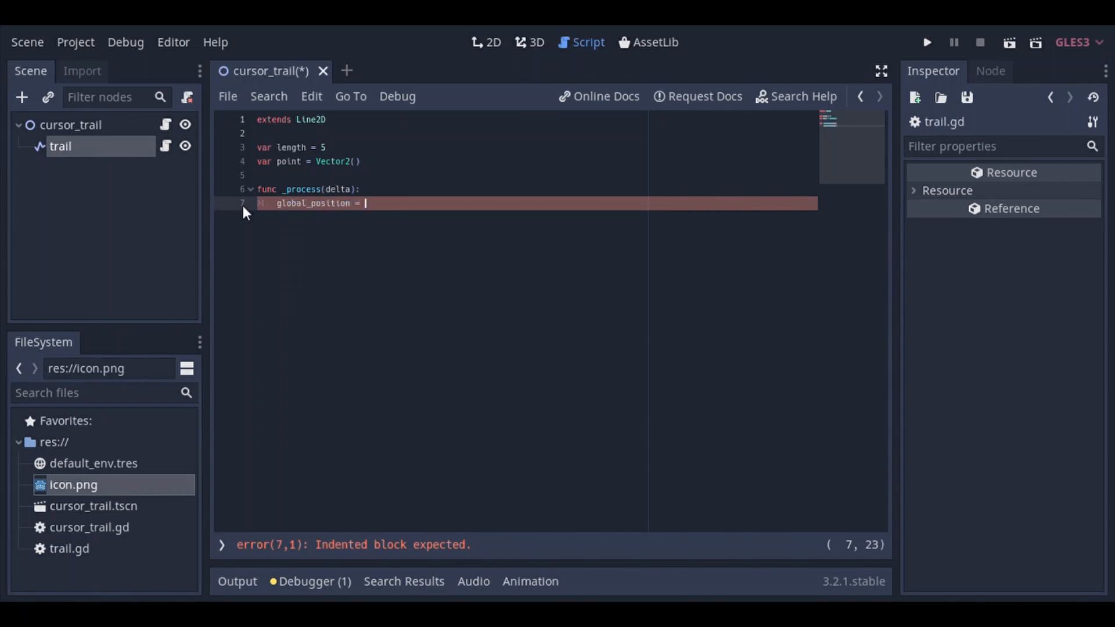
text(Vector)
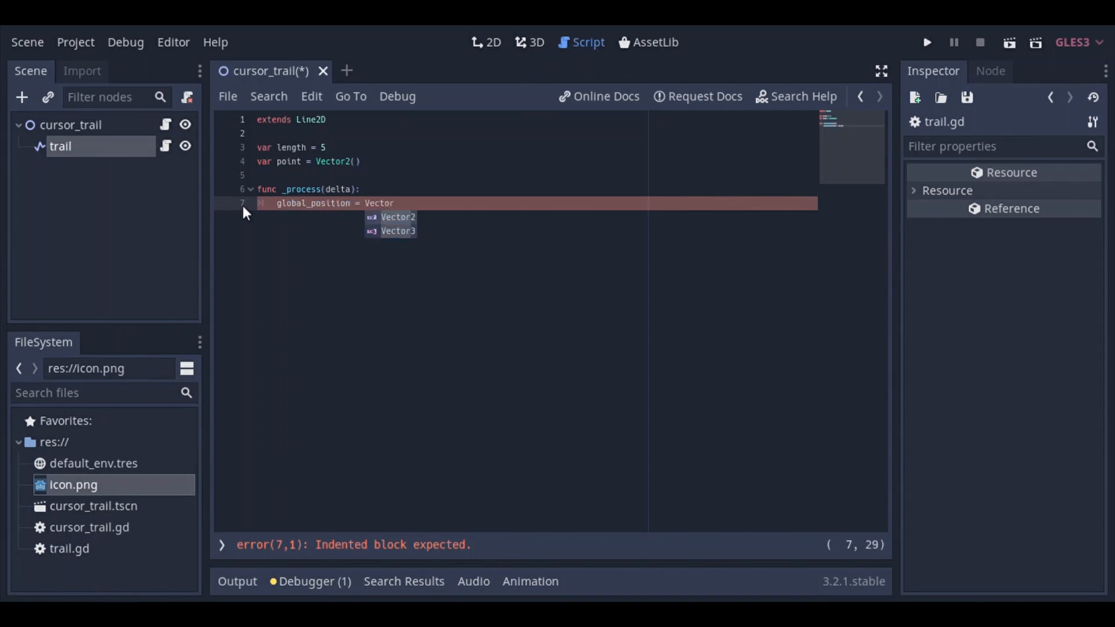
text(2)
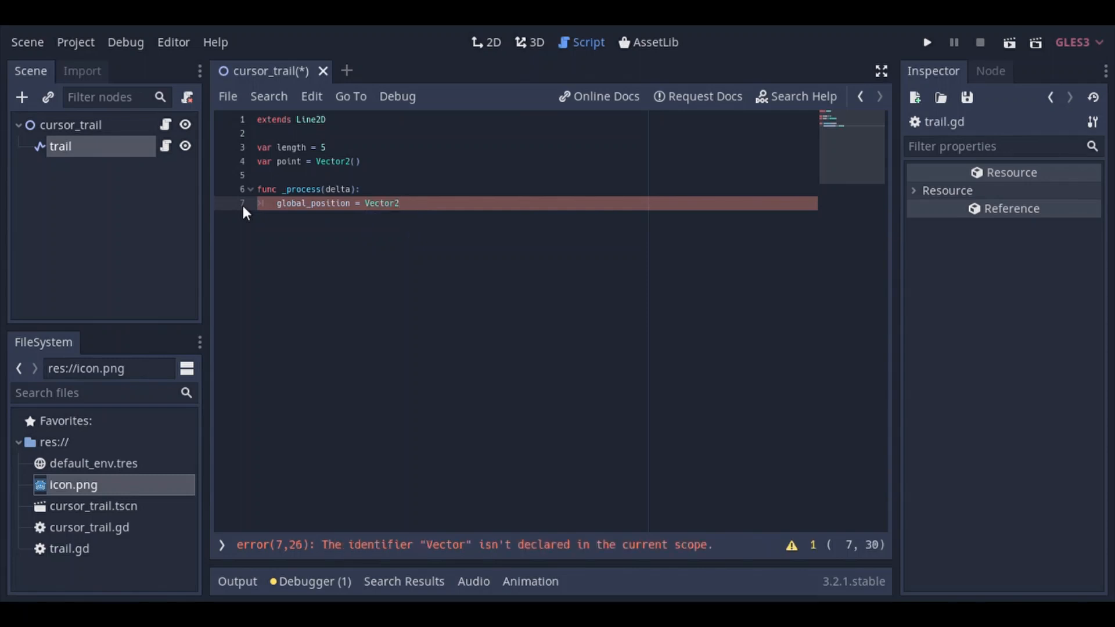
text(0,)
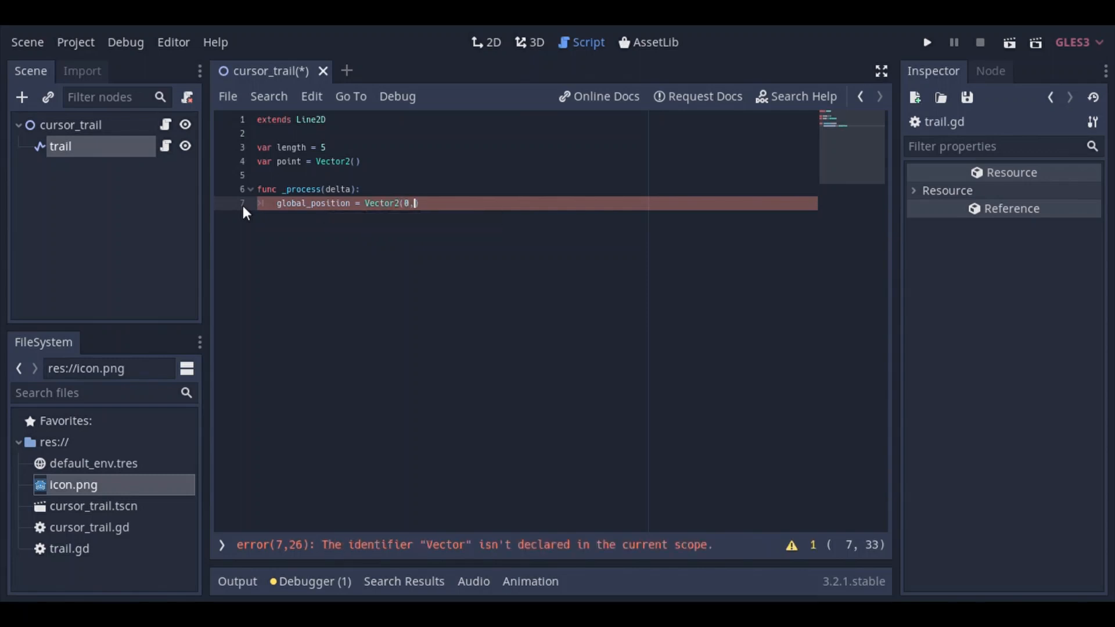
text(0))
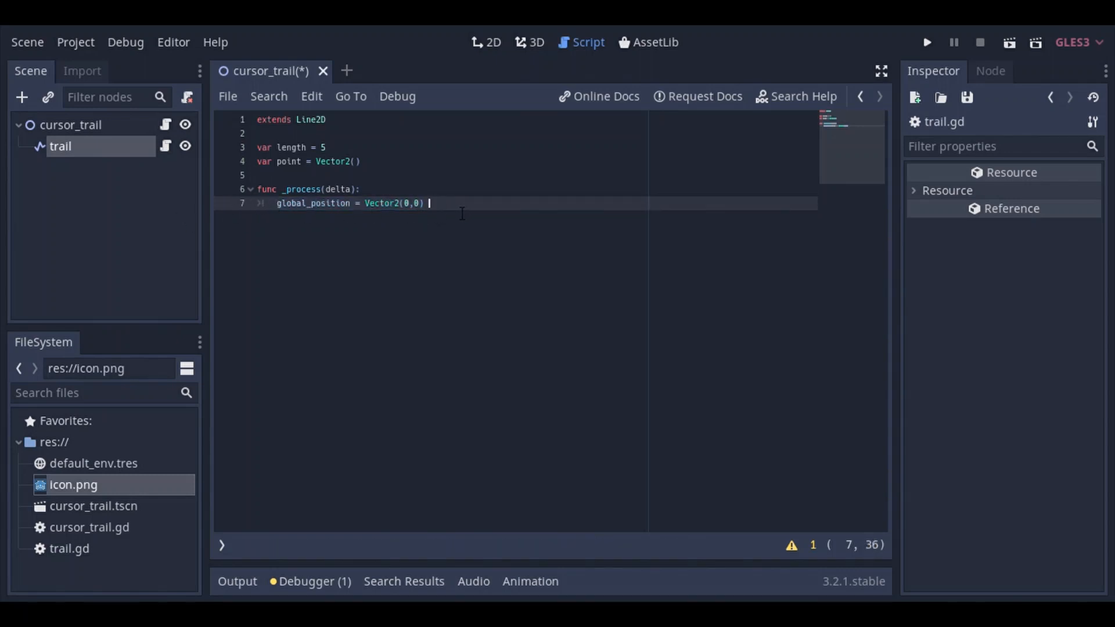
text(# v)
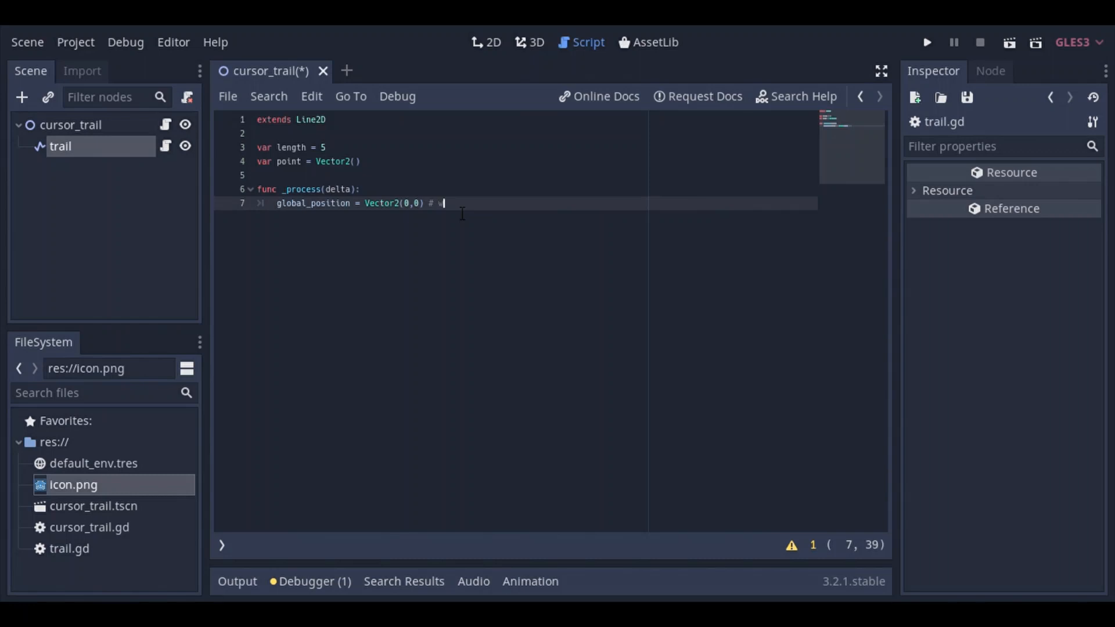
text(do not want)
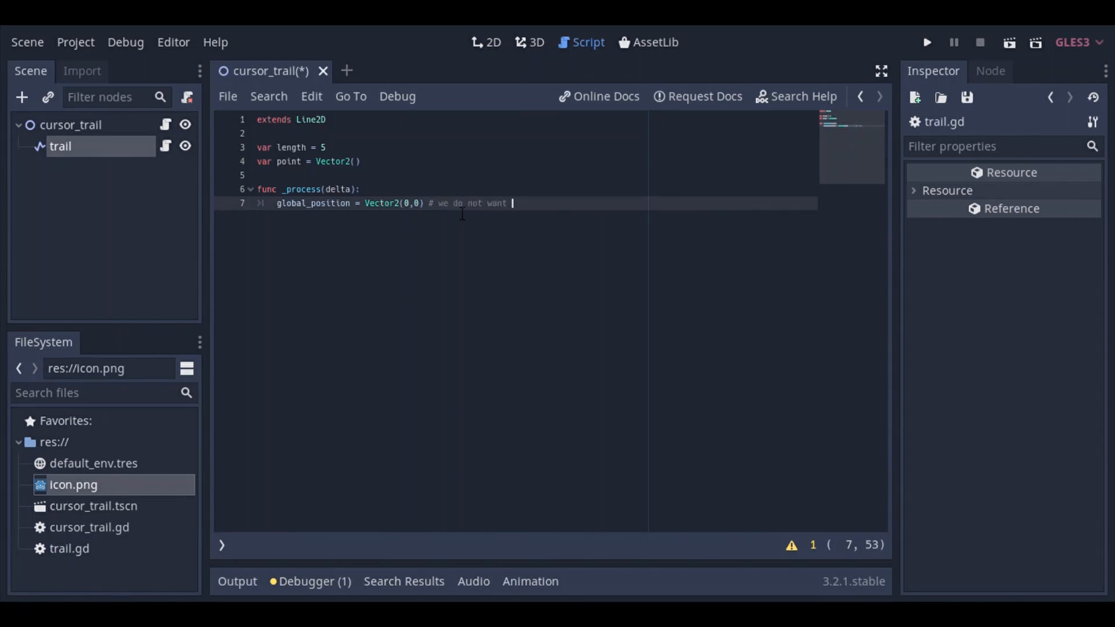
text(any pos)
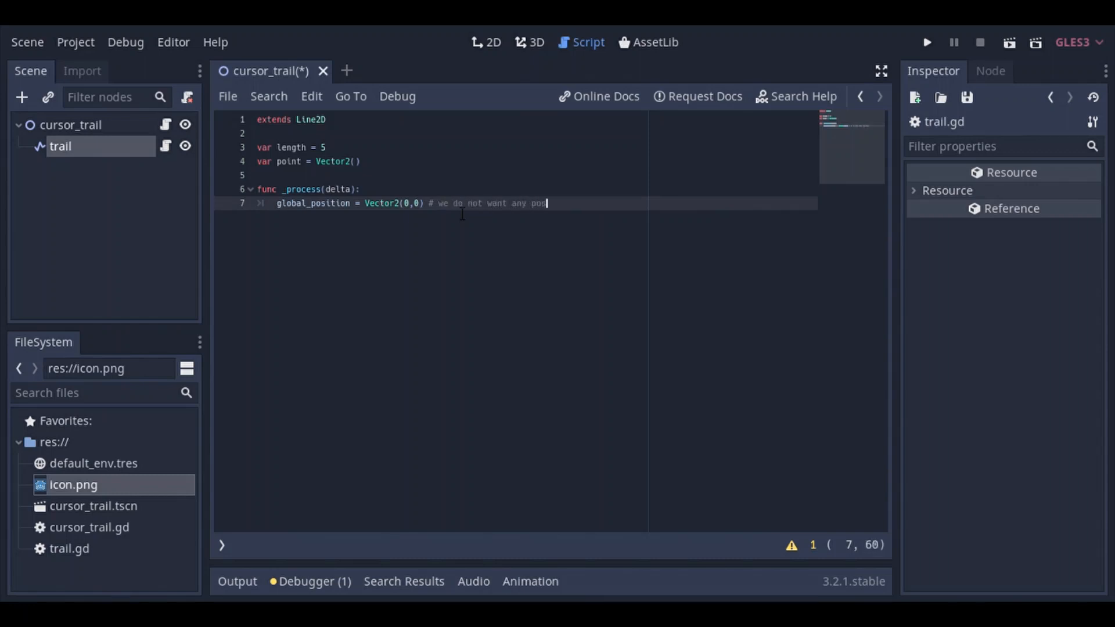
text(sition offset)
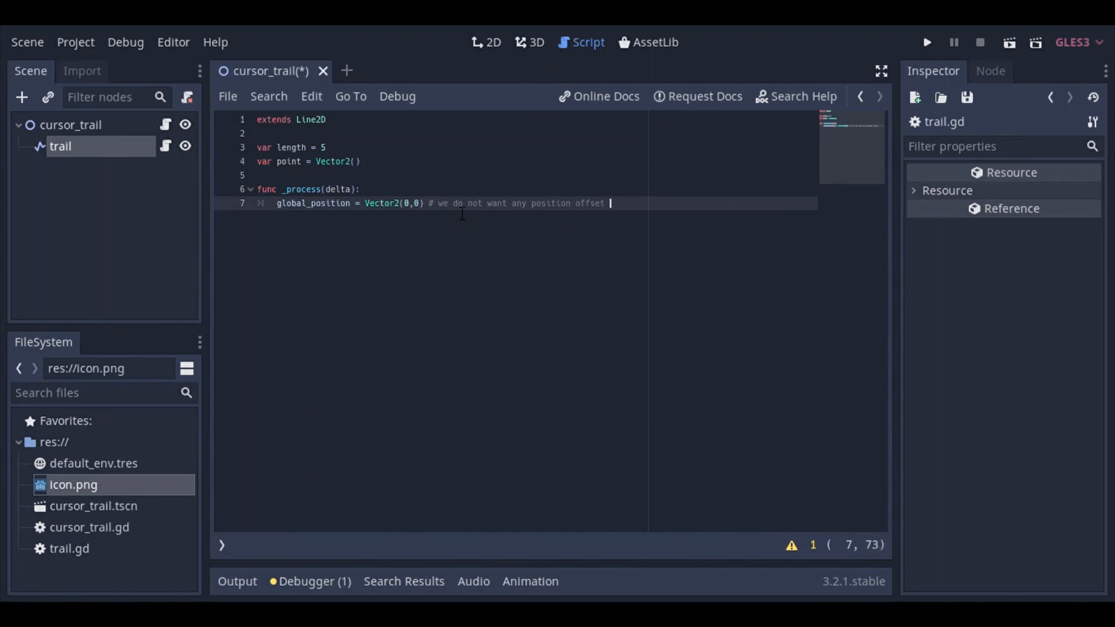
text((lin)
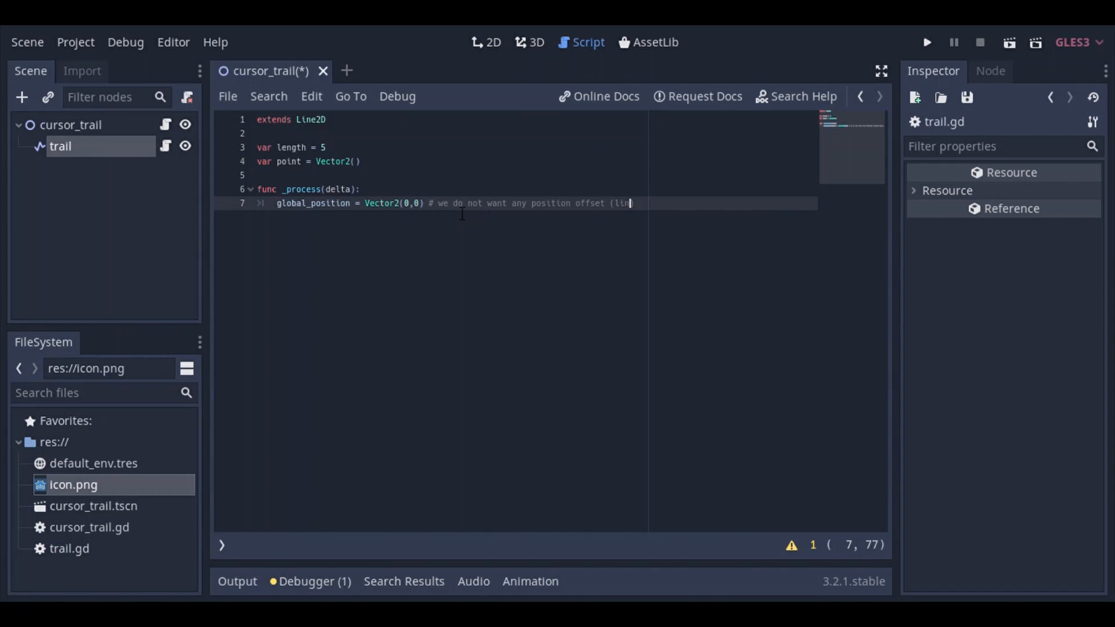
text(is a child of the)
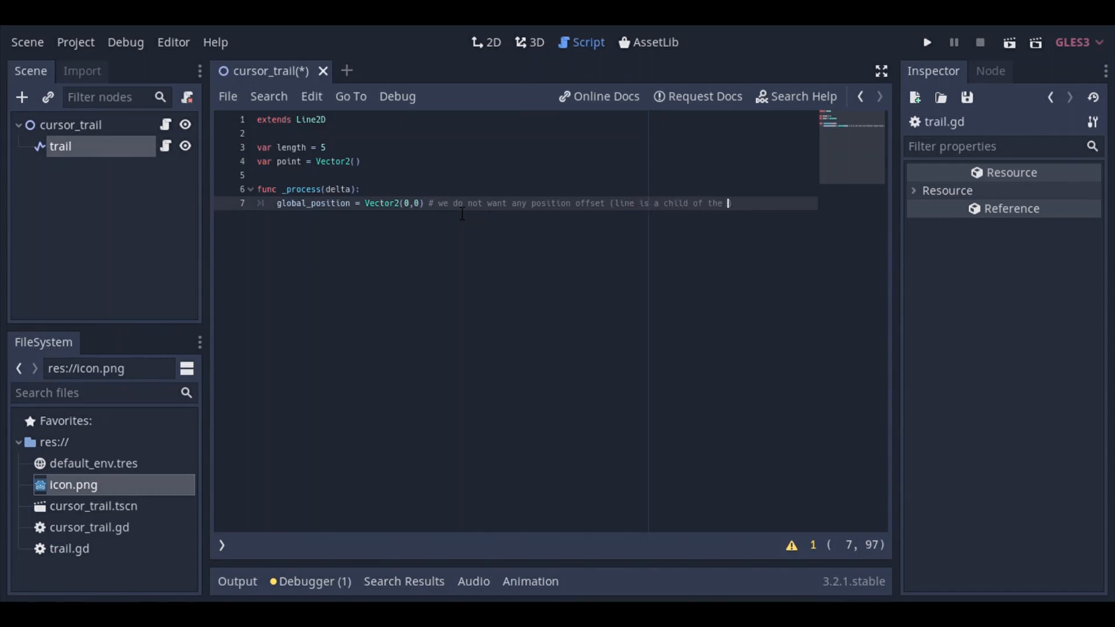
text(node2d)
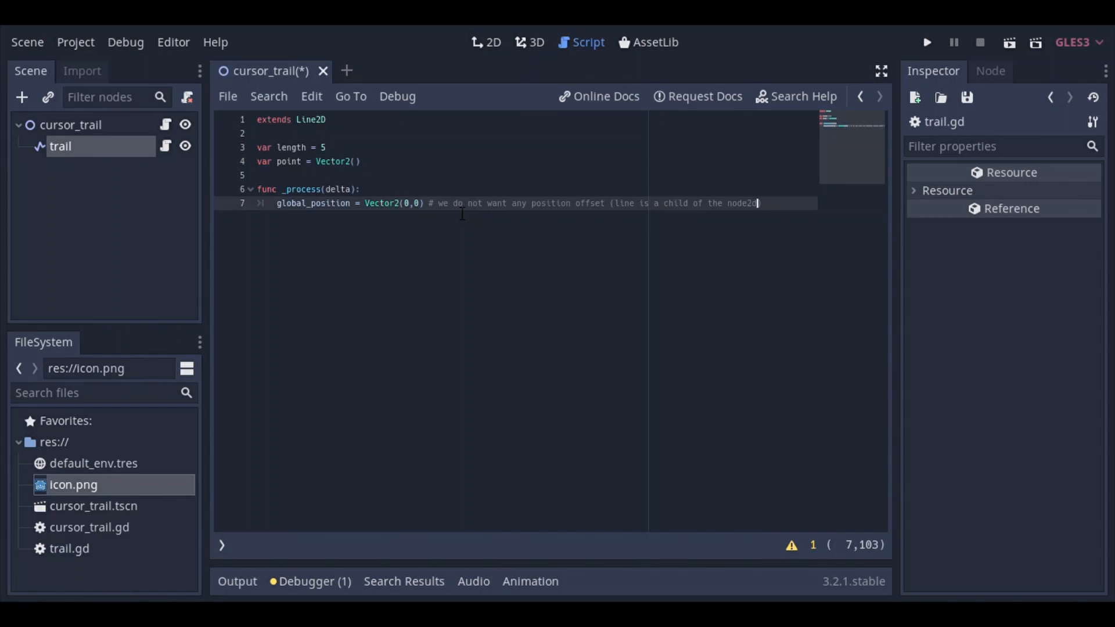
text(node)
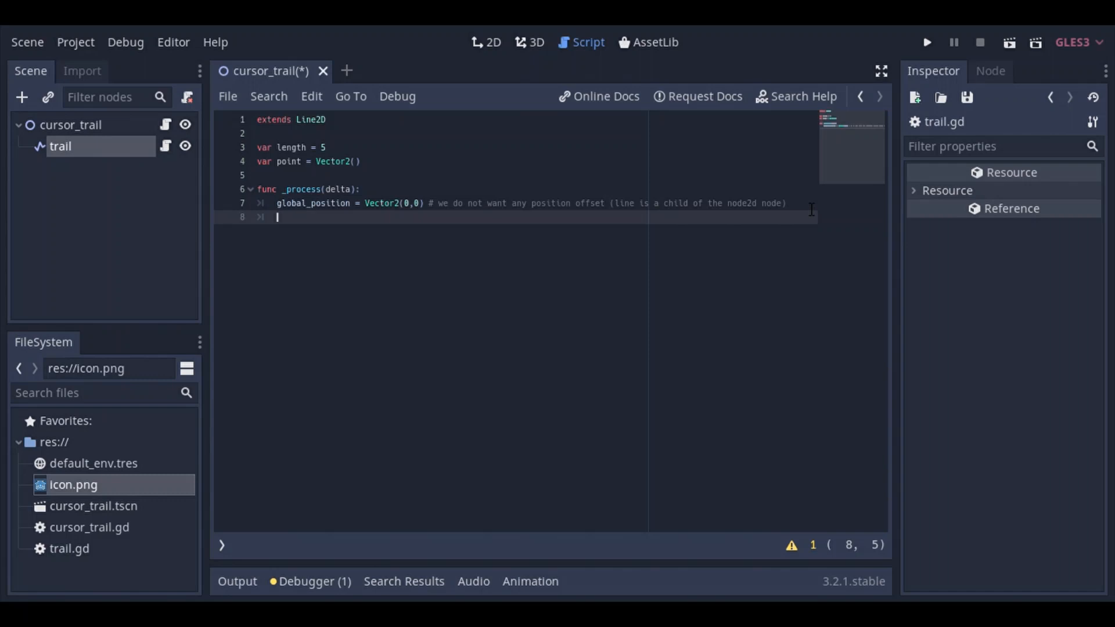
Step: Set global_rotation = 0 with a comment that no rotation is wanted either
text(global)
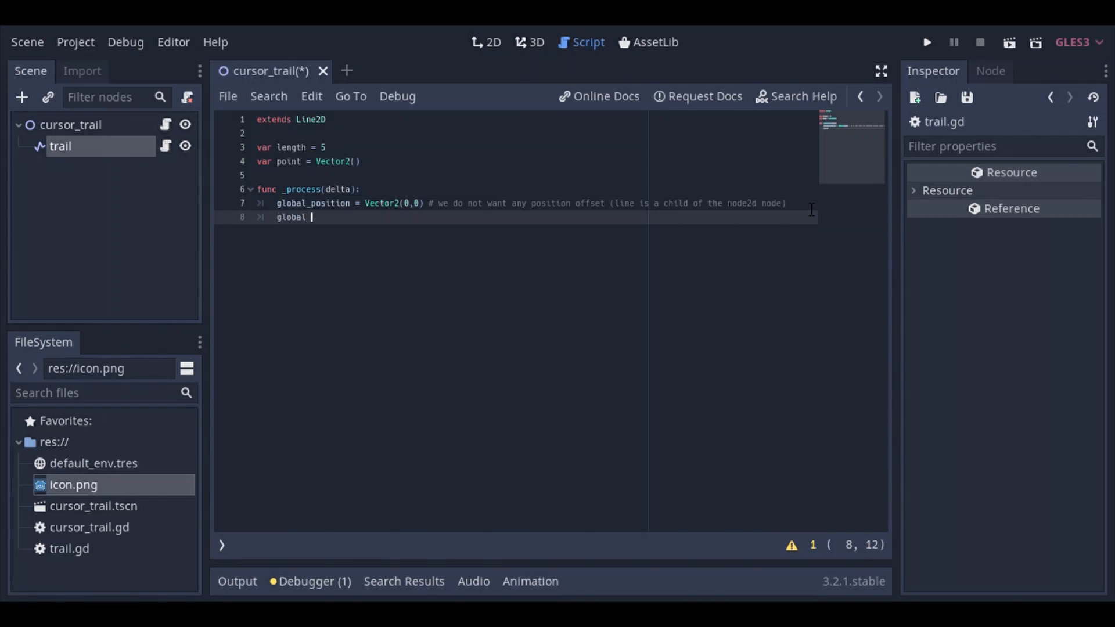
text(_rotation)
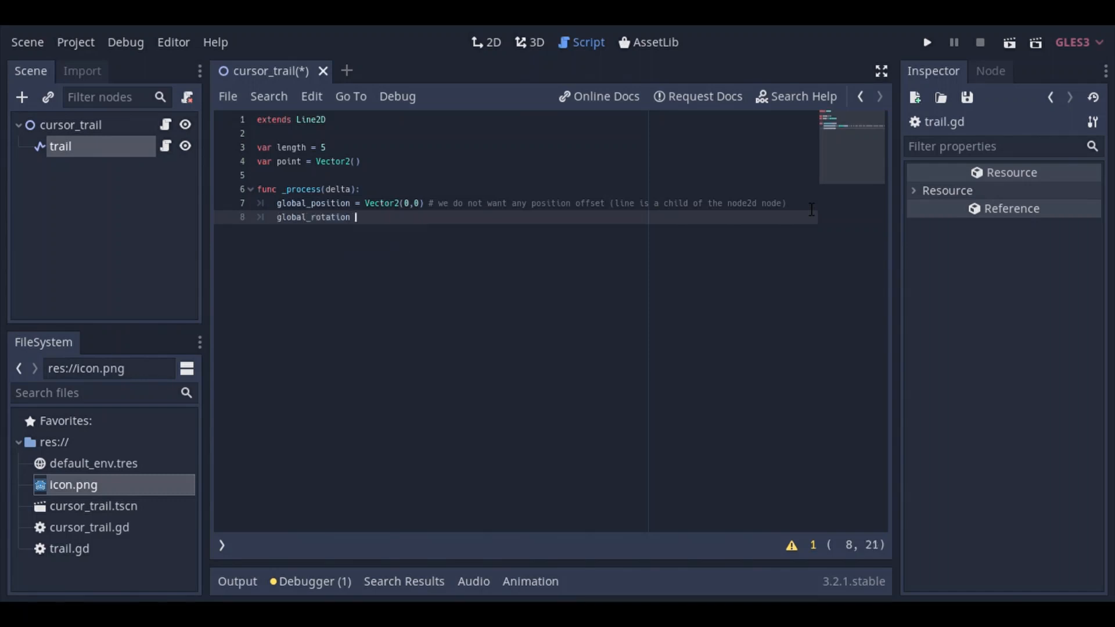
text(= 0)
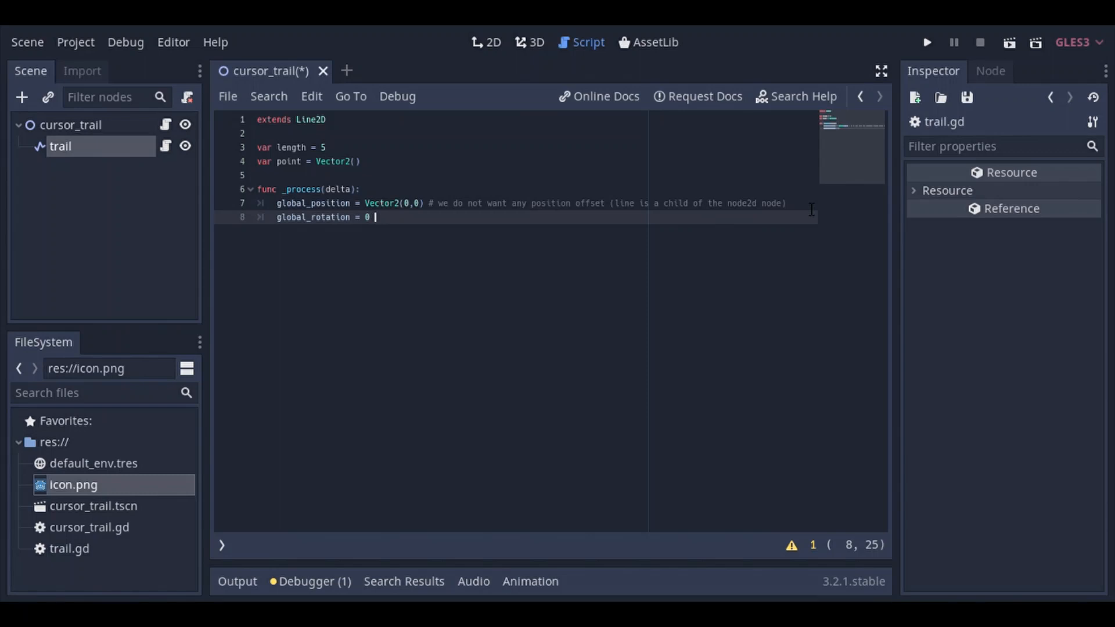
text(# same thing we do not)
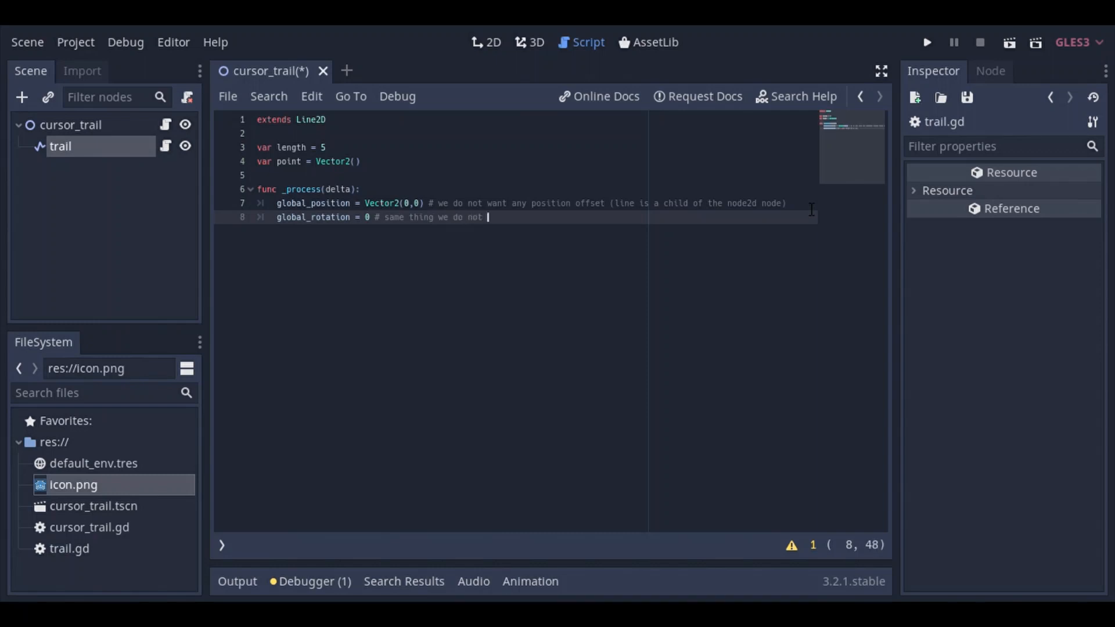
text(want any)
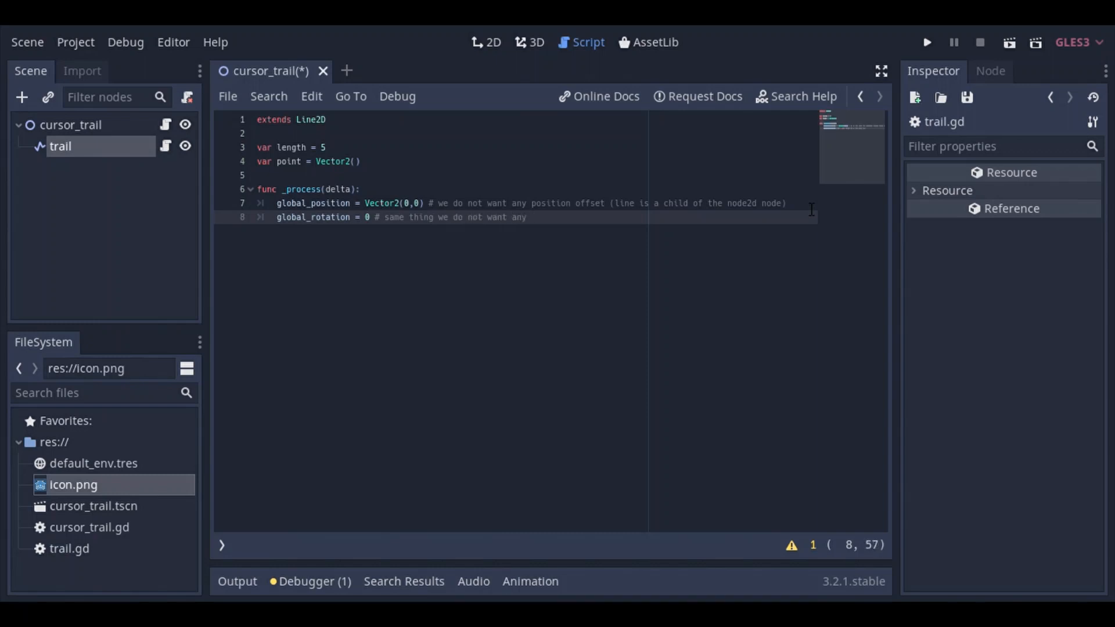
text(rotation offset!)
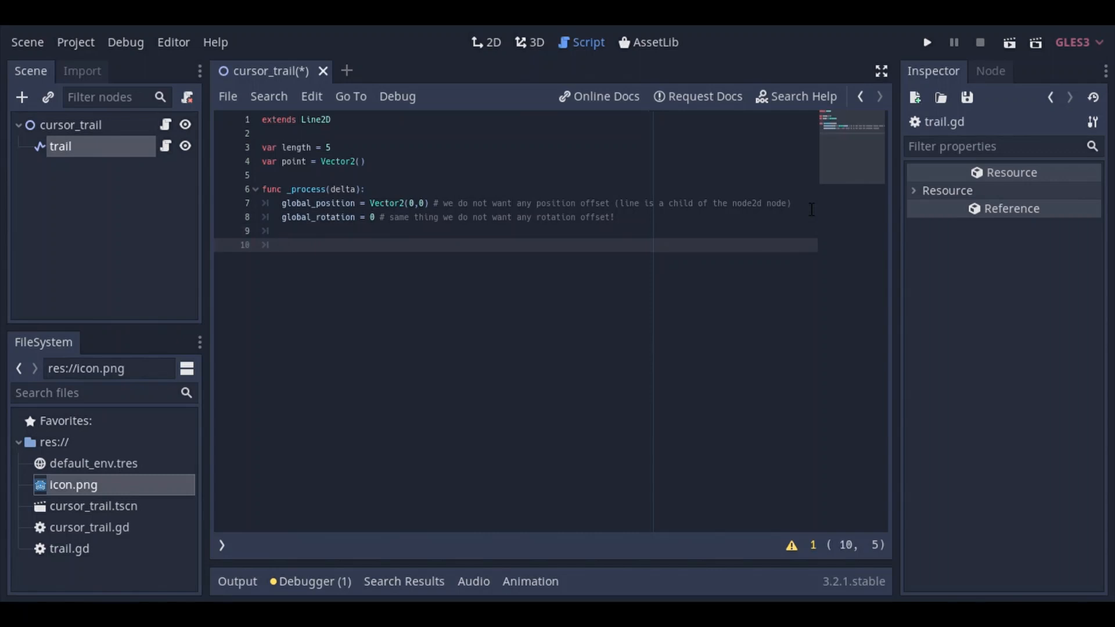
Step: Set point = get_parent().global_position and call add_point(point)
text(point =)
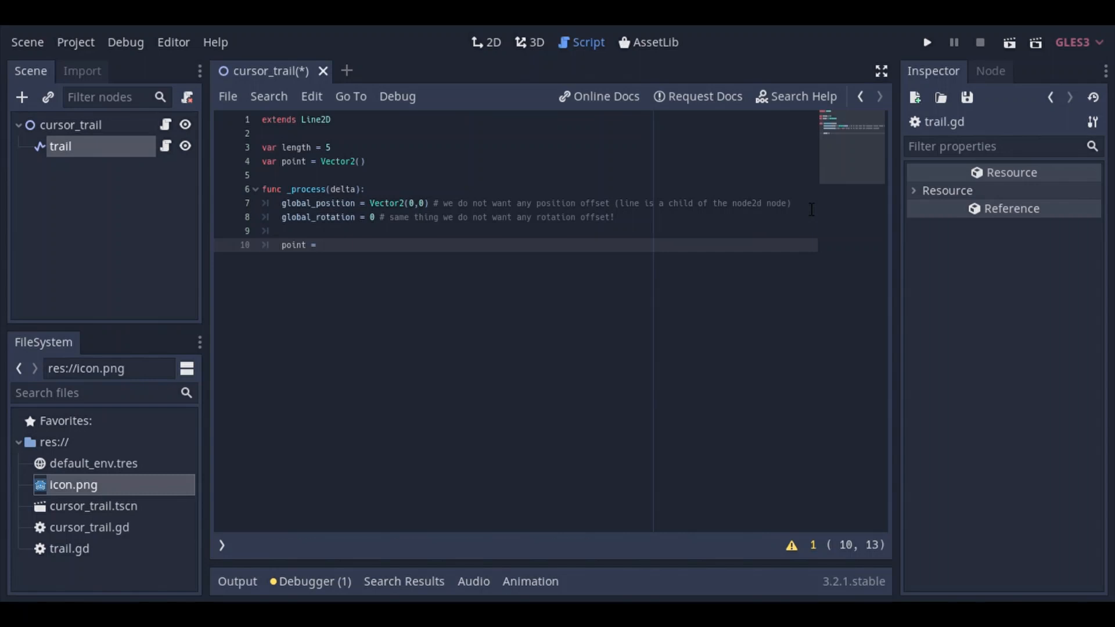
text(get_parent()
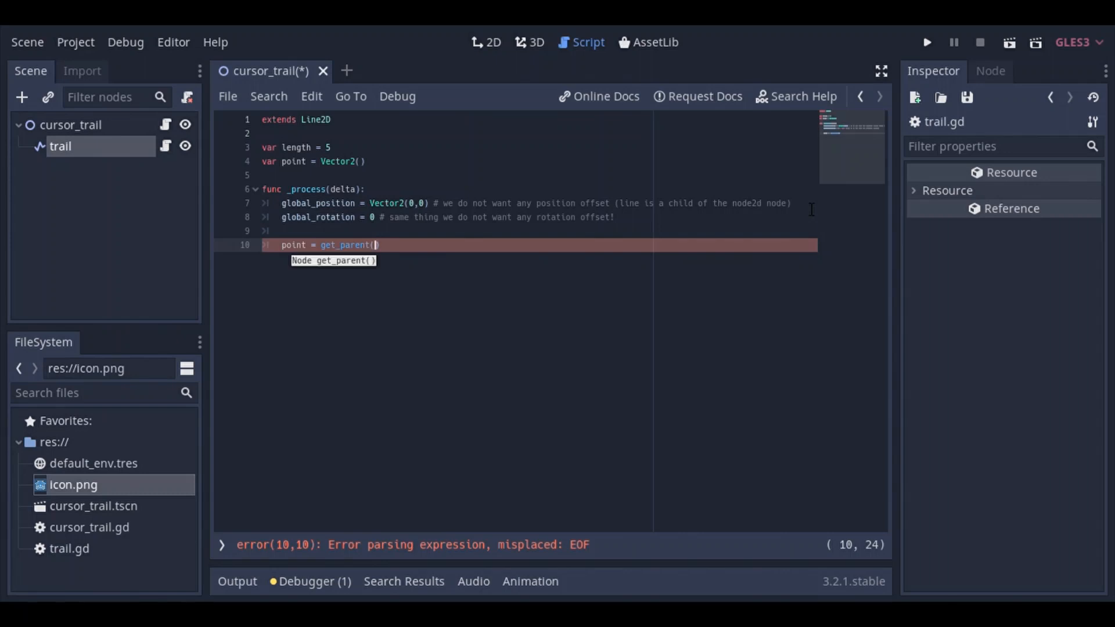
text(.)
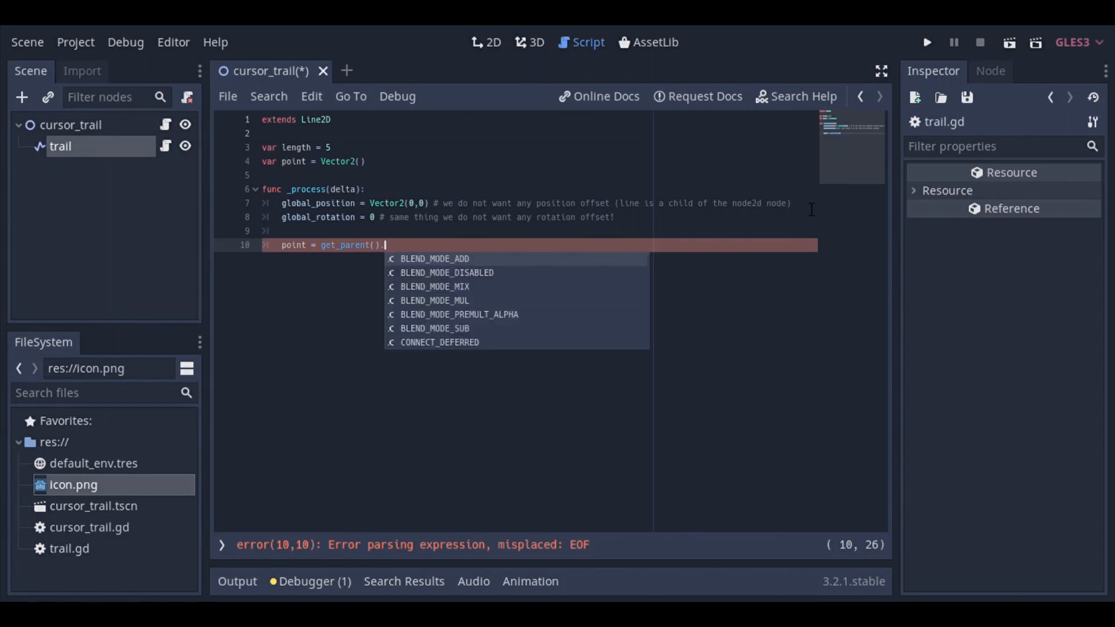
text(.glo)
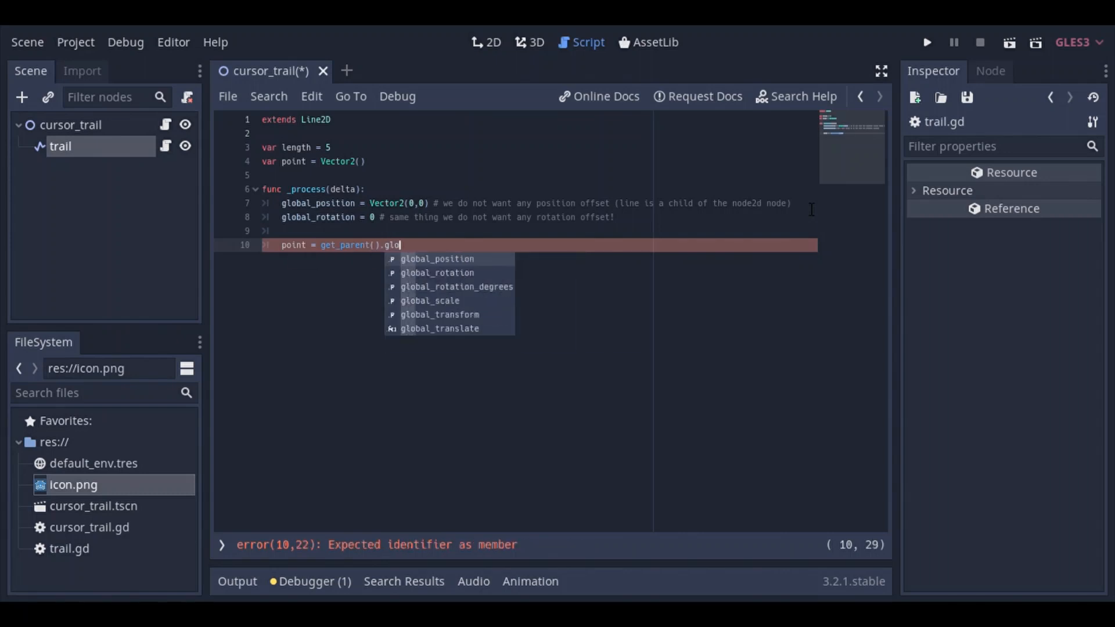
key(Enter)
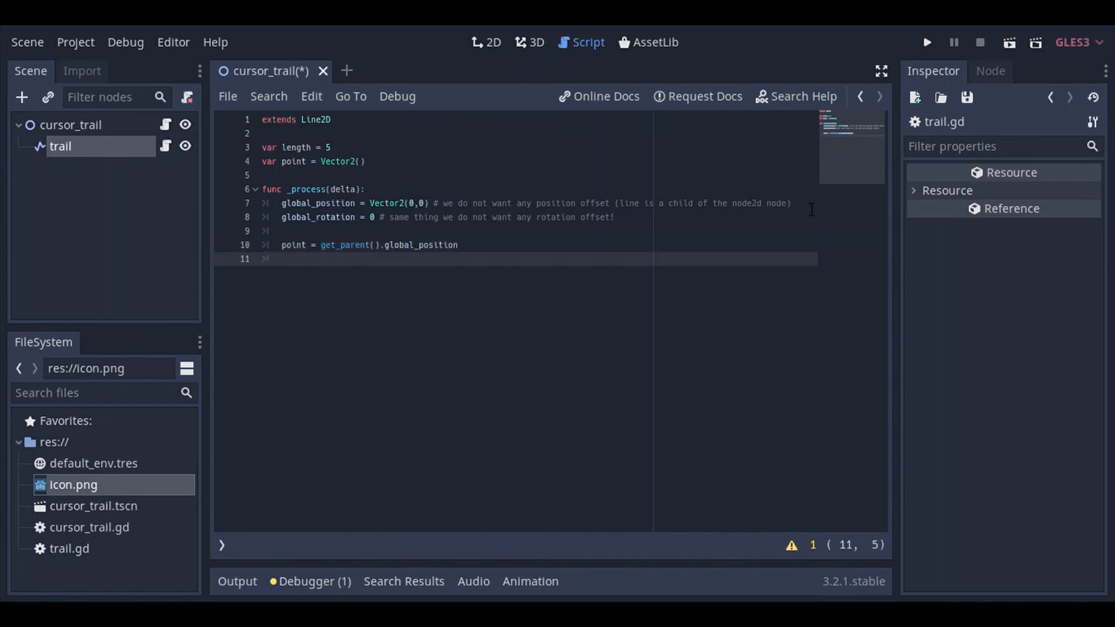
text(add_point(point)
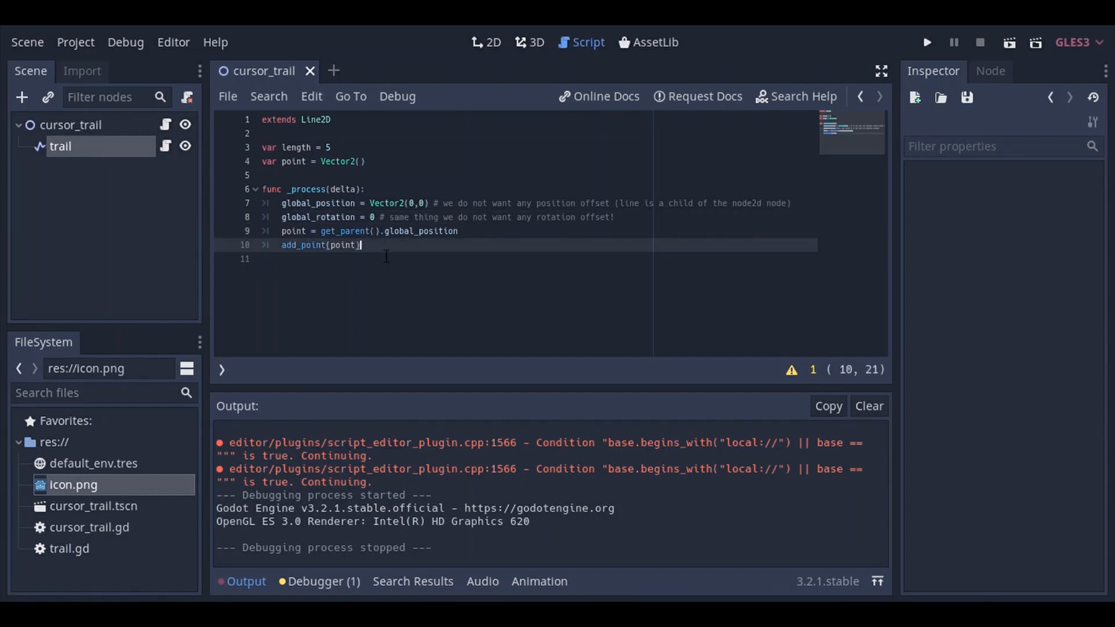
Step: Add while get_point_count() > length: remove_point(0) to drop the oldest points
key(Enter)
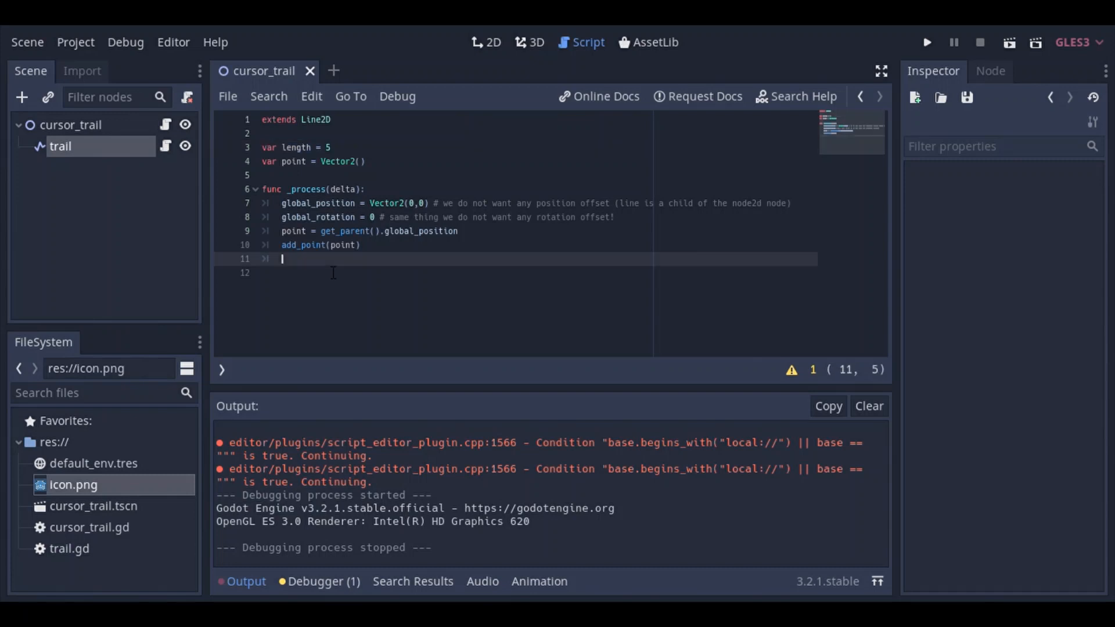
text(while)
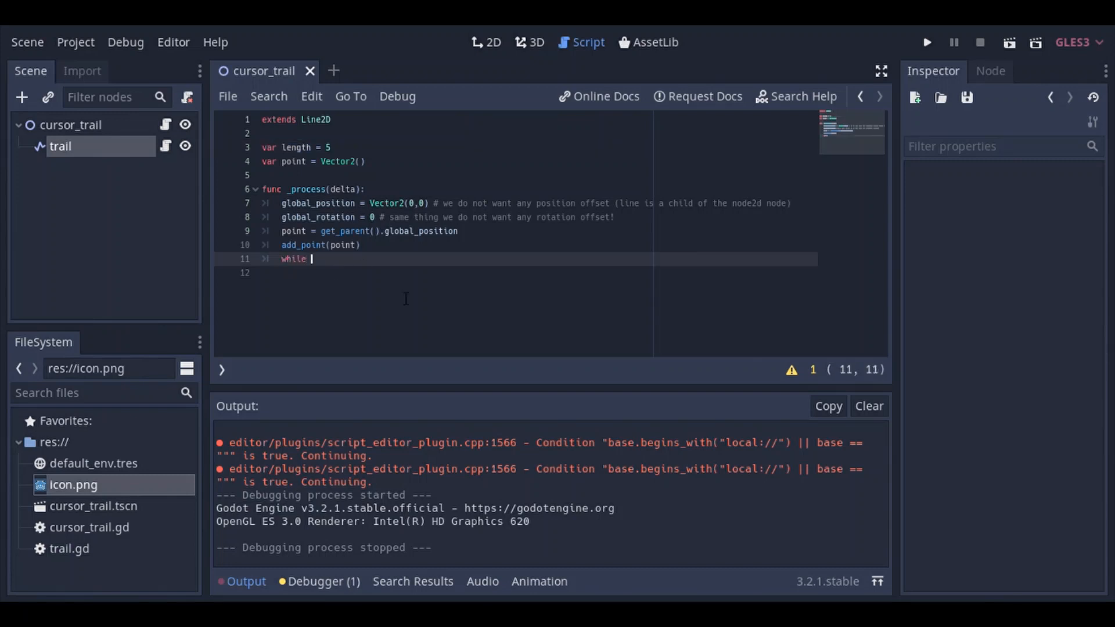
text(get)
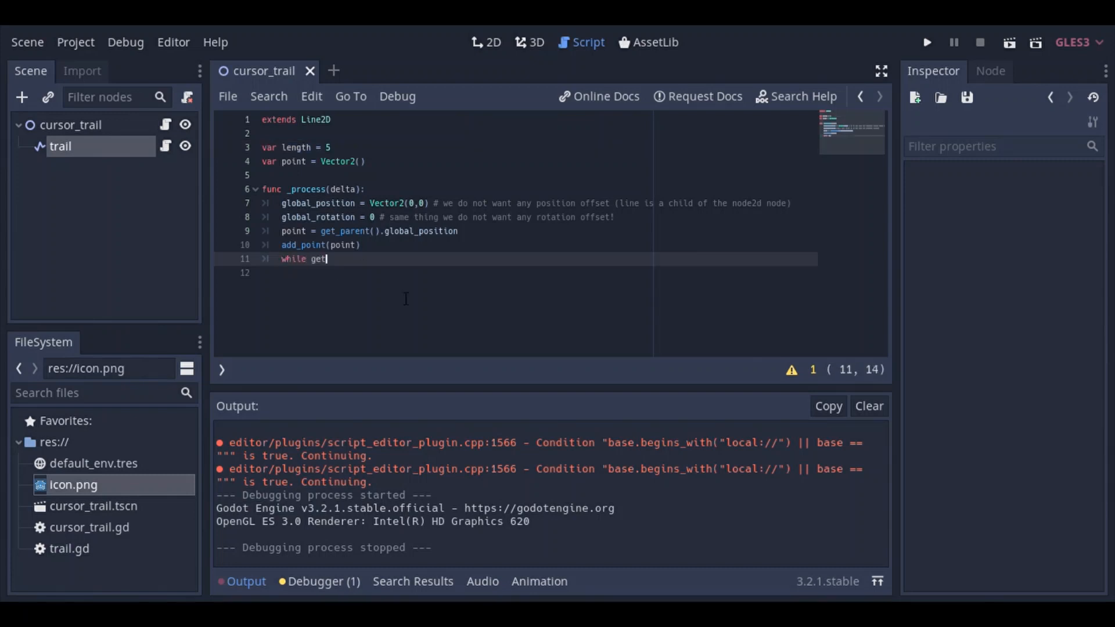
text(_point_count()
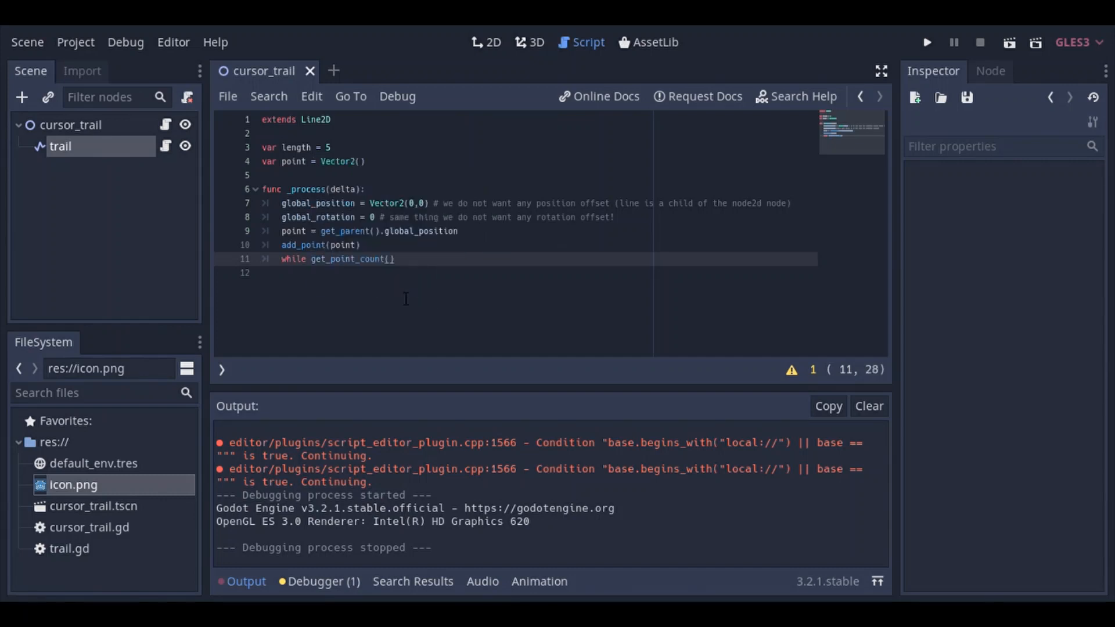
text(>)
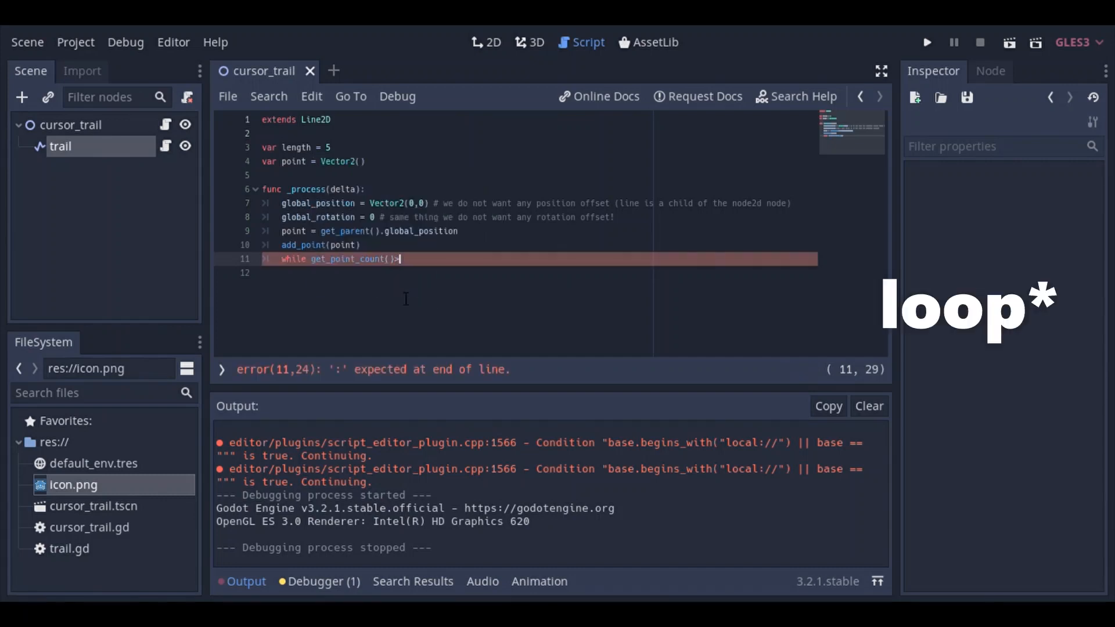
text(length:)
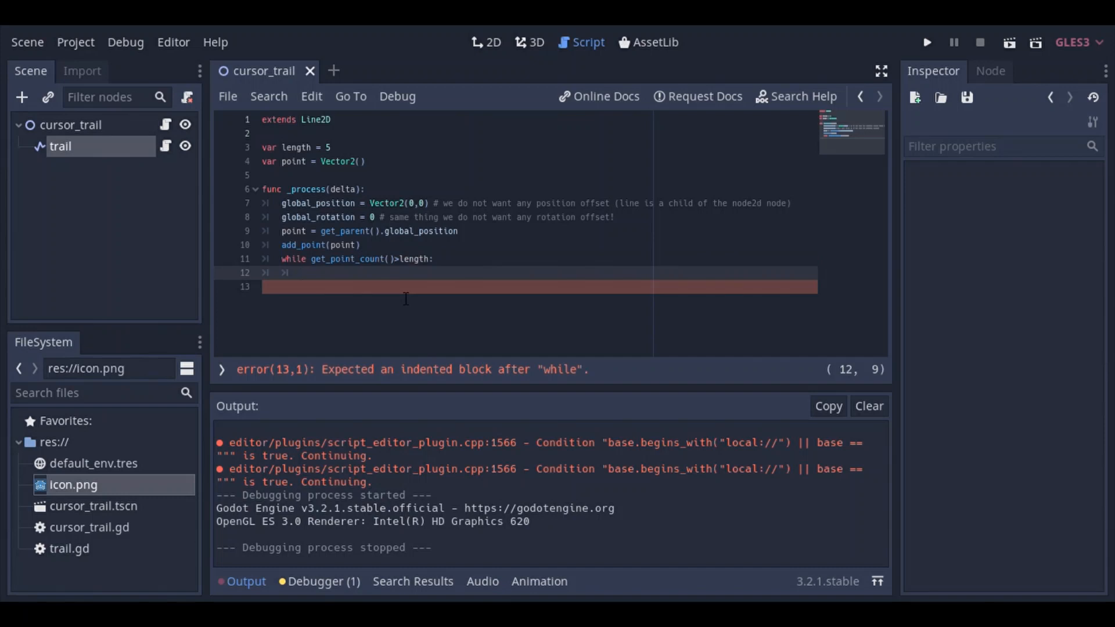
text(remod)
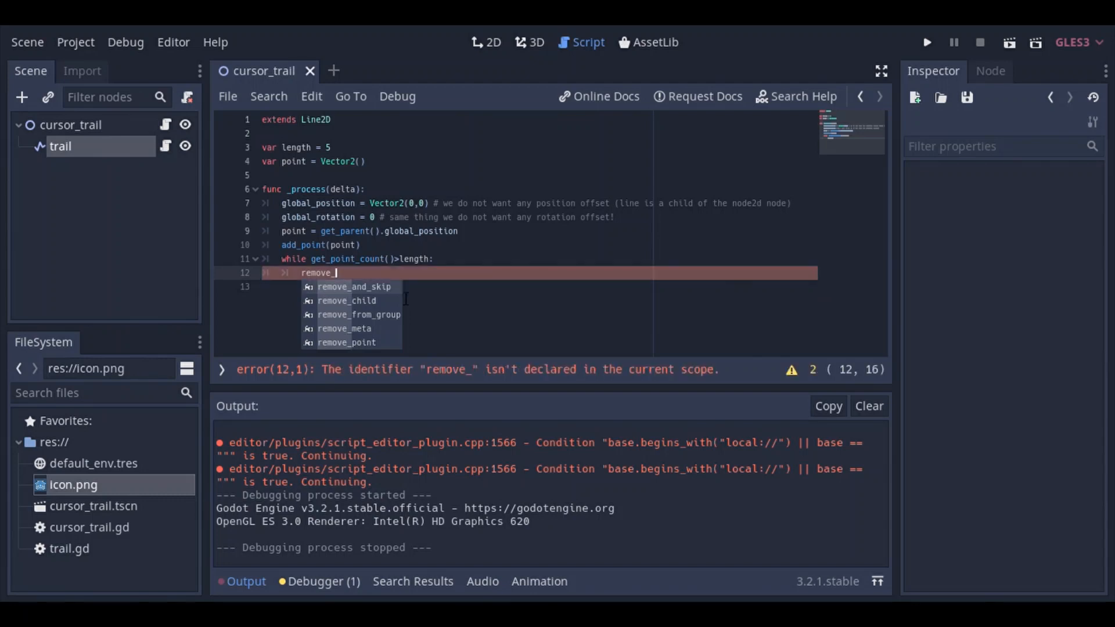
click(347, 342)
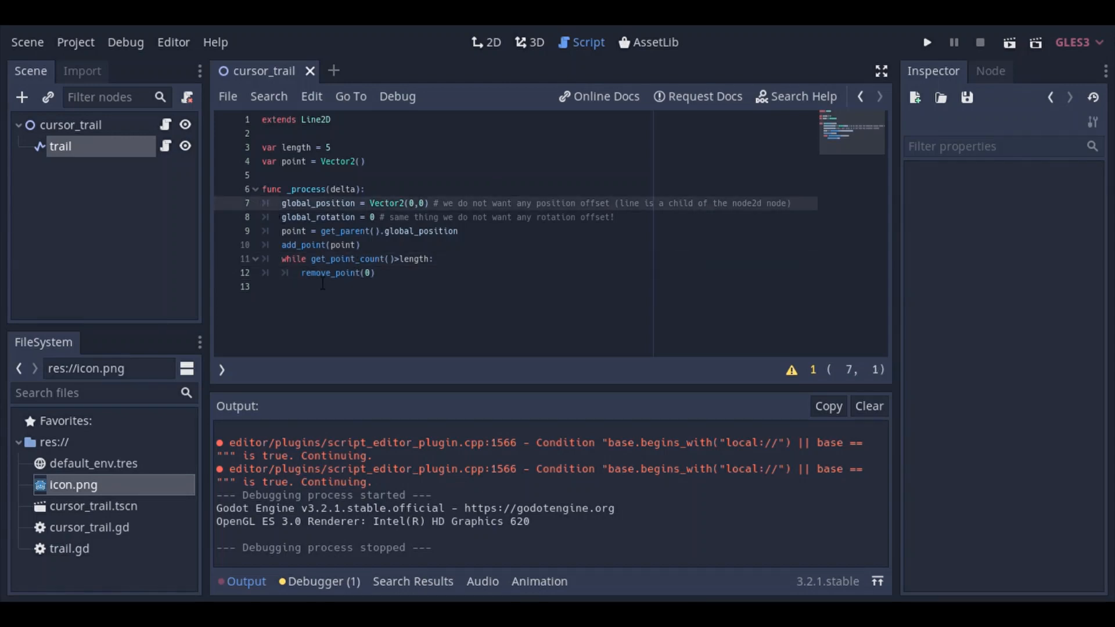
Step: Set the trail Line2D's End Cap Mode to Round under Capping
click(487, 41)
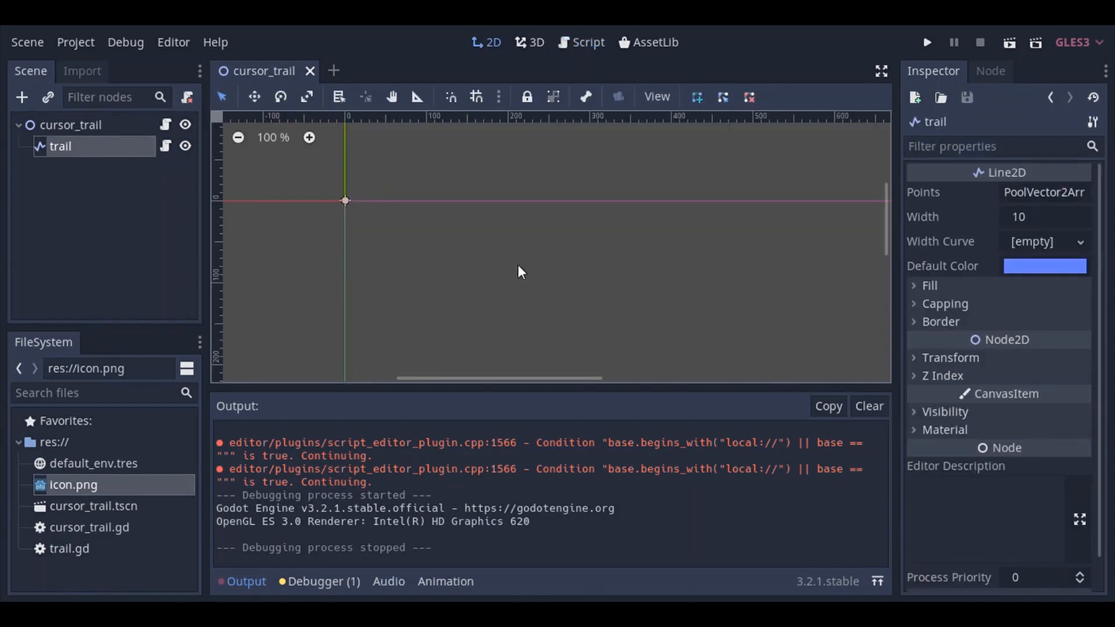
mouse_move(938, 187)
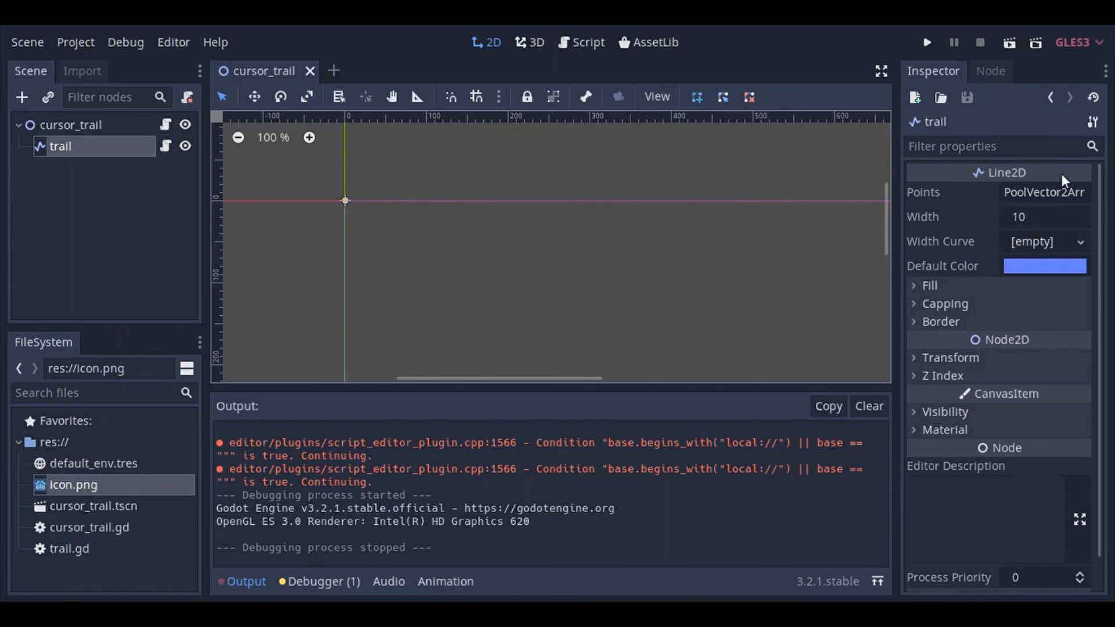
mouse_move(994, 265)
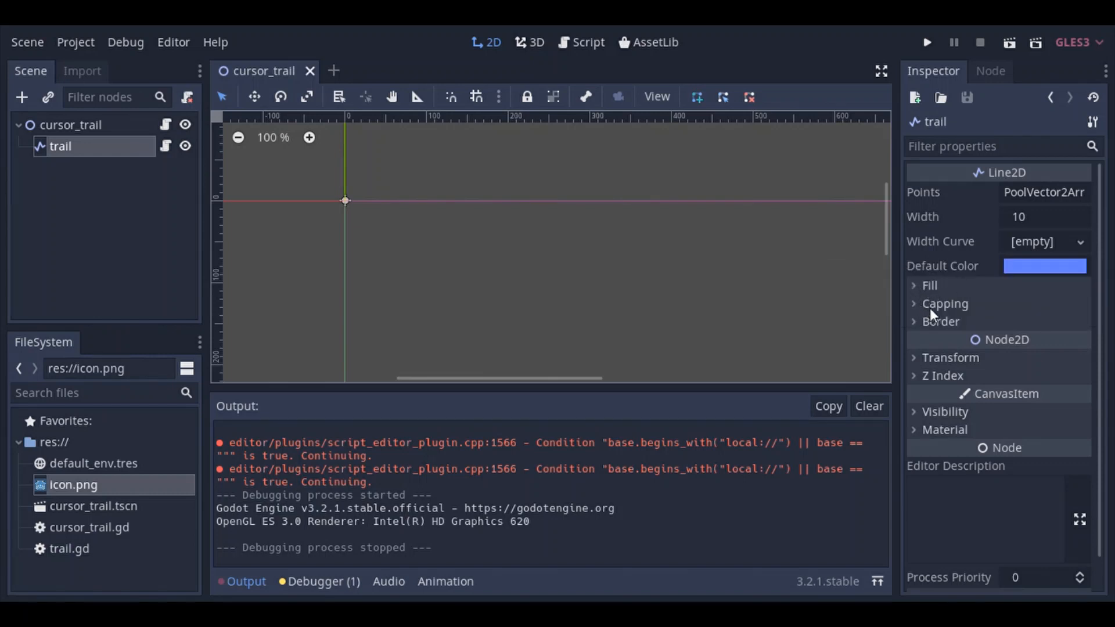
click(945, 303)
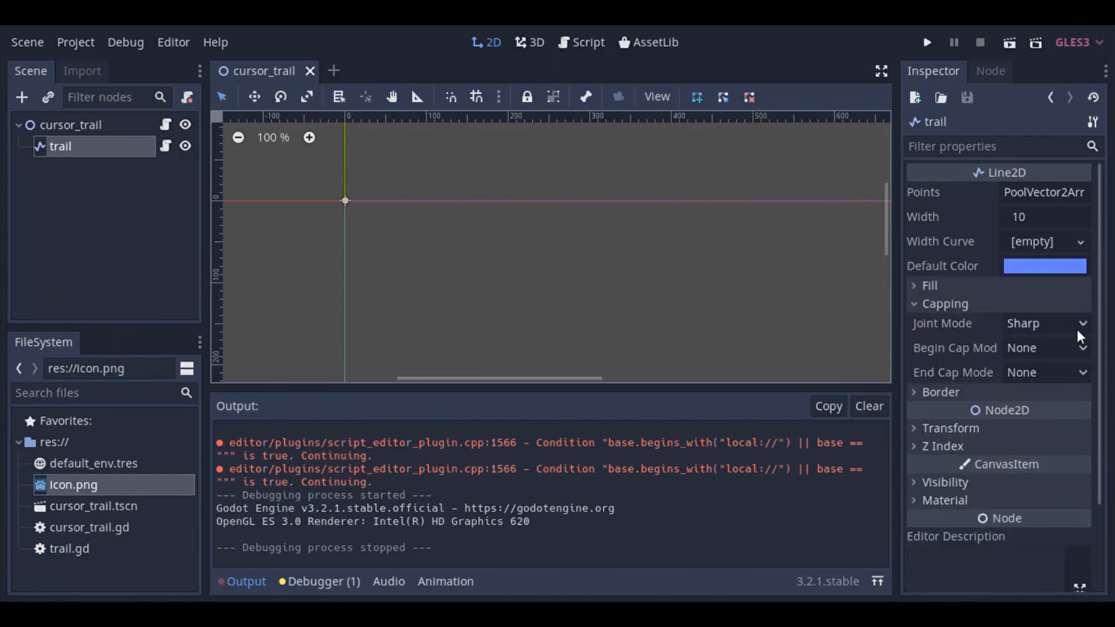
click(1045, 372)
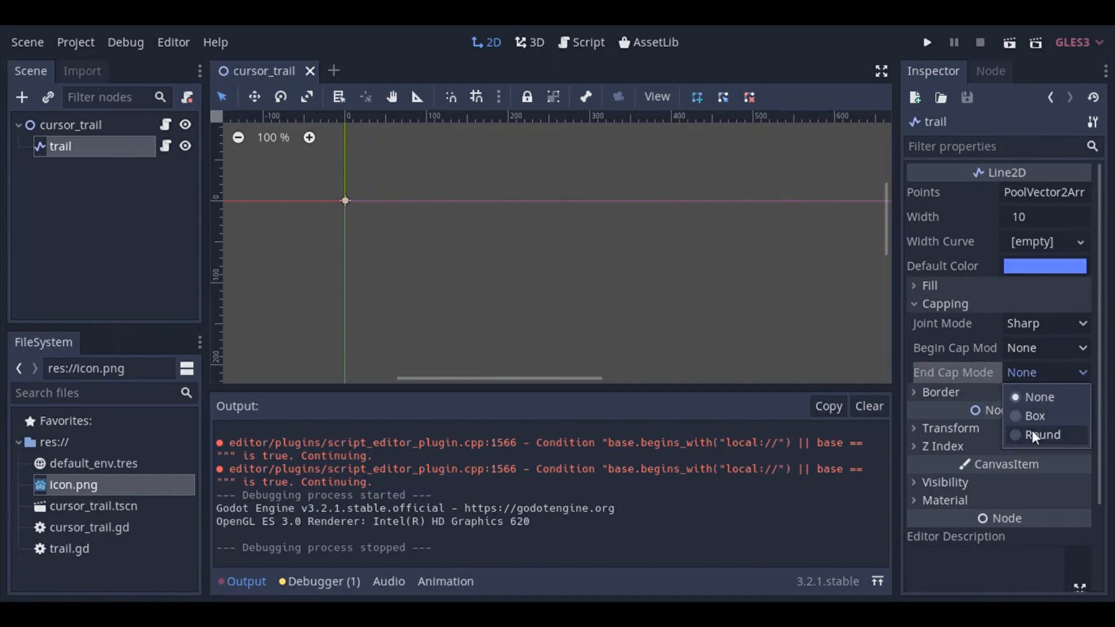
click(1040, 397)
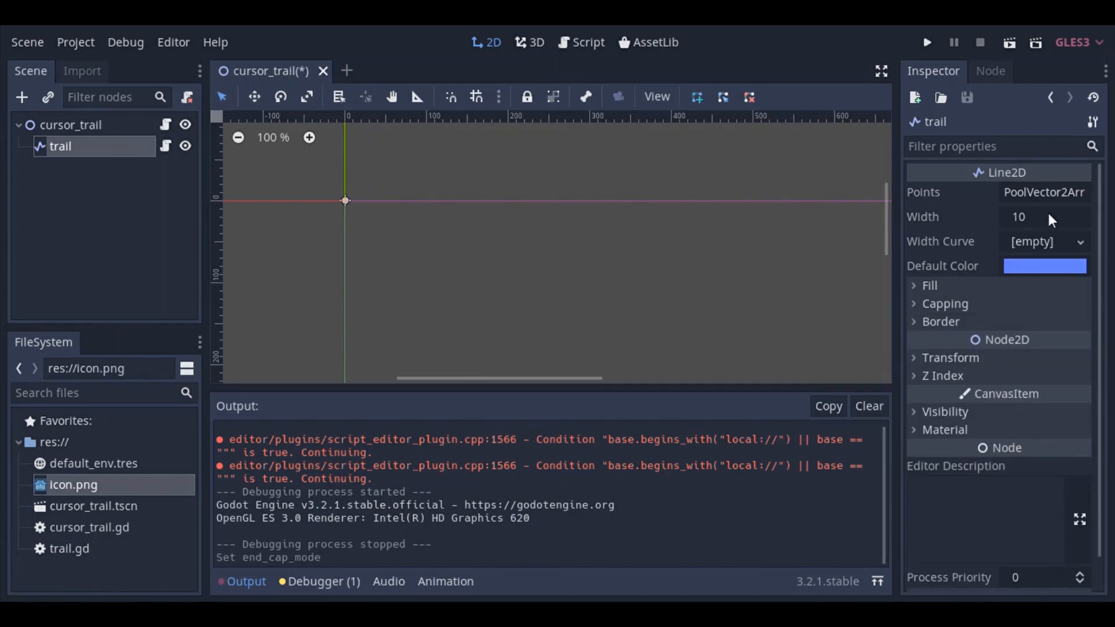
Step: Create a new Width Curve for the trail rising from about 0.5 at the start to 1 at the end
click(1078, 241)
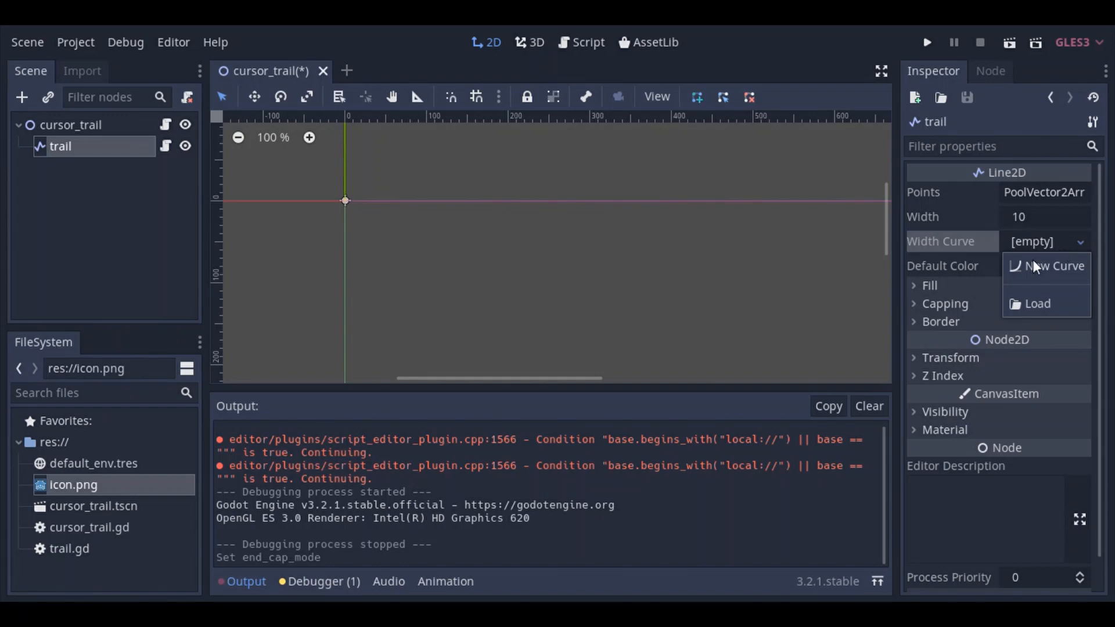
click(1055, 264)
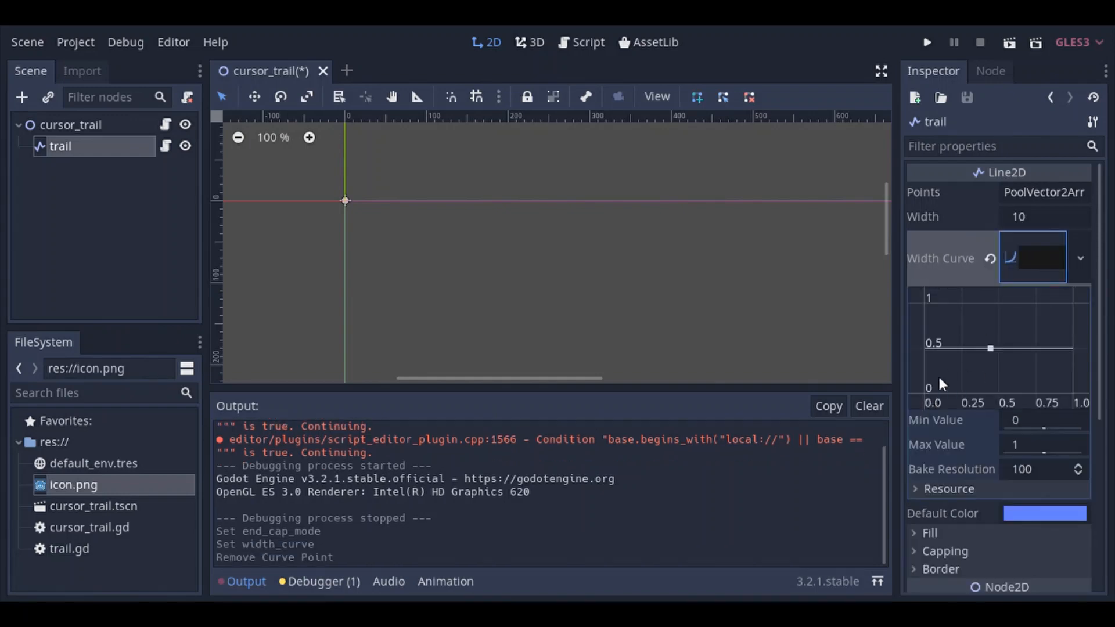
drag(988, 349, 925, 345)
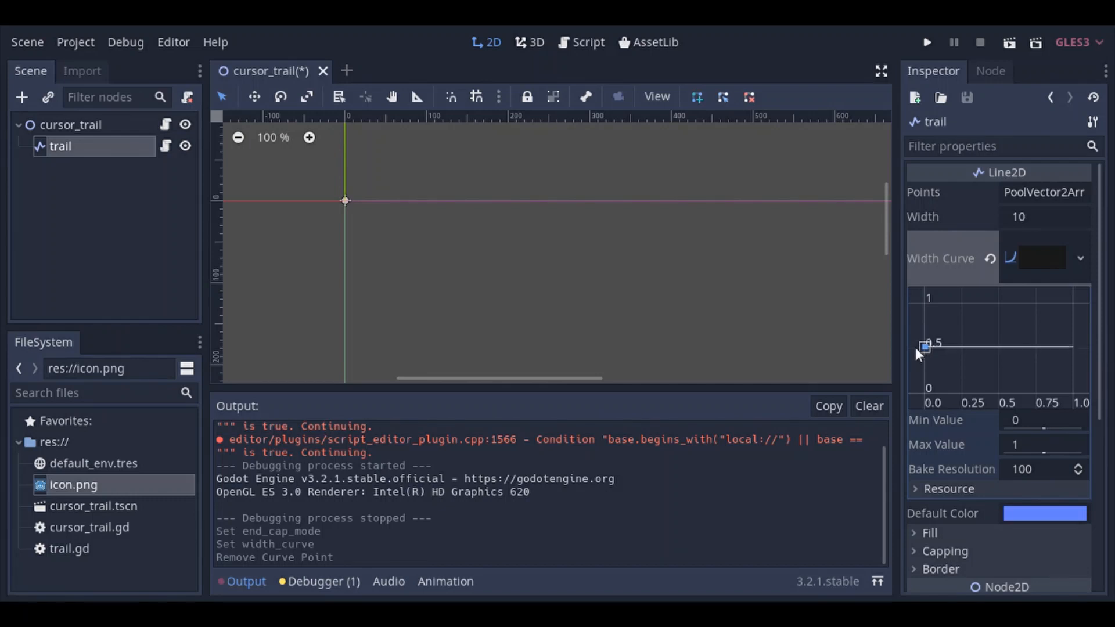
right_click(926, 347)
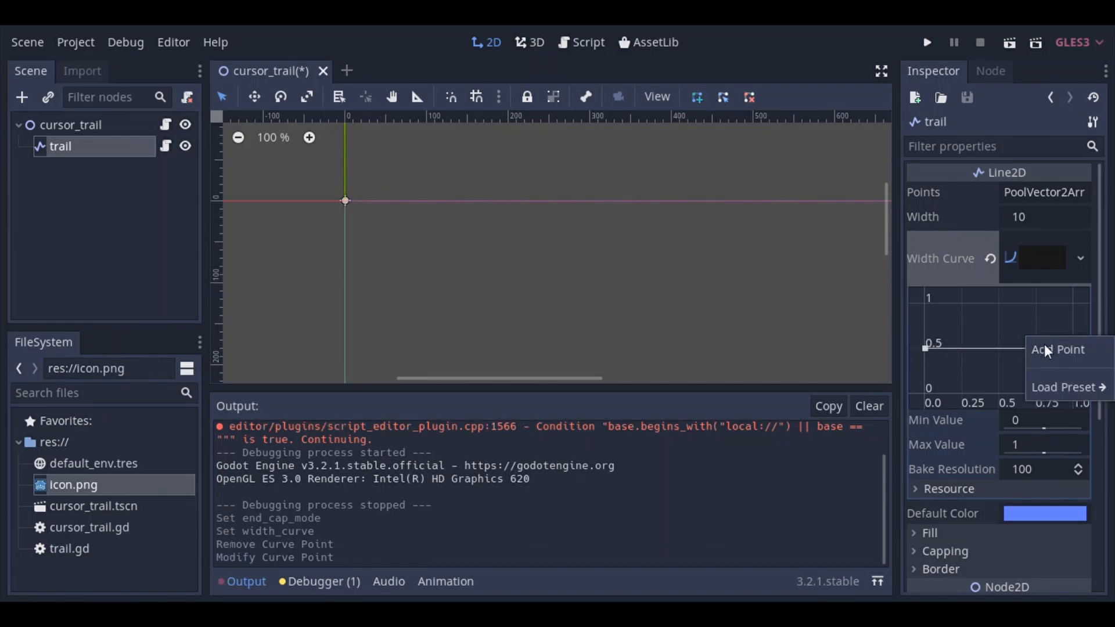
click(1057, 350)
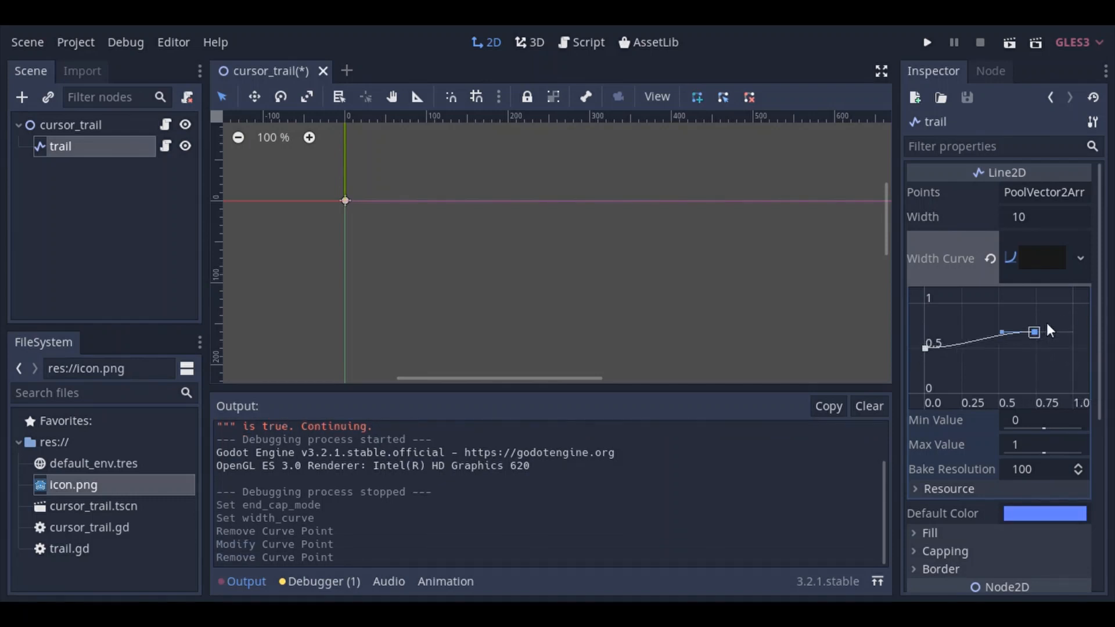
drag(1033, 332, 1074, 304)
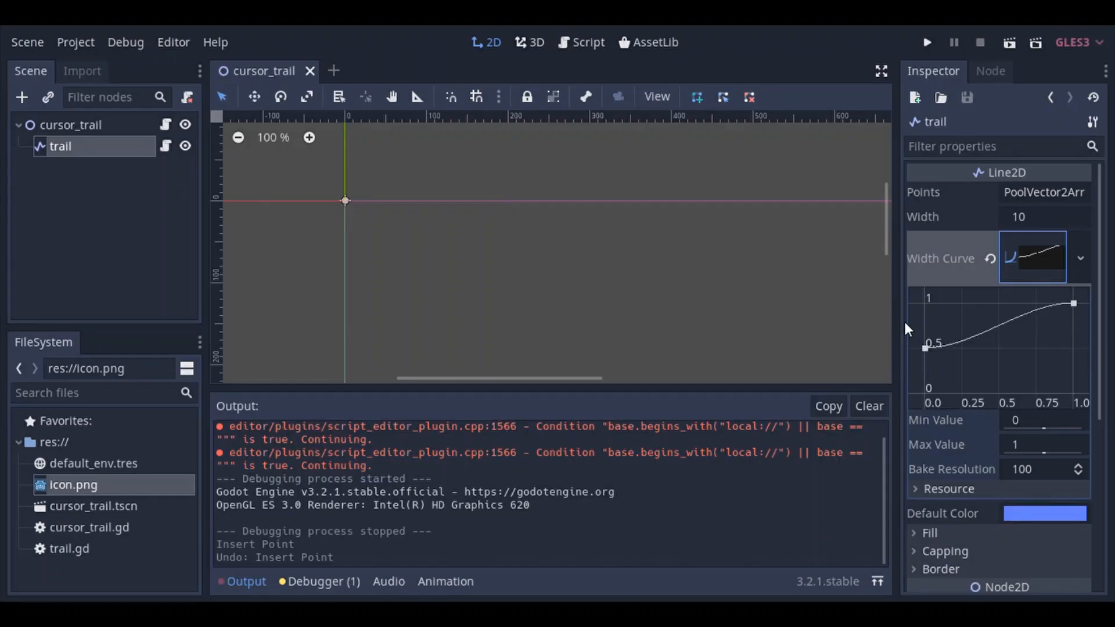
mouse_move(983, 240)
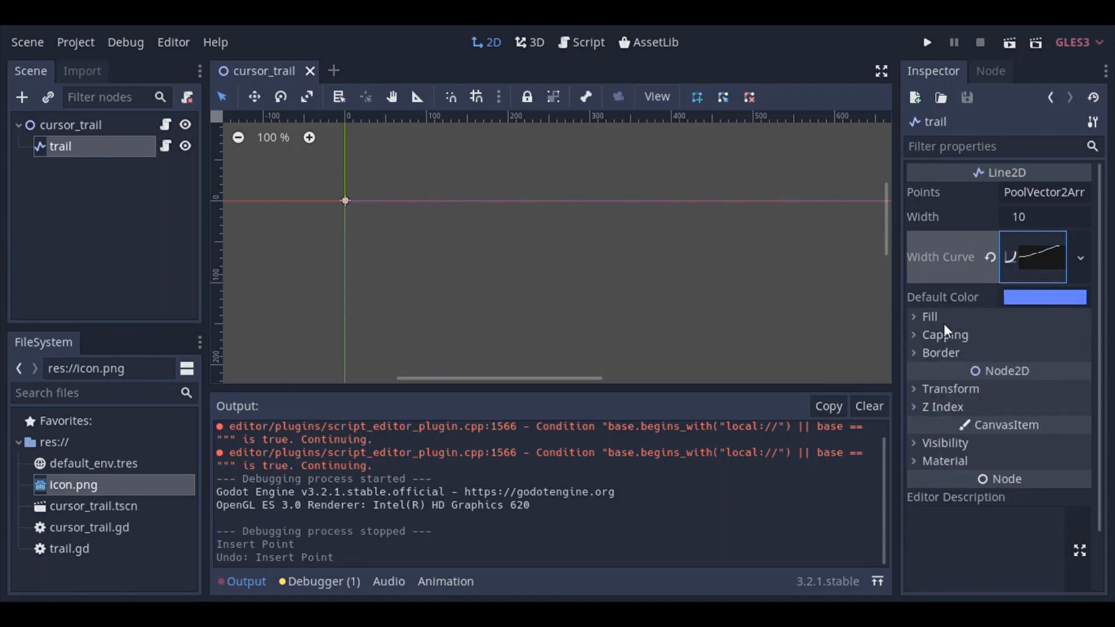
Step: Give the trail a new fill gradient with a dark gray #595757 start stop
click(929, 315)
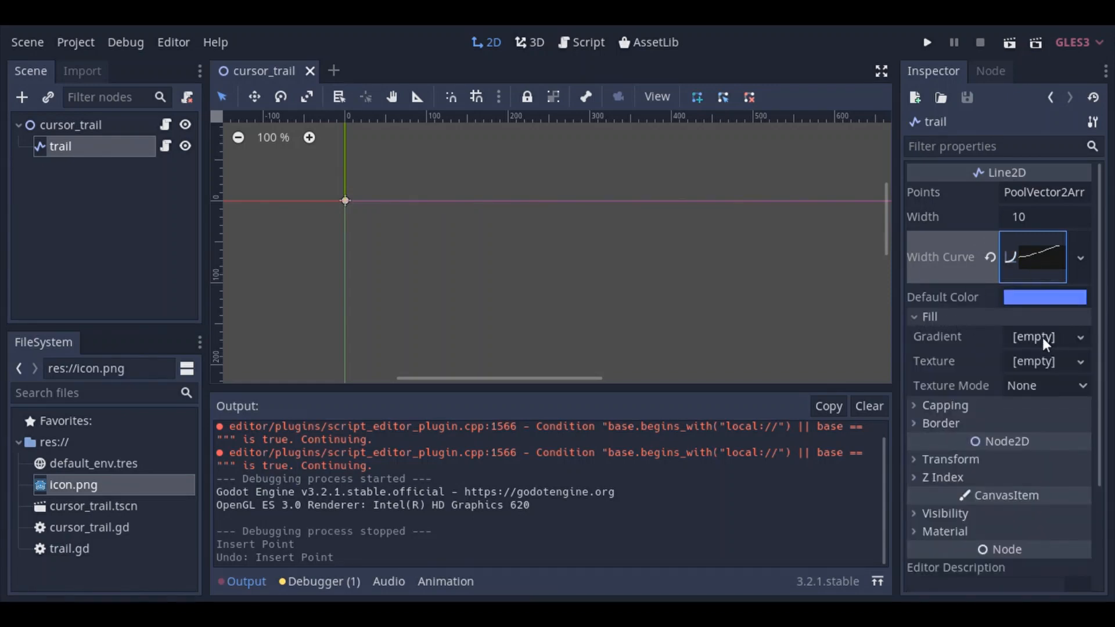
click(1033, 336)
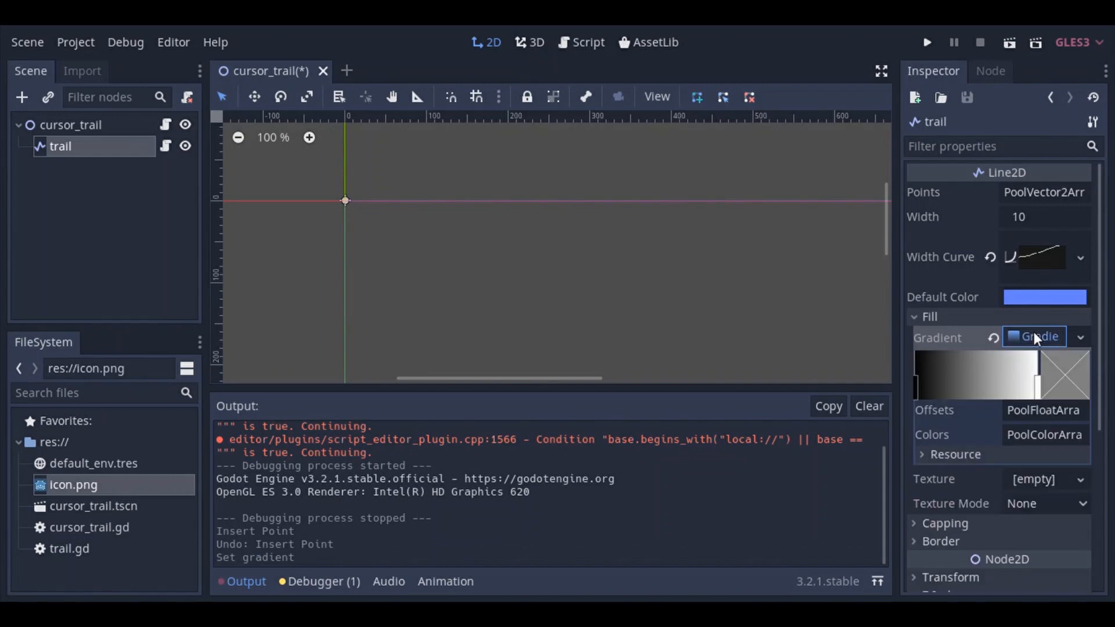
mouse_move(1015, 379)
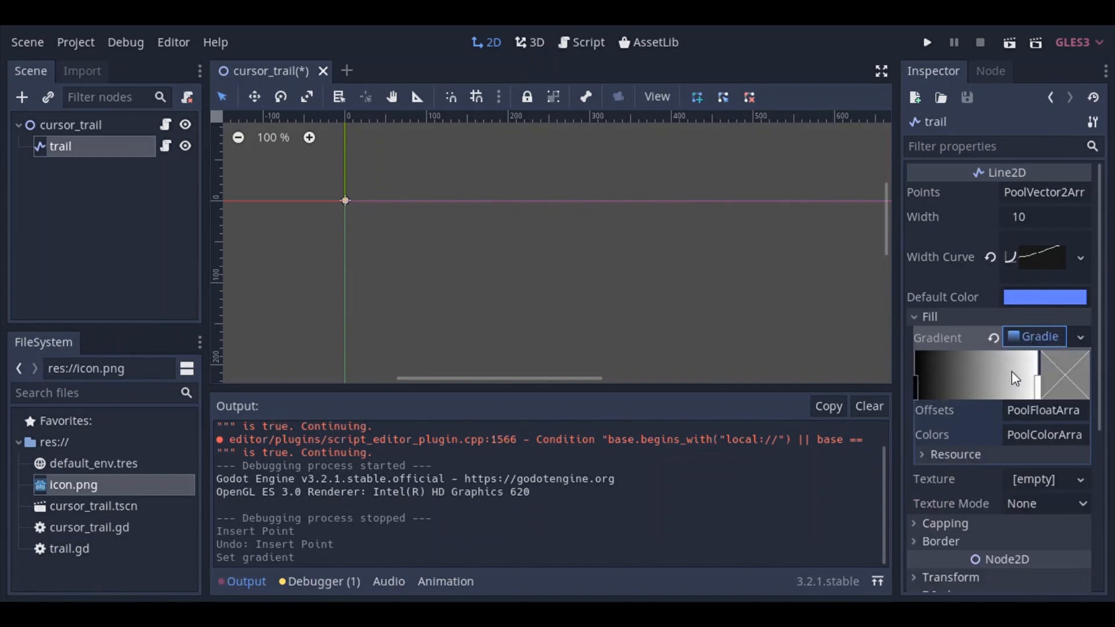
mouse_move(926, 388)
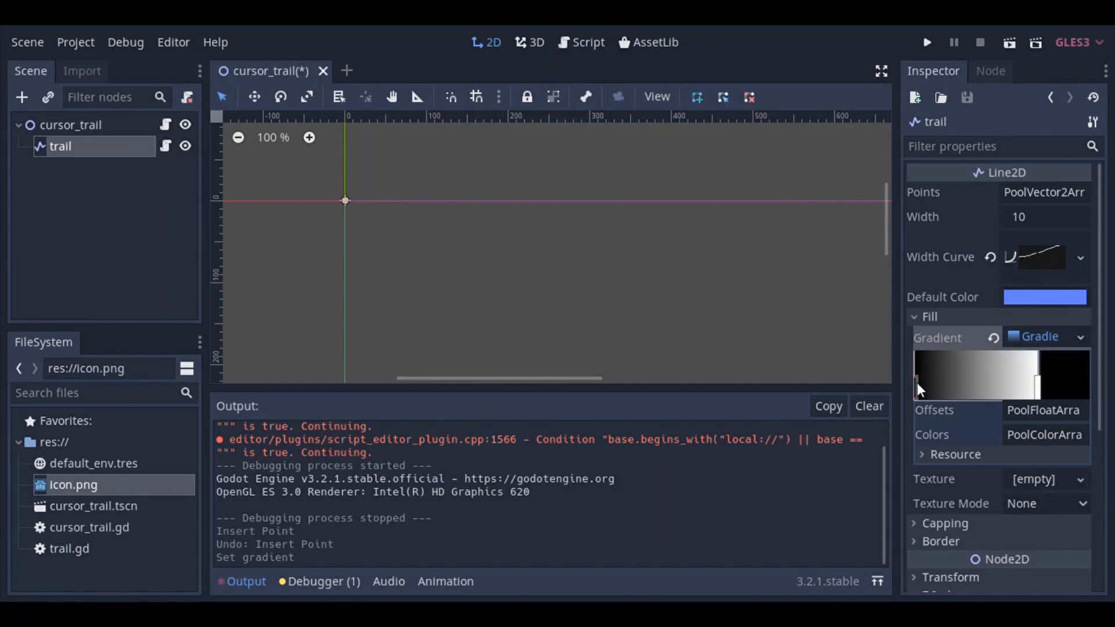
click(918, 384)
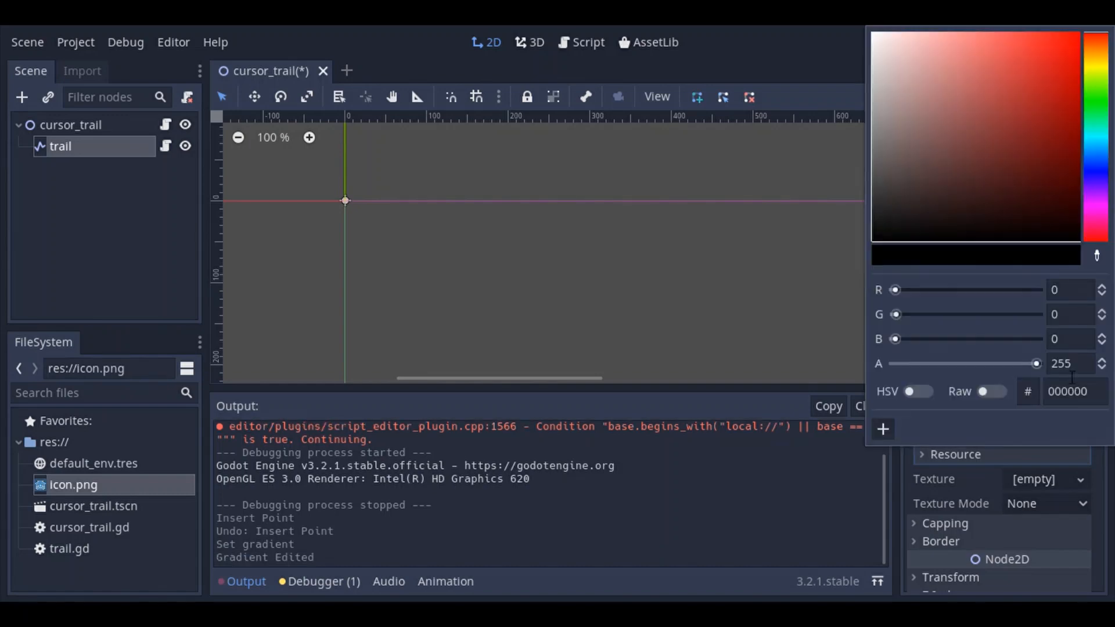
click(879, 176)
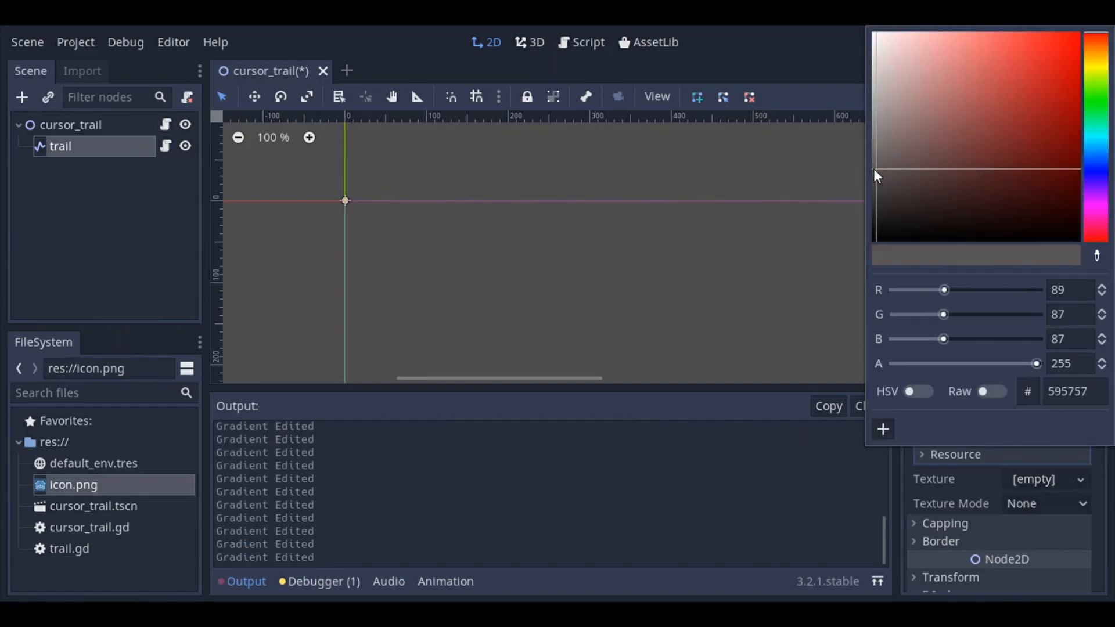
click(878, 177)
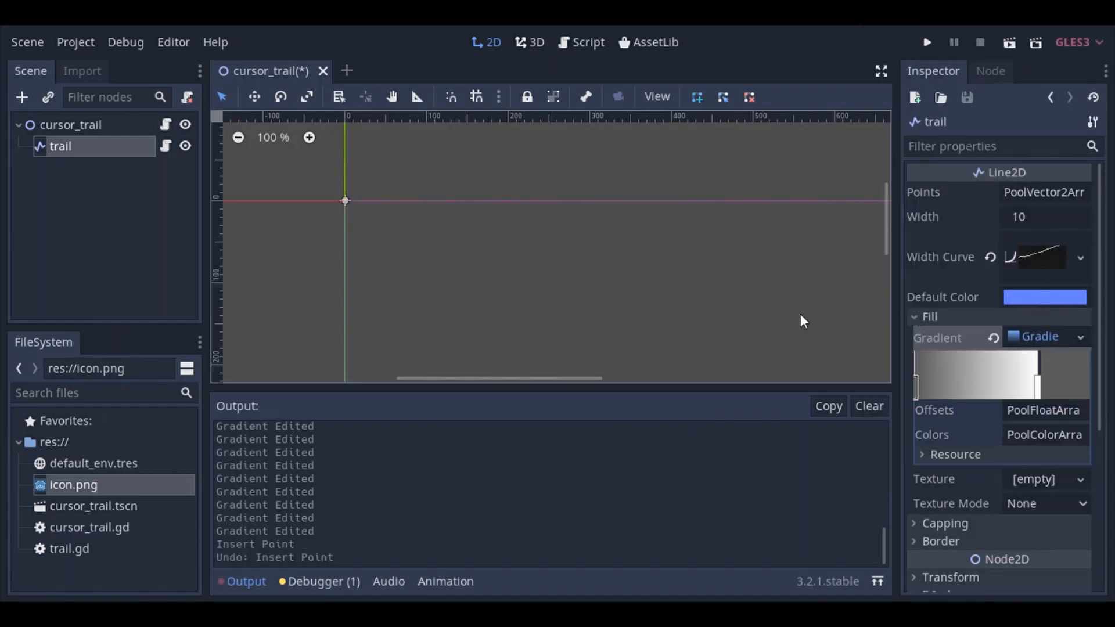
Step: Set the gradient's end stop to a bright green shade
click(1037, 376)
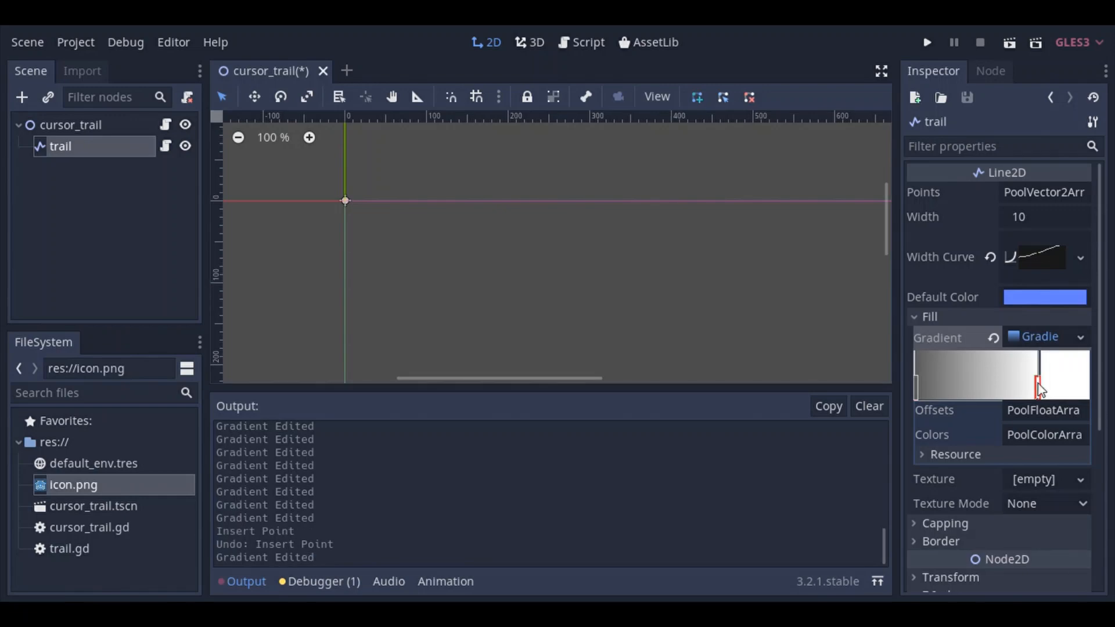
click(1038, 375)
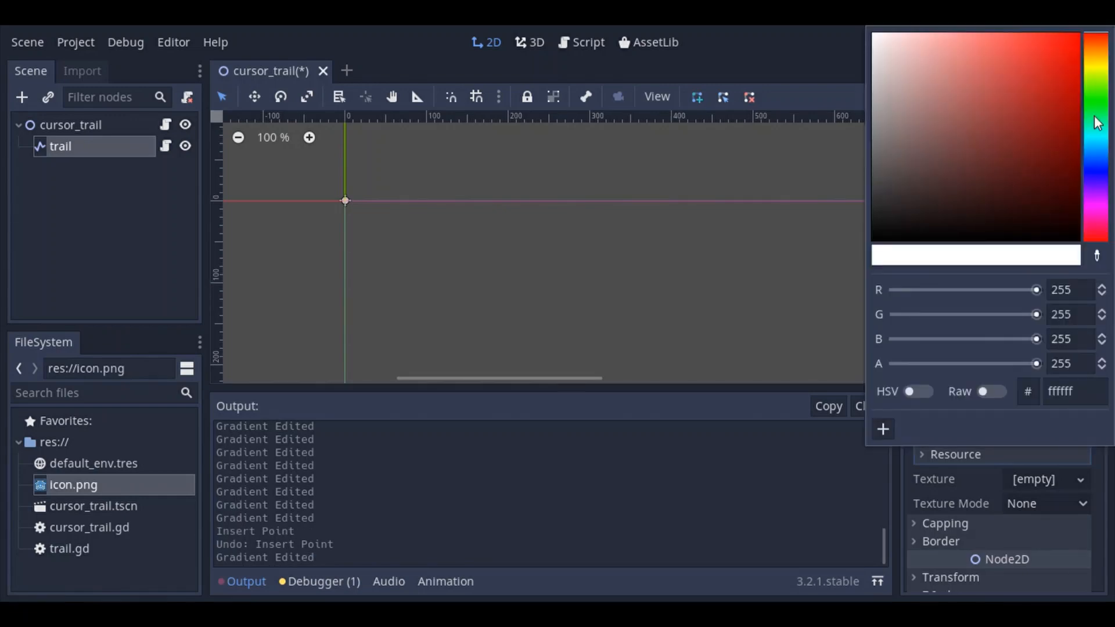
click(1095, 103)
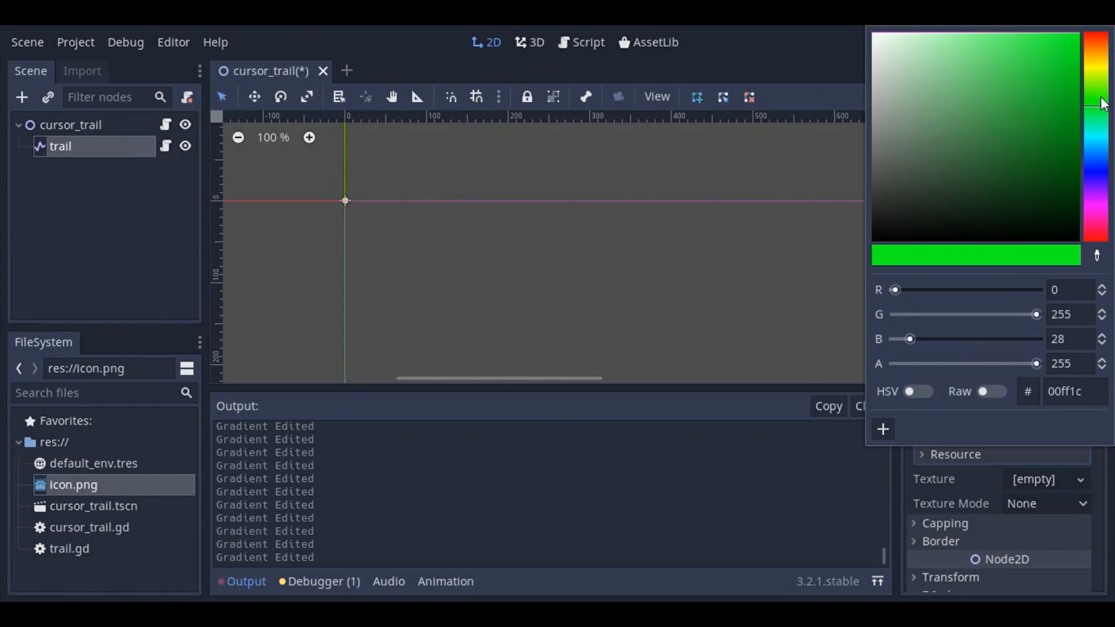
drag(908, 338, 939, 338)
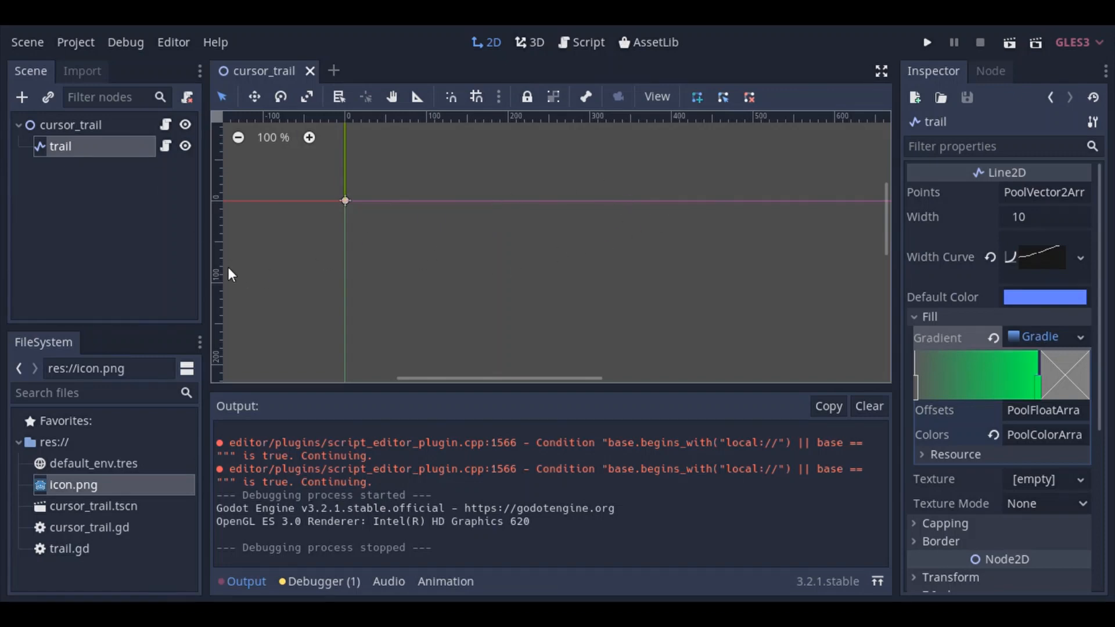
Step: Collapse the trail node under cursor_trail in the Scene dock and clear the Output log
click(71, 124)
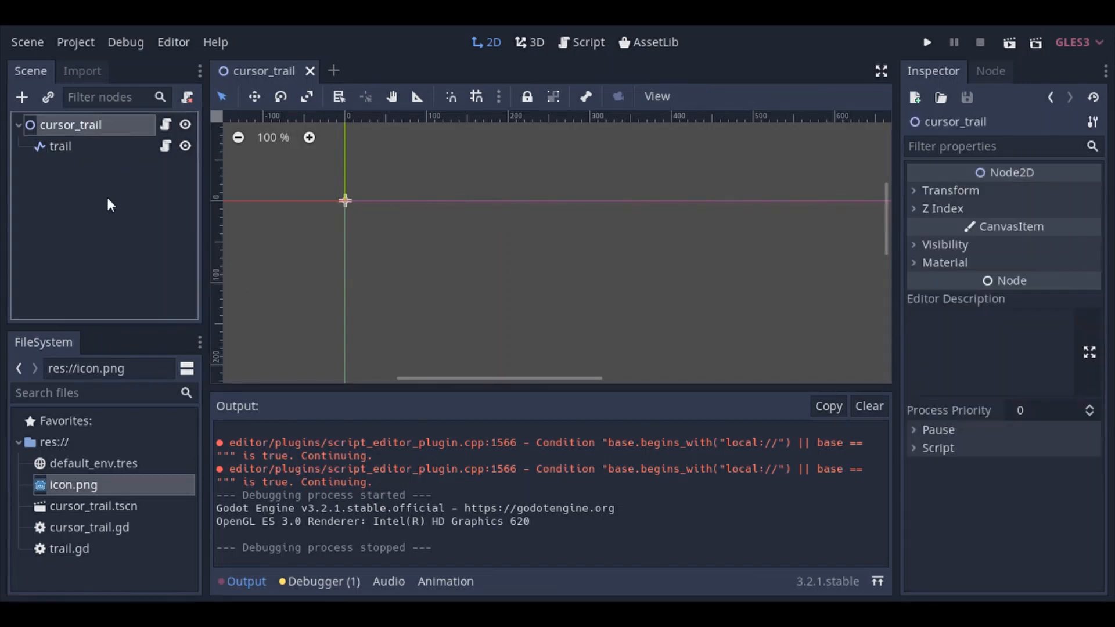
click(18, 125)
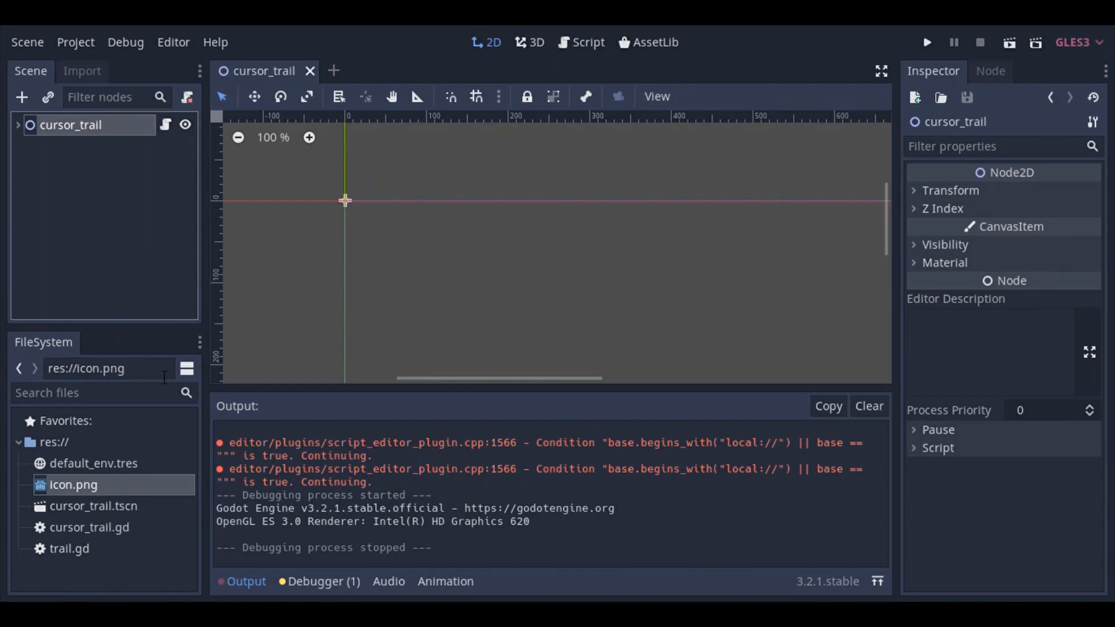
mouse_move(436, 477)
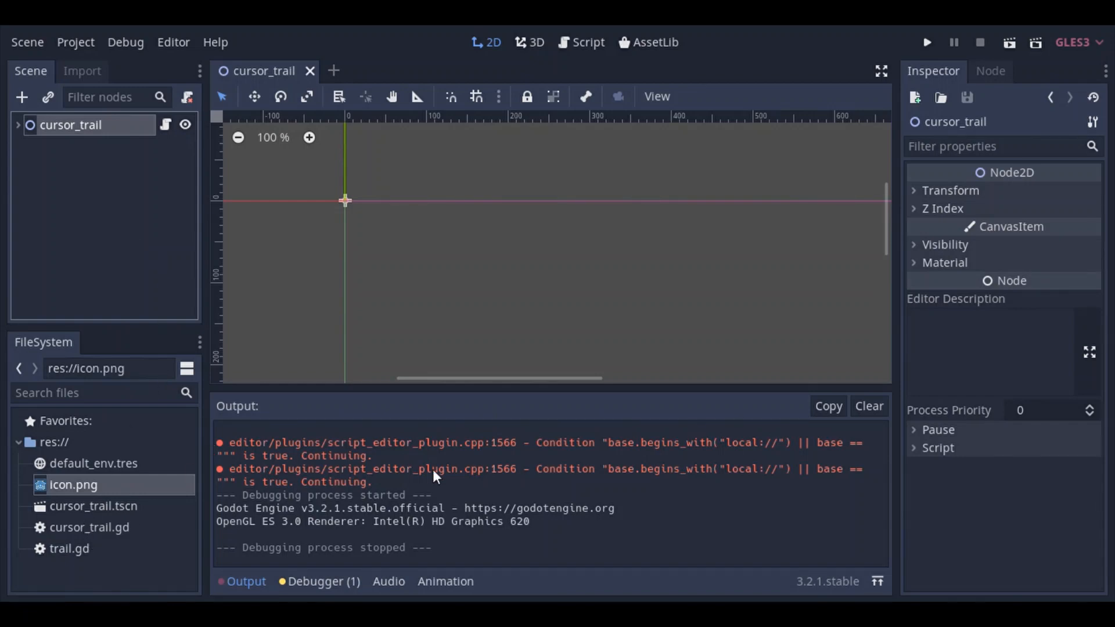
click(869, 407)
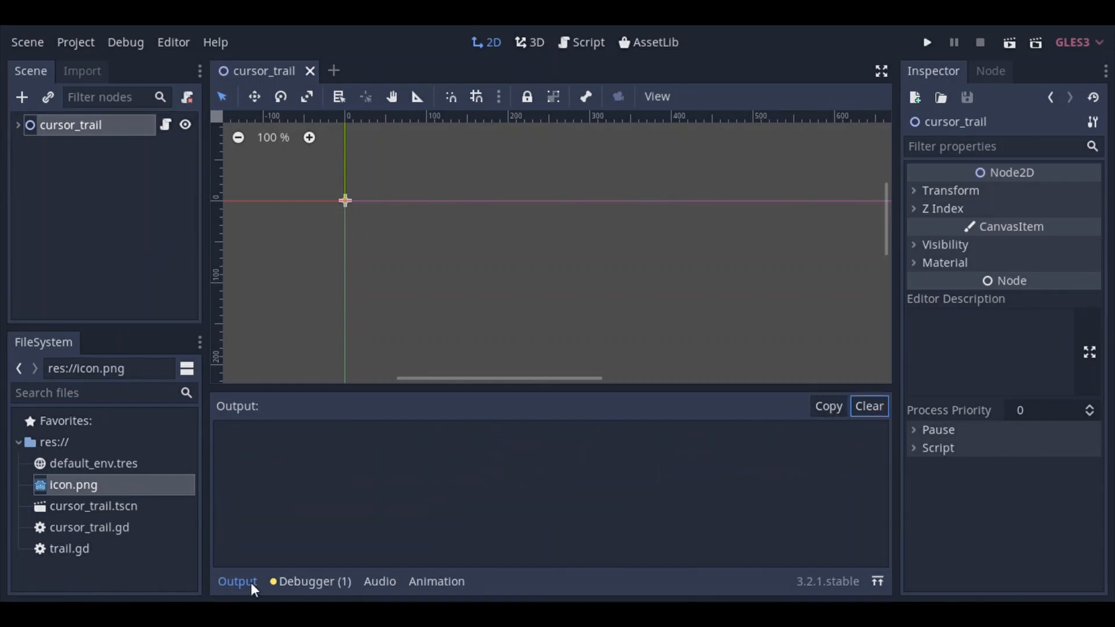